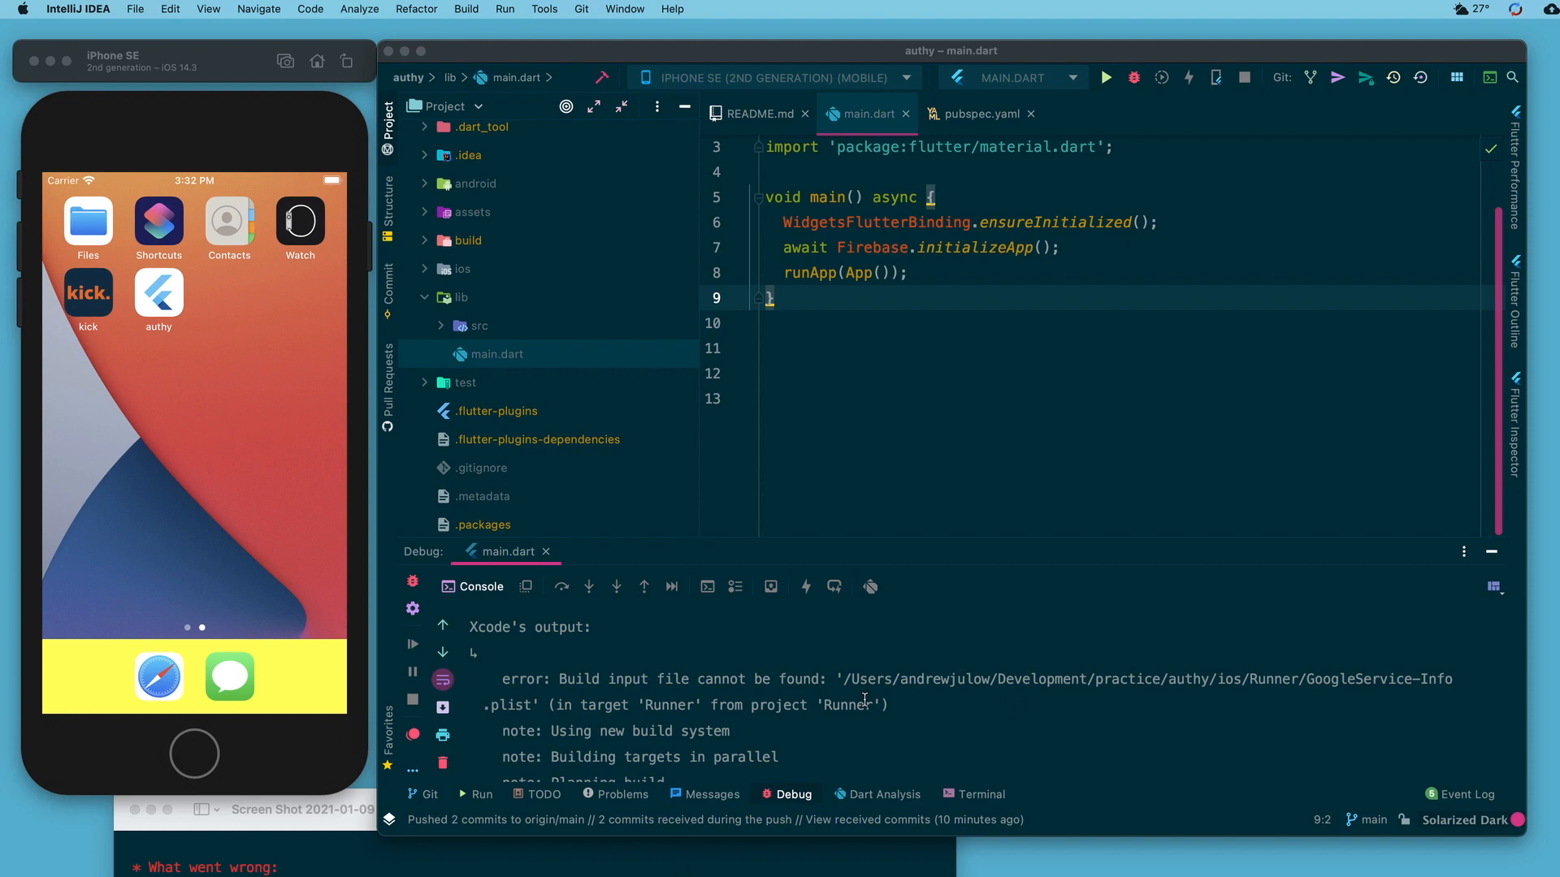
mouse_move(213, 464)
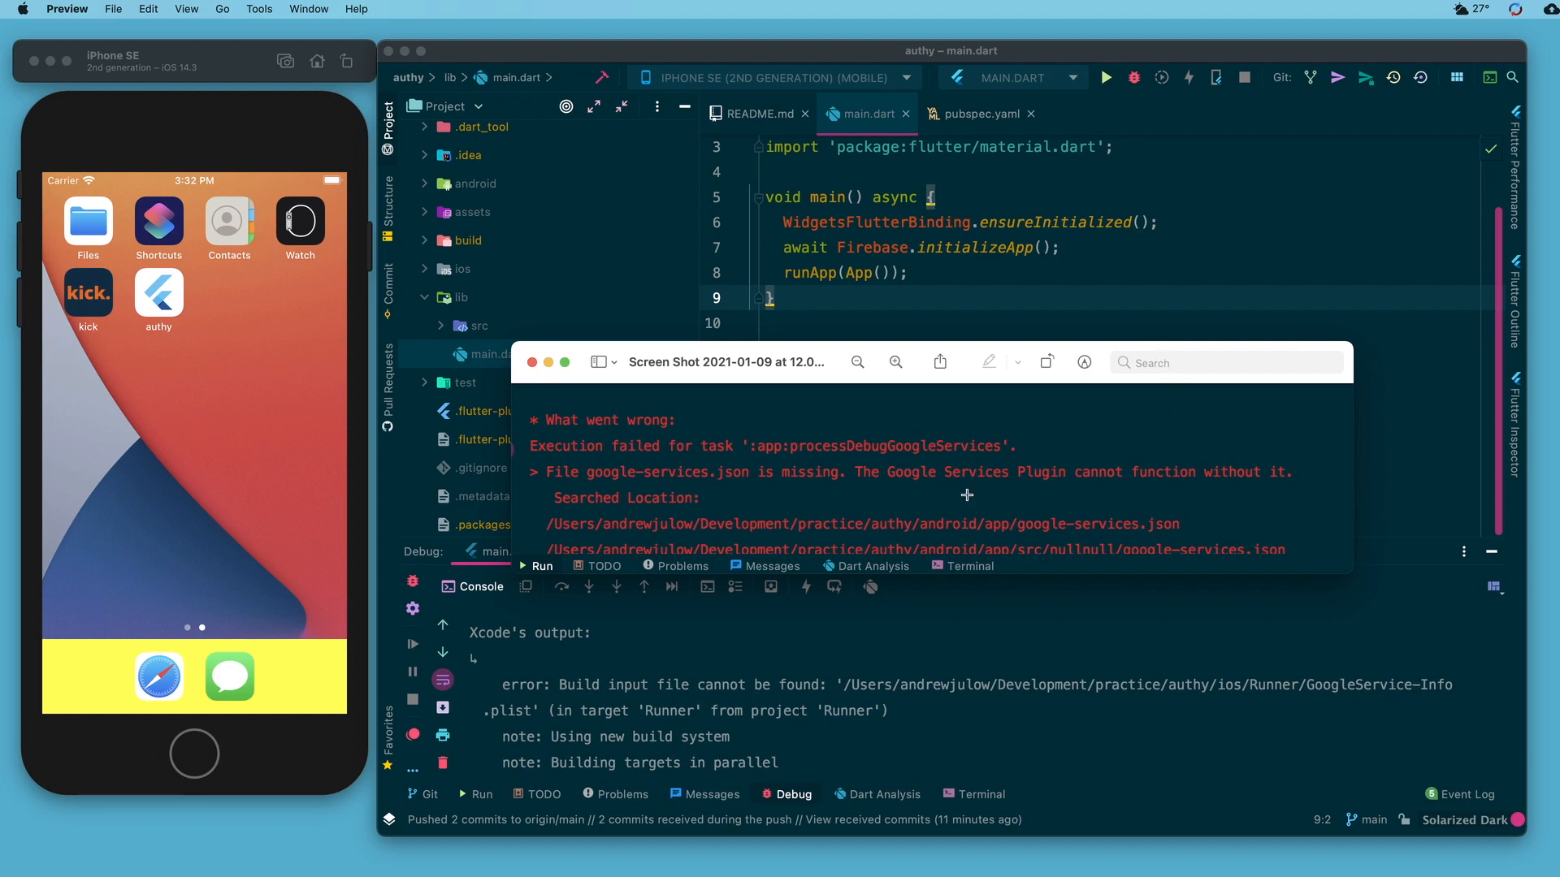
mouse_move(1125, 356)
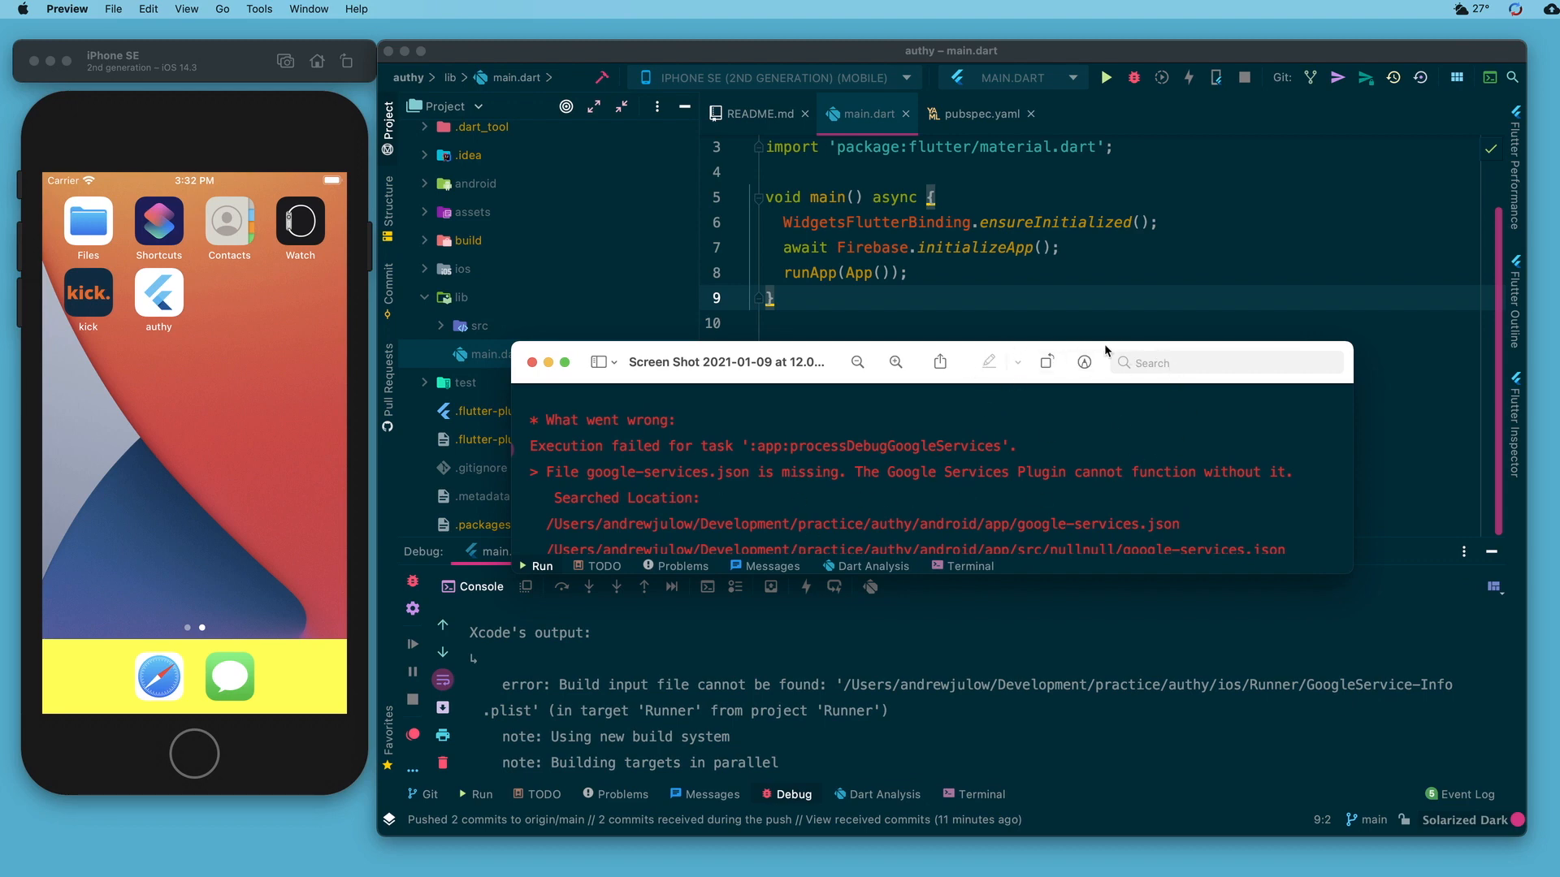
Bring the Preview screenshot of the missing google-services.json build error to the front.
left_click(532, 360)
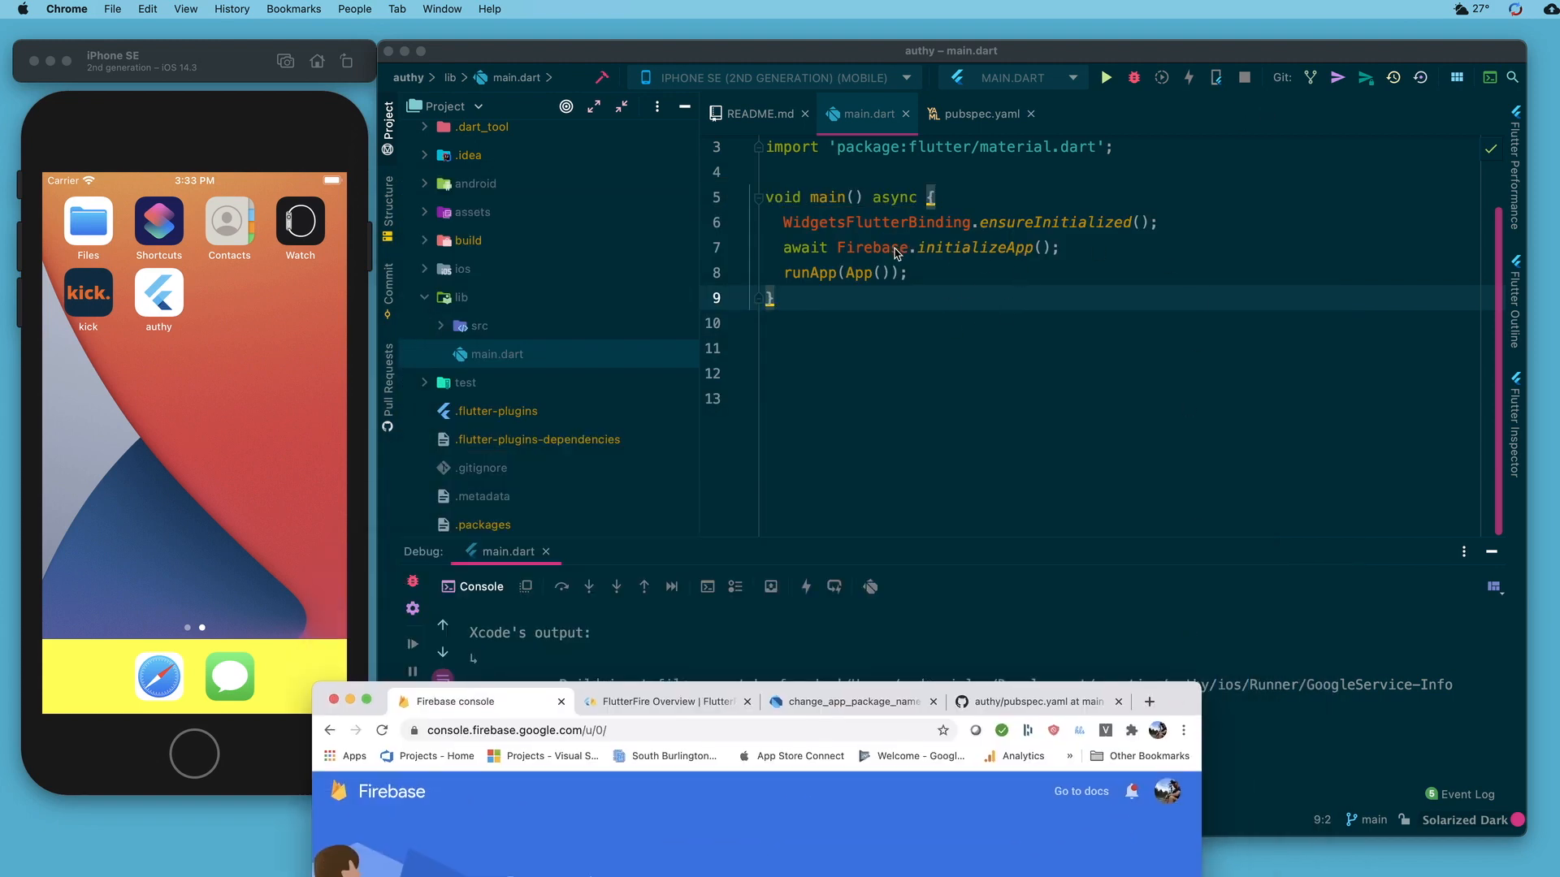
mouse_move(1182, 727)
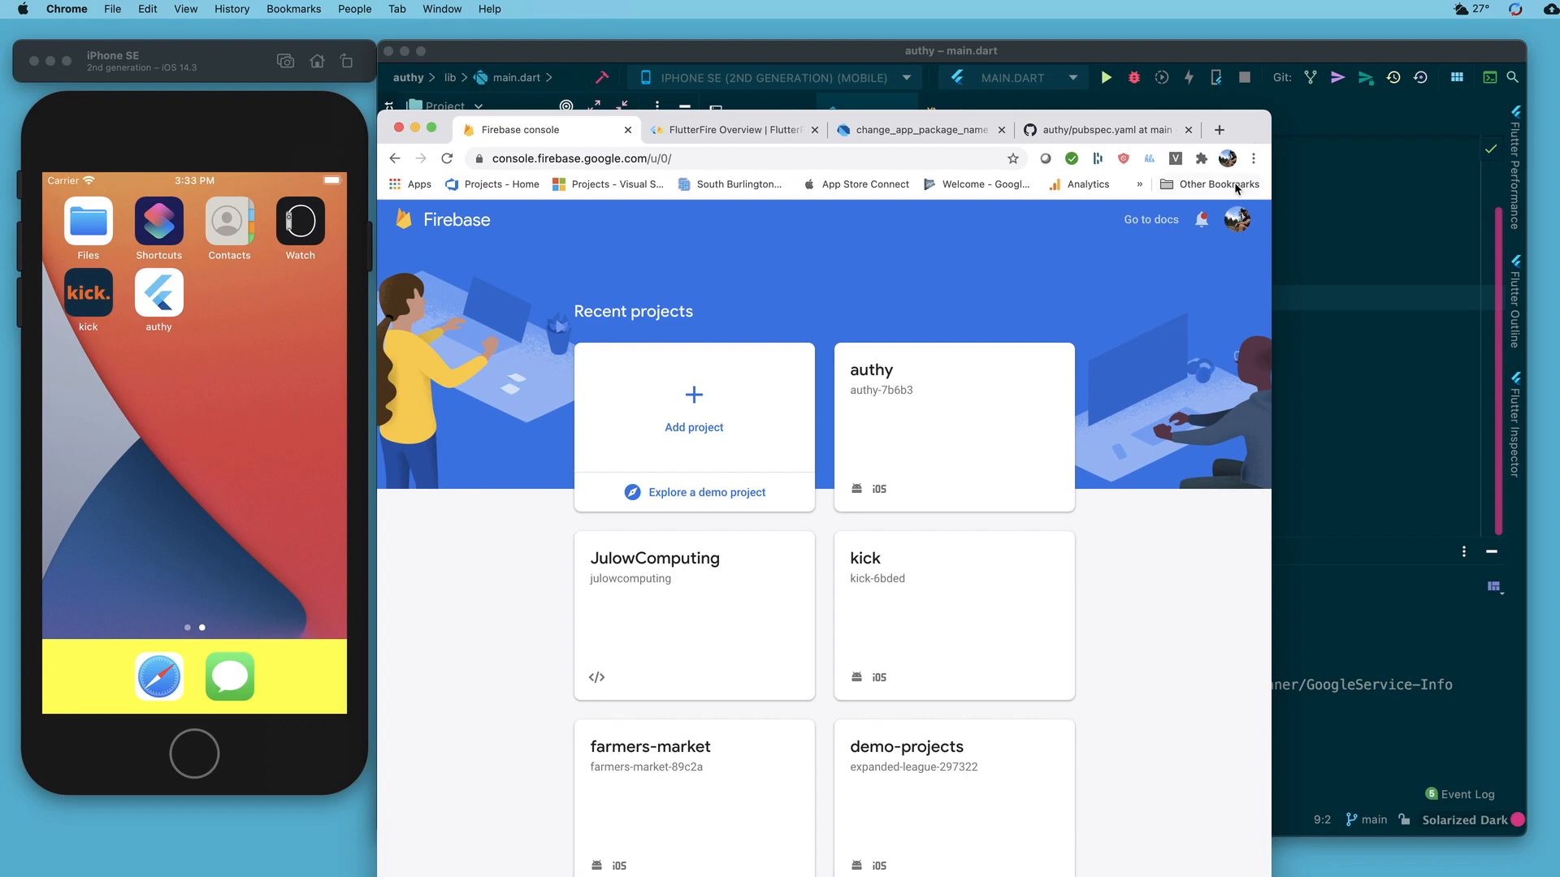
mouse_move(944, 443)
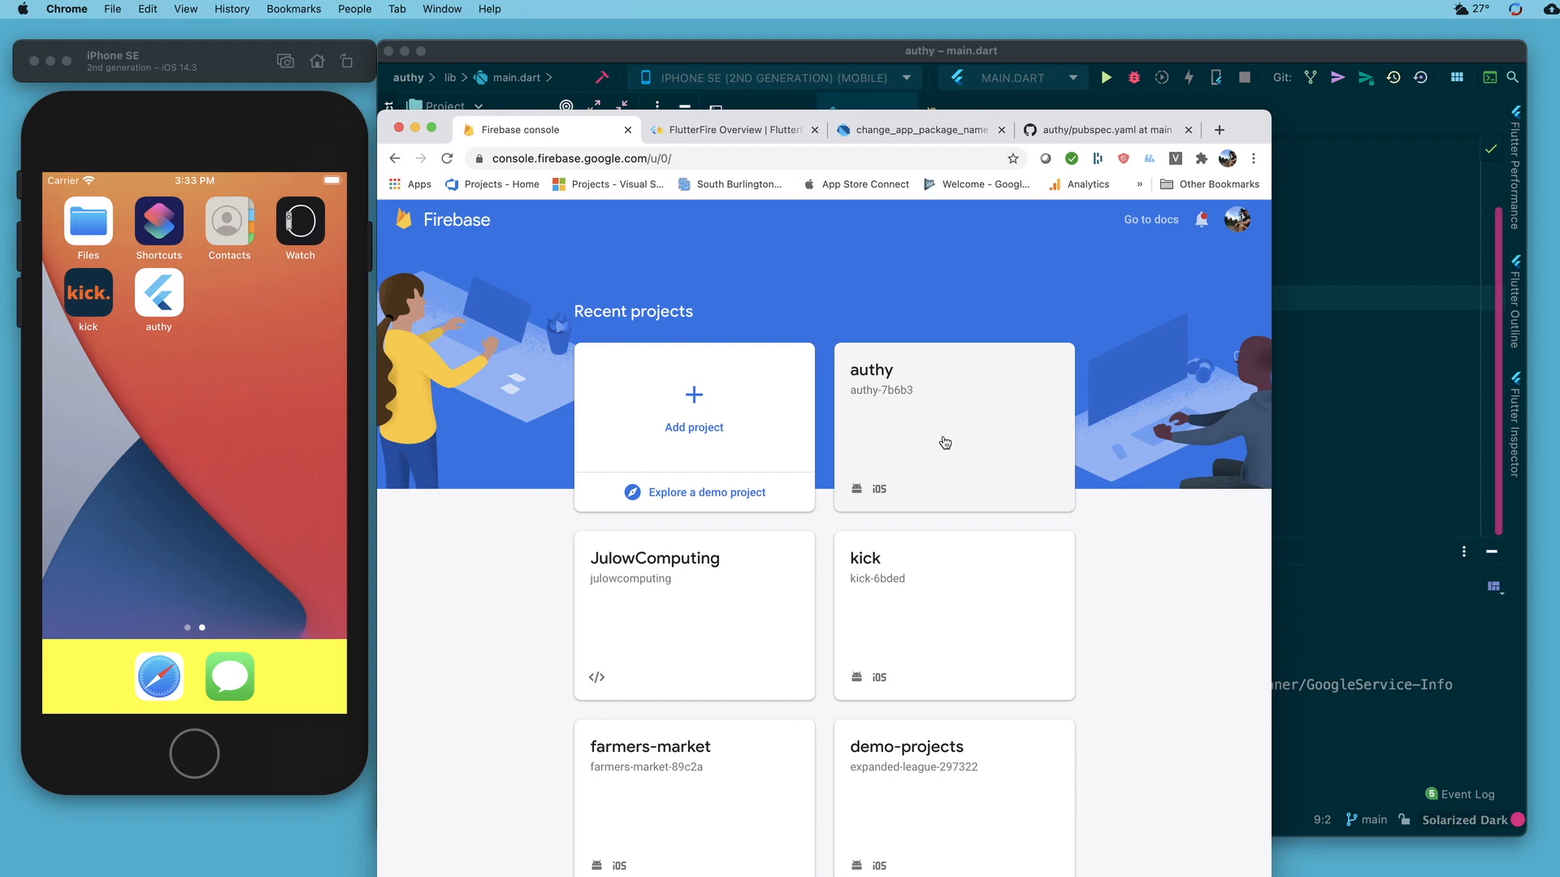
mouse_move(724, 218)
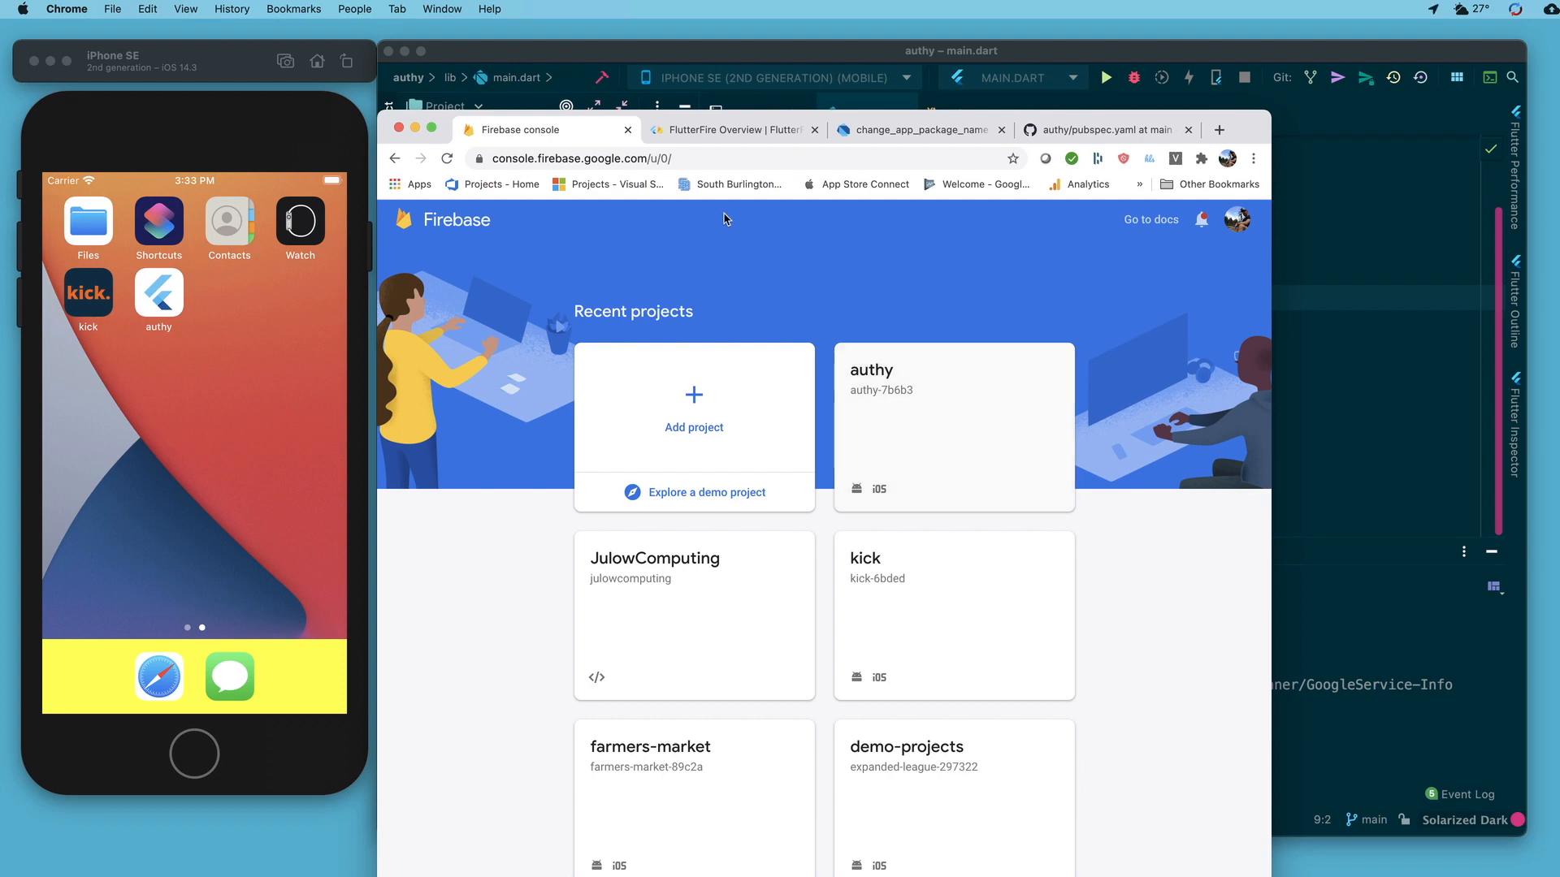
Create a Firebase project named authapp with Google Analytics turned off.
left_click(693, 407)
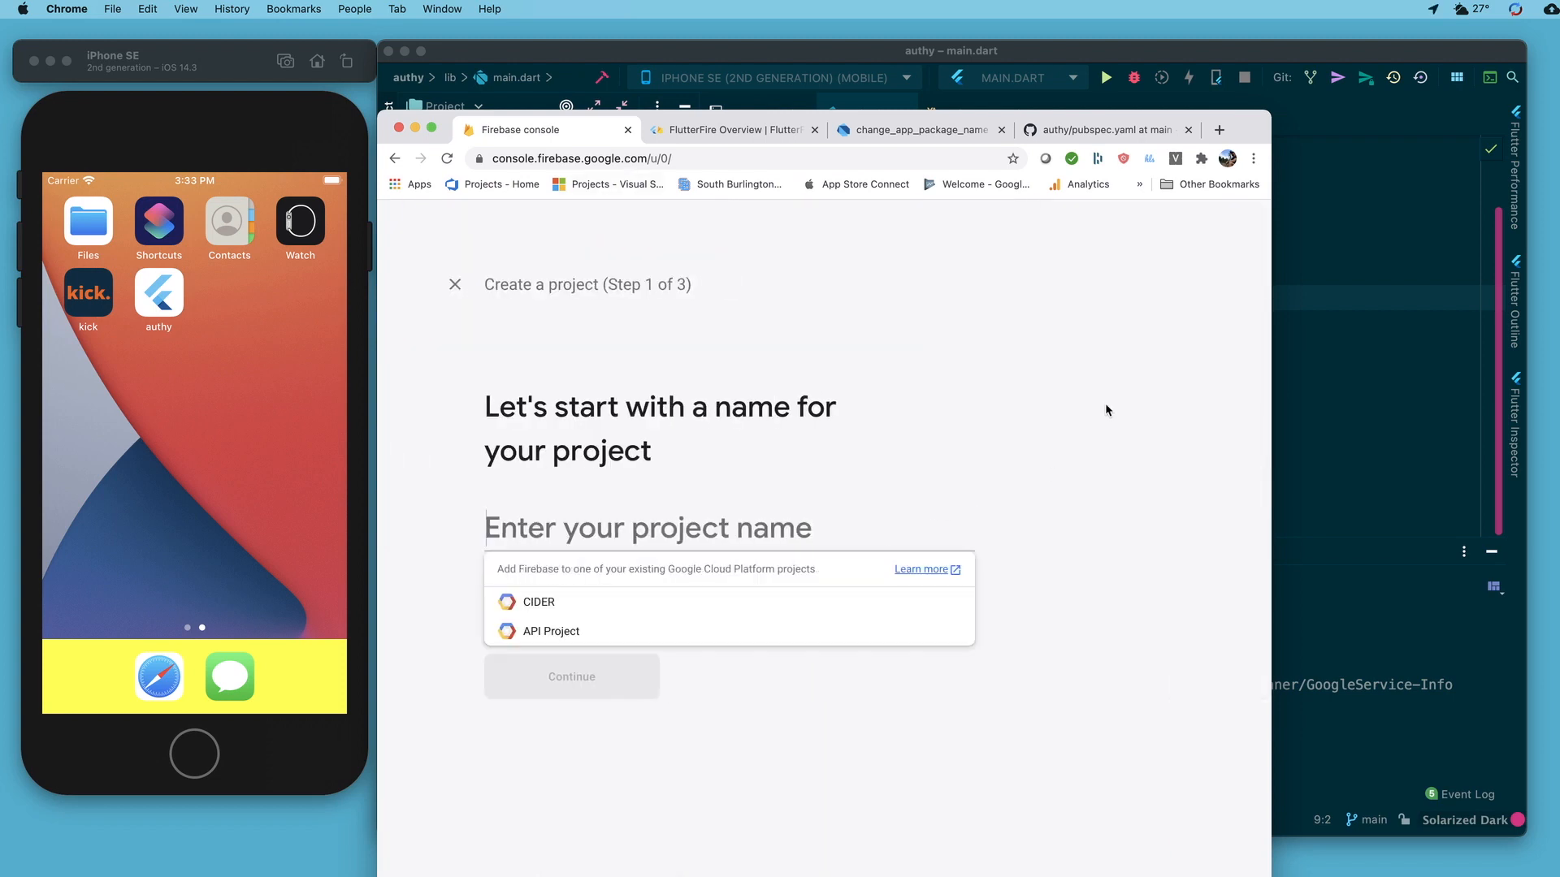
type("authapp")
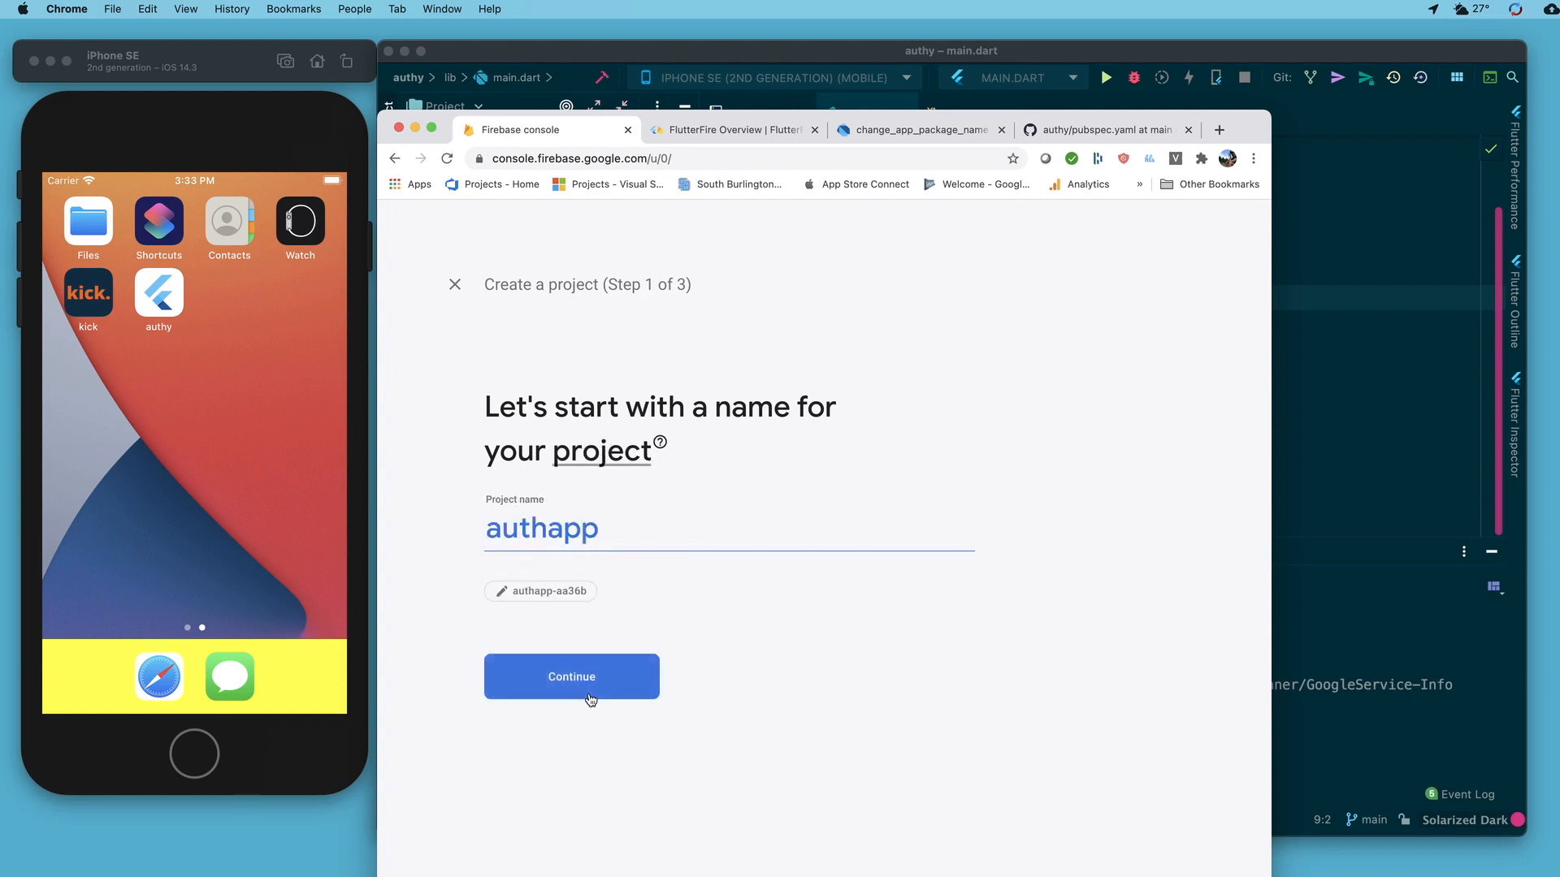
left_click(571, 677)
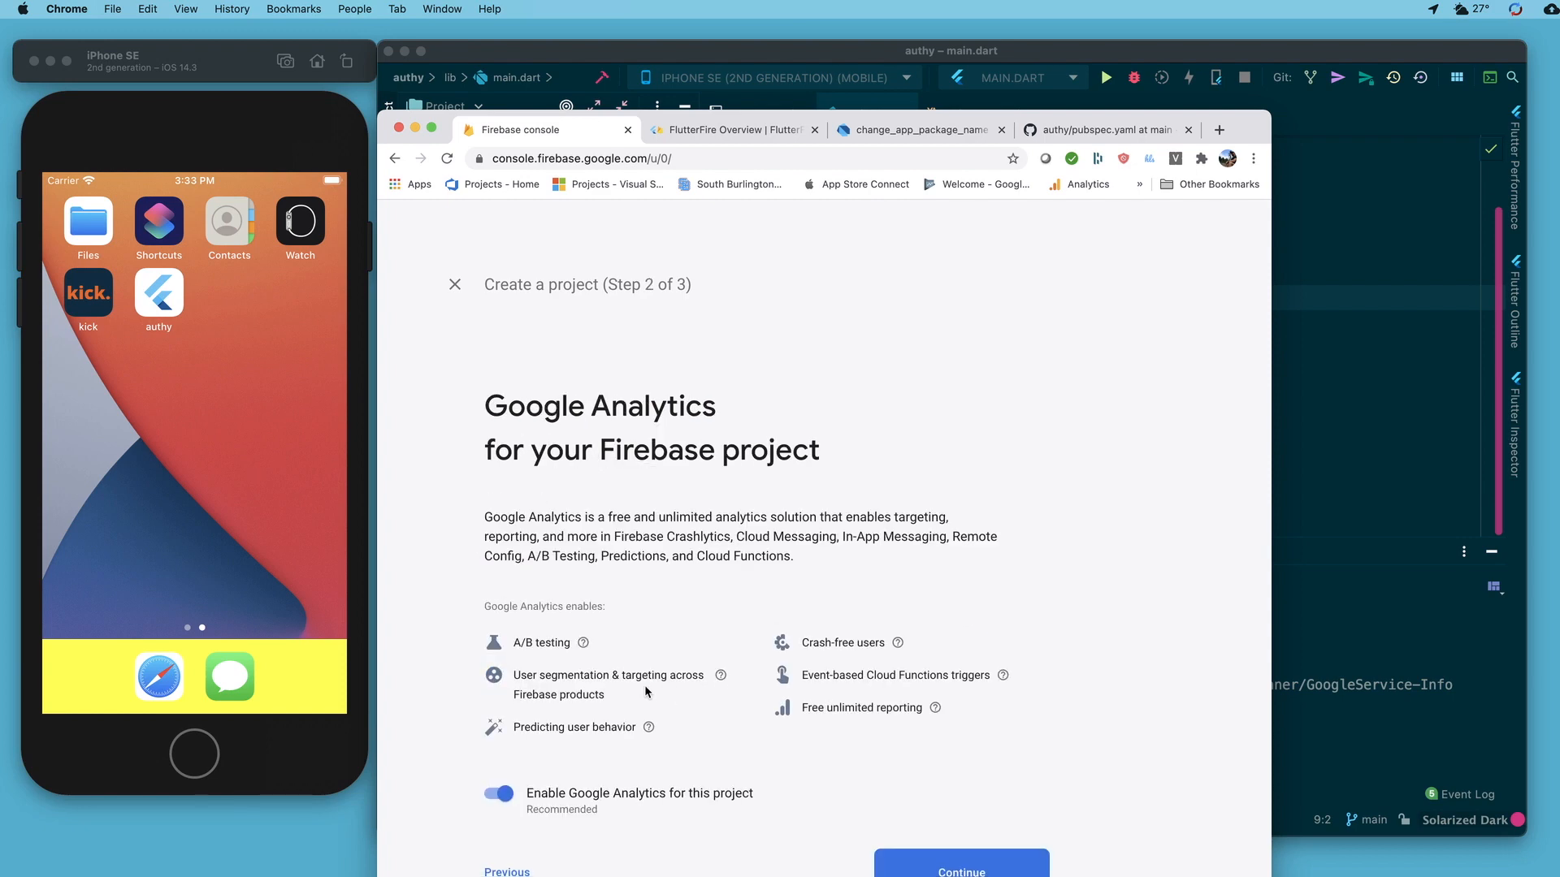
left_click(497, 793)
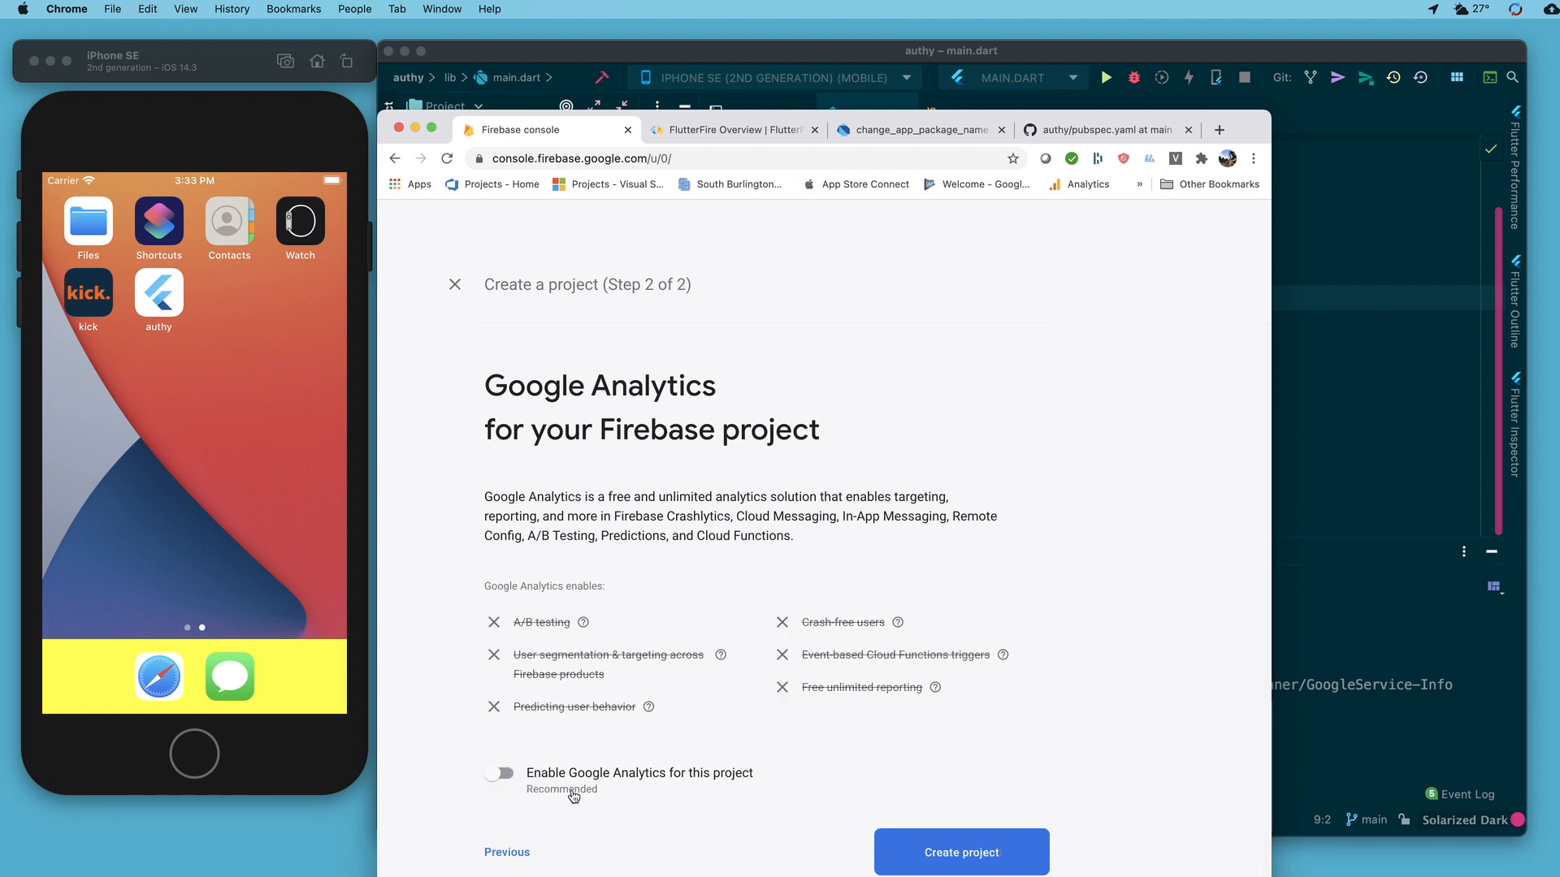
left_click(958, 852)
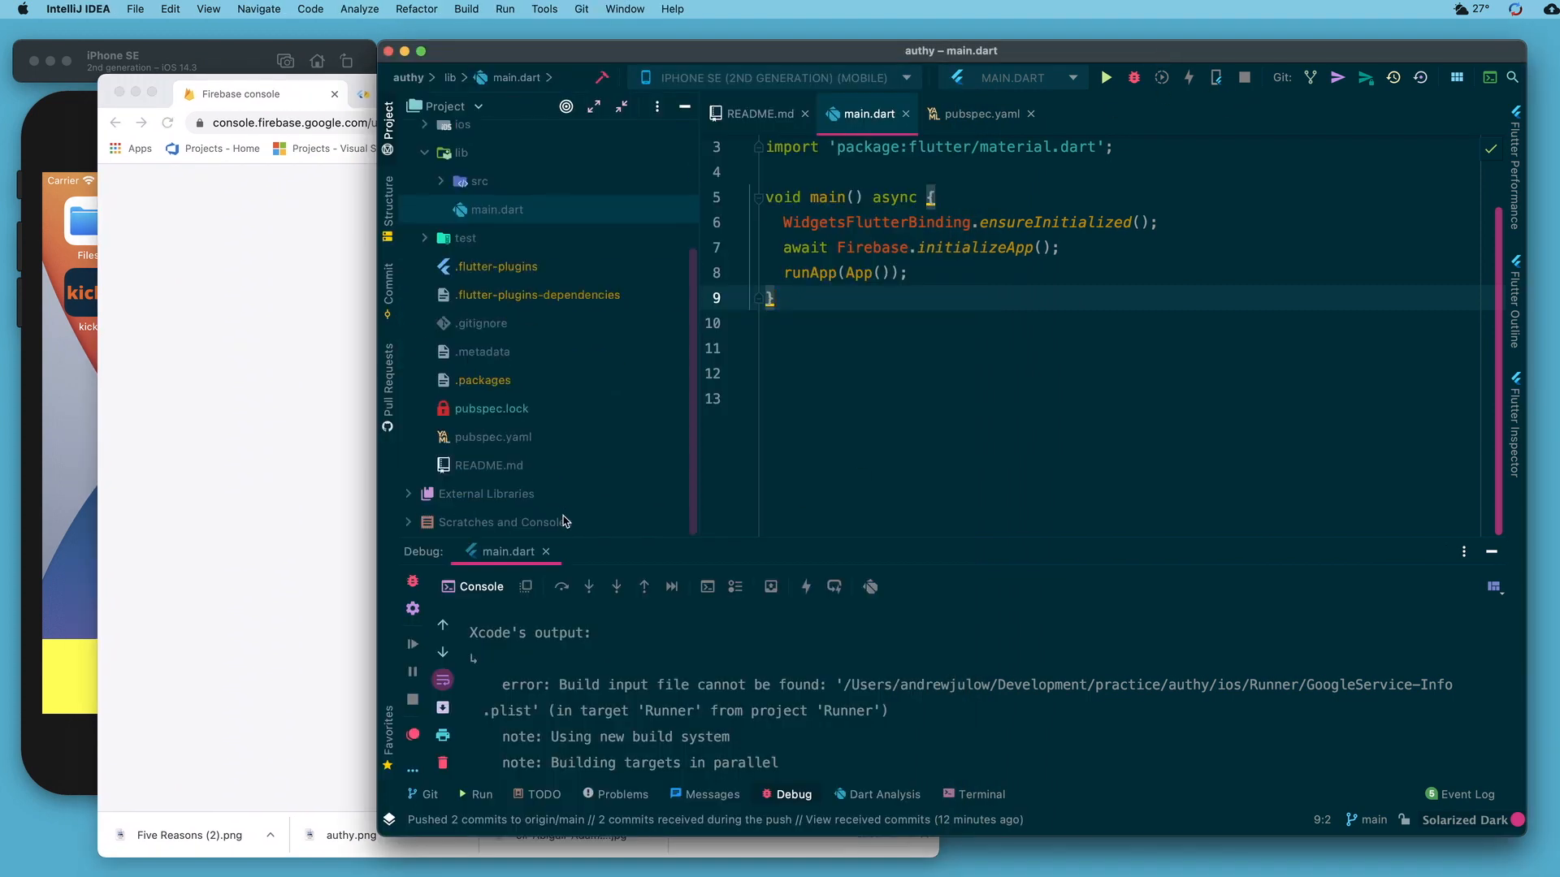
Review the dependencies in the Flutter project's pubspec.yaml.
left_click(981, 114)
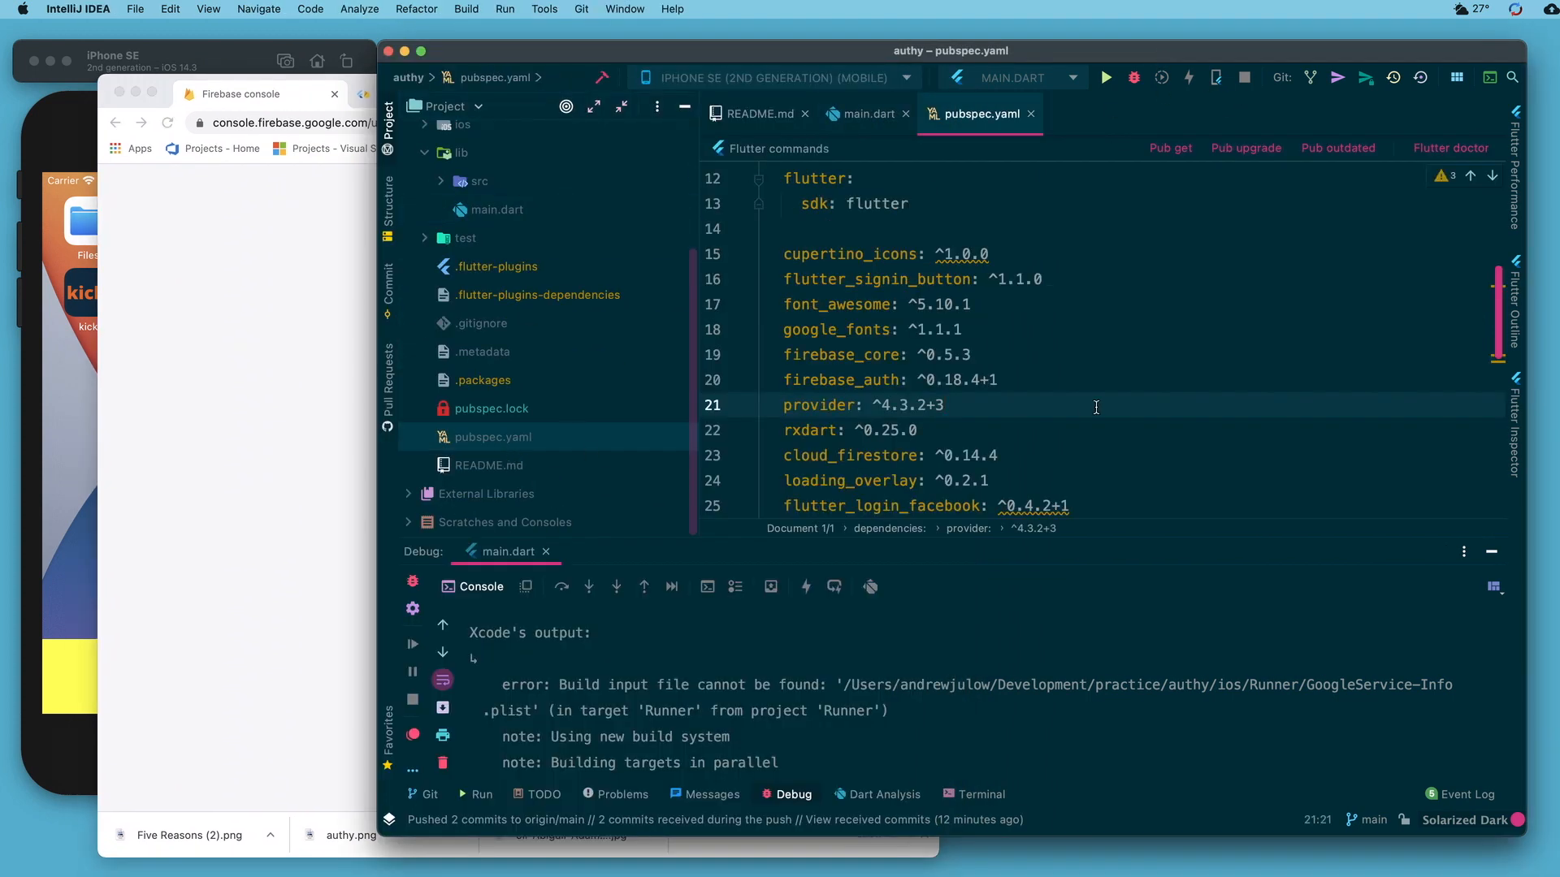
scroll("down", 3)
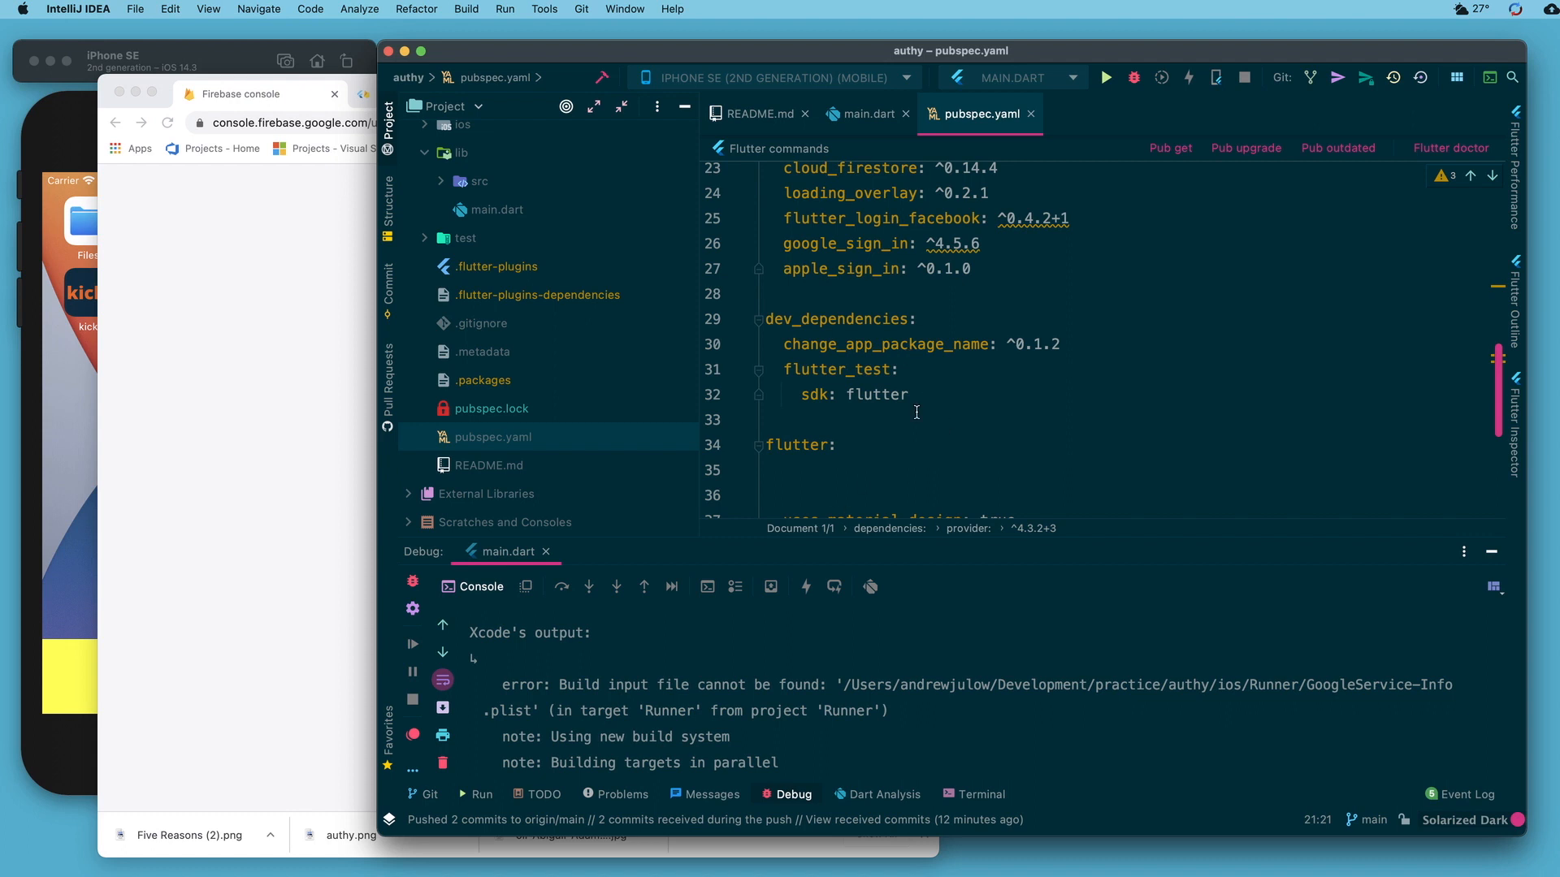
mouse_move(1144, 302)
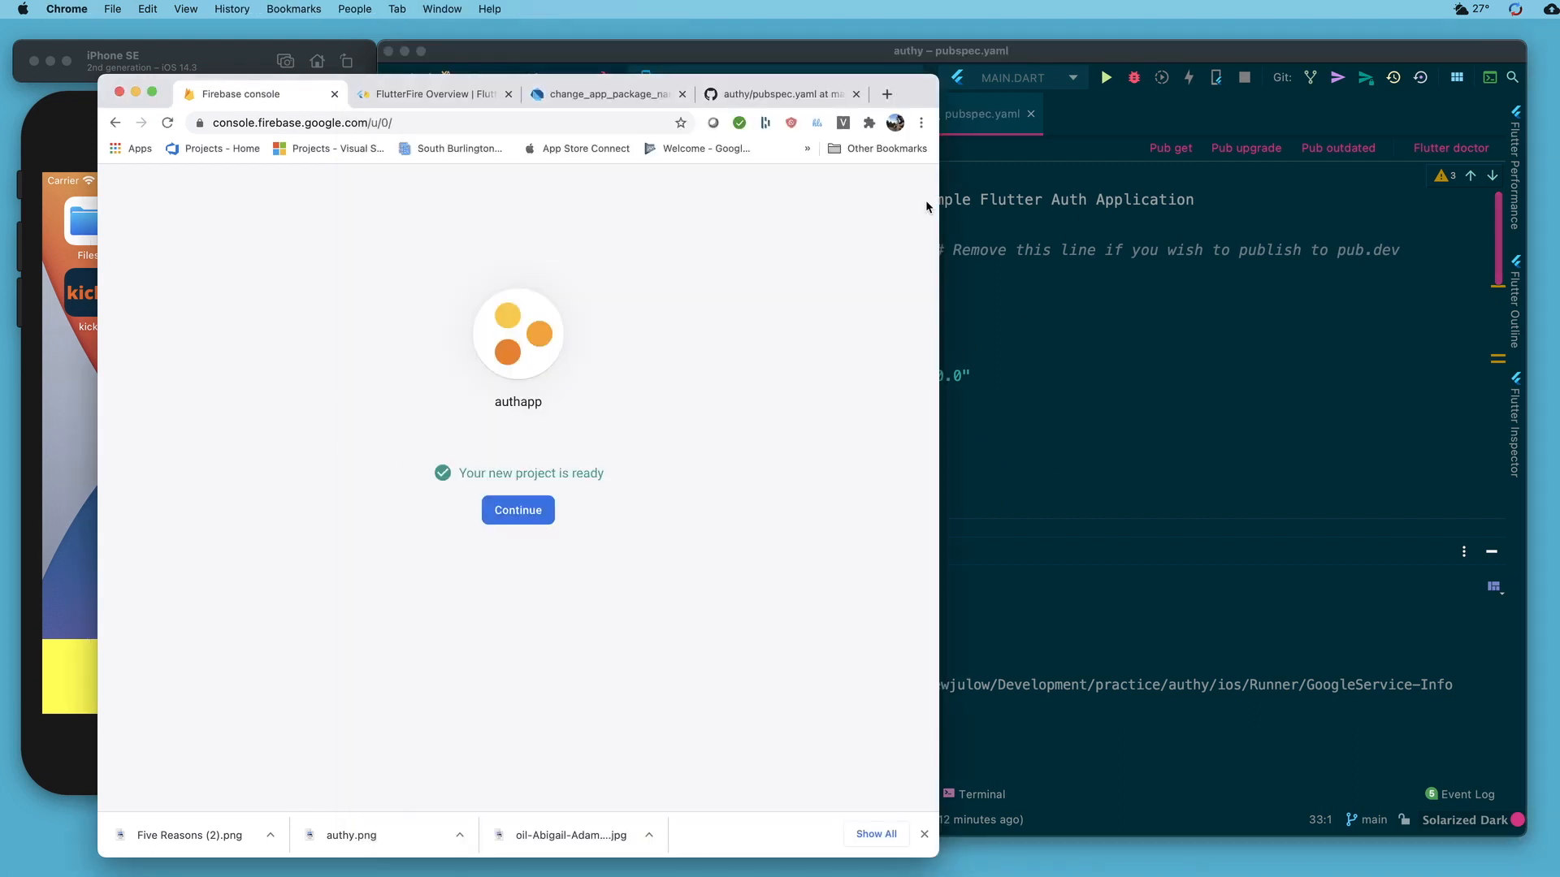
left_click(1277, 446)
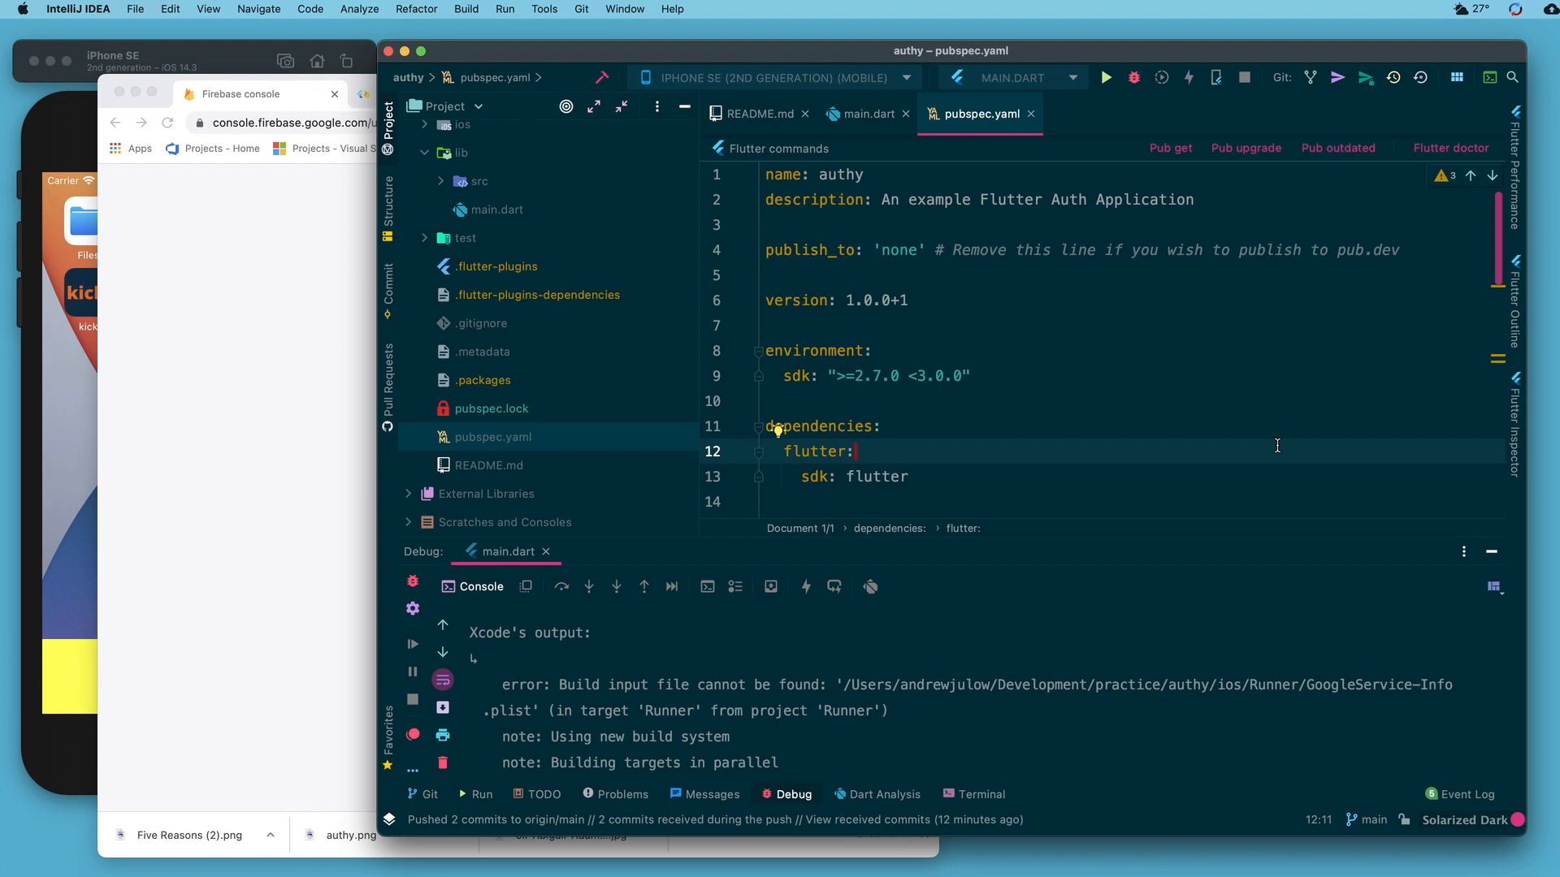
mouse_move(1276, 446)
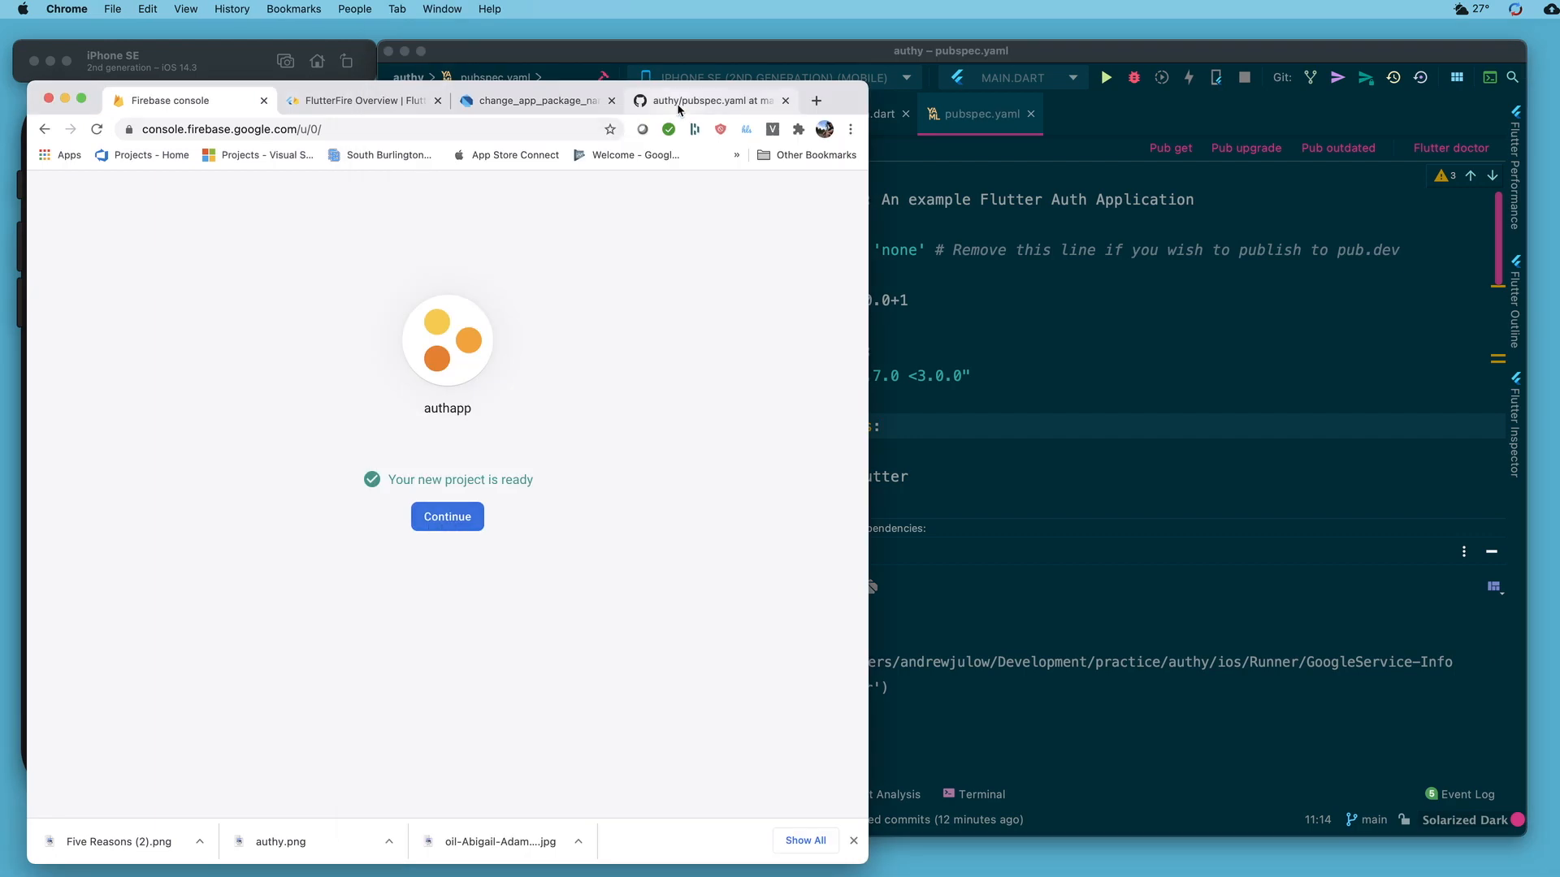
Scroll the change_app_package_name page on pub.dev to its How to Use section.
left_click(537, 99)
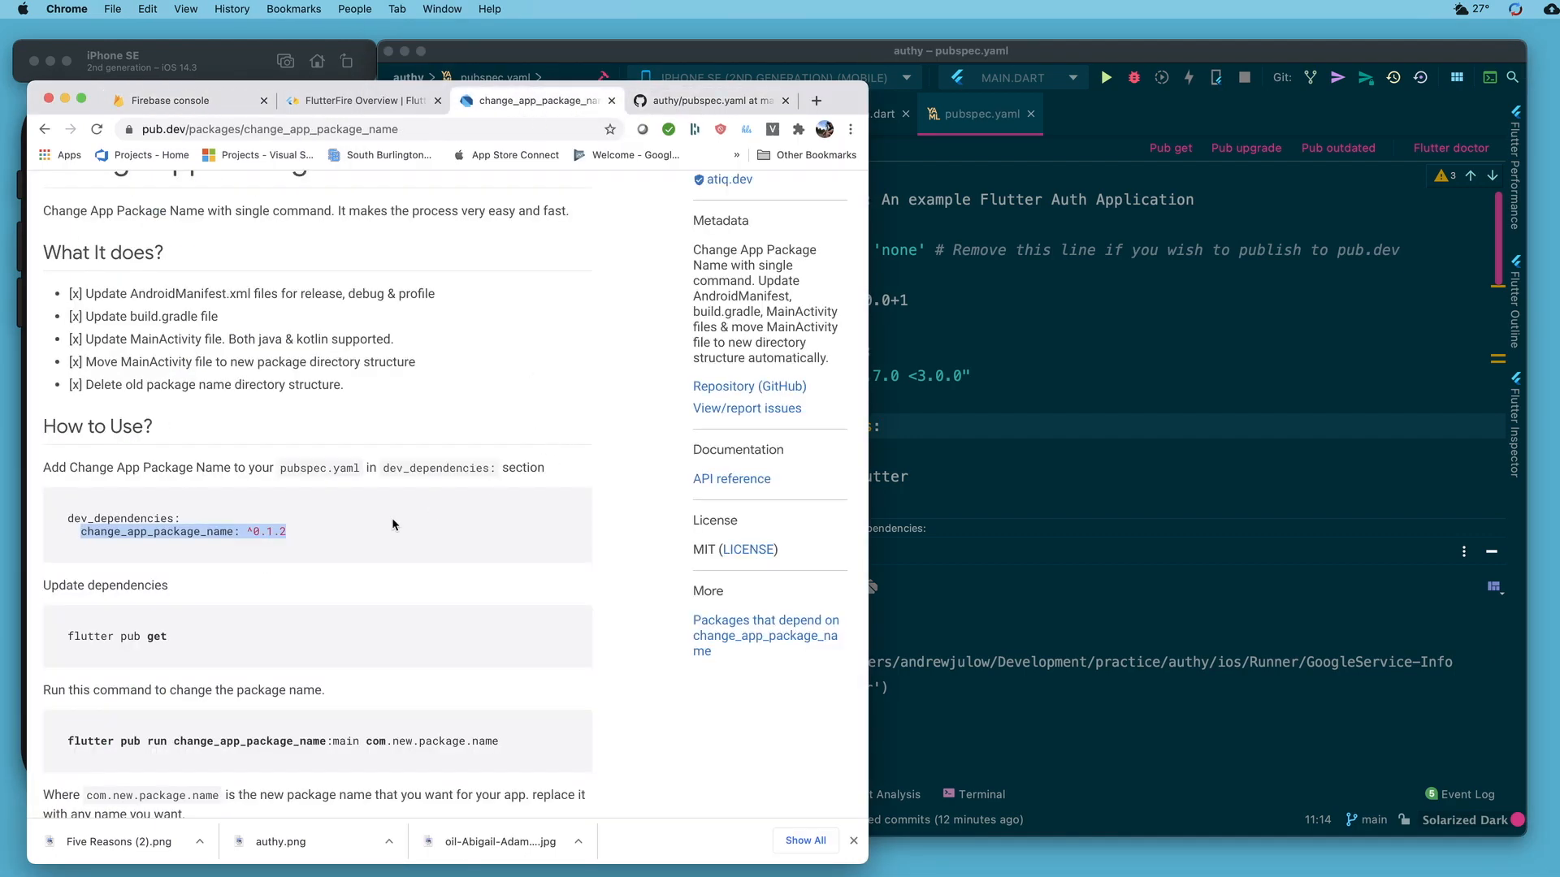
scroll("down", 3)
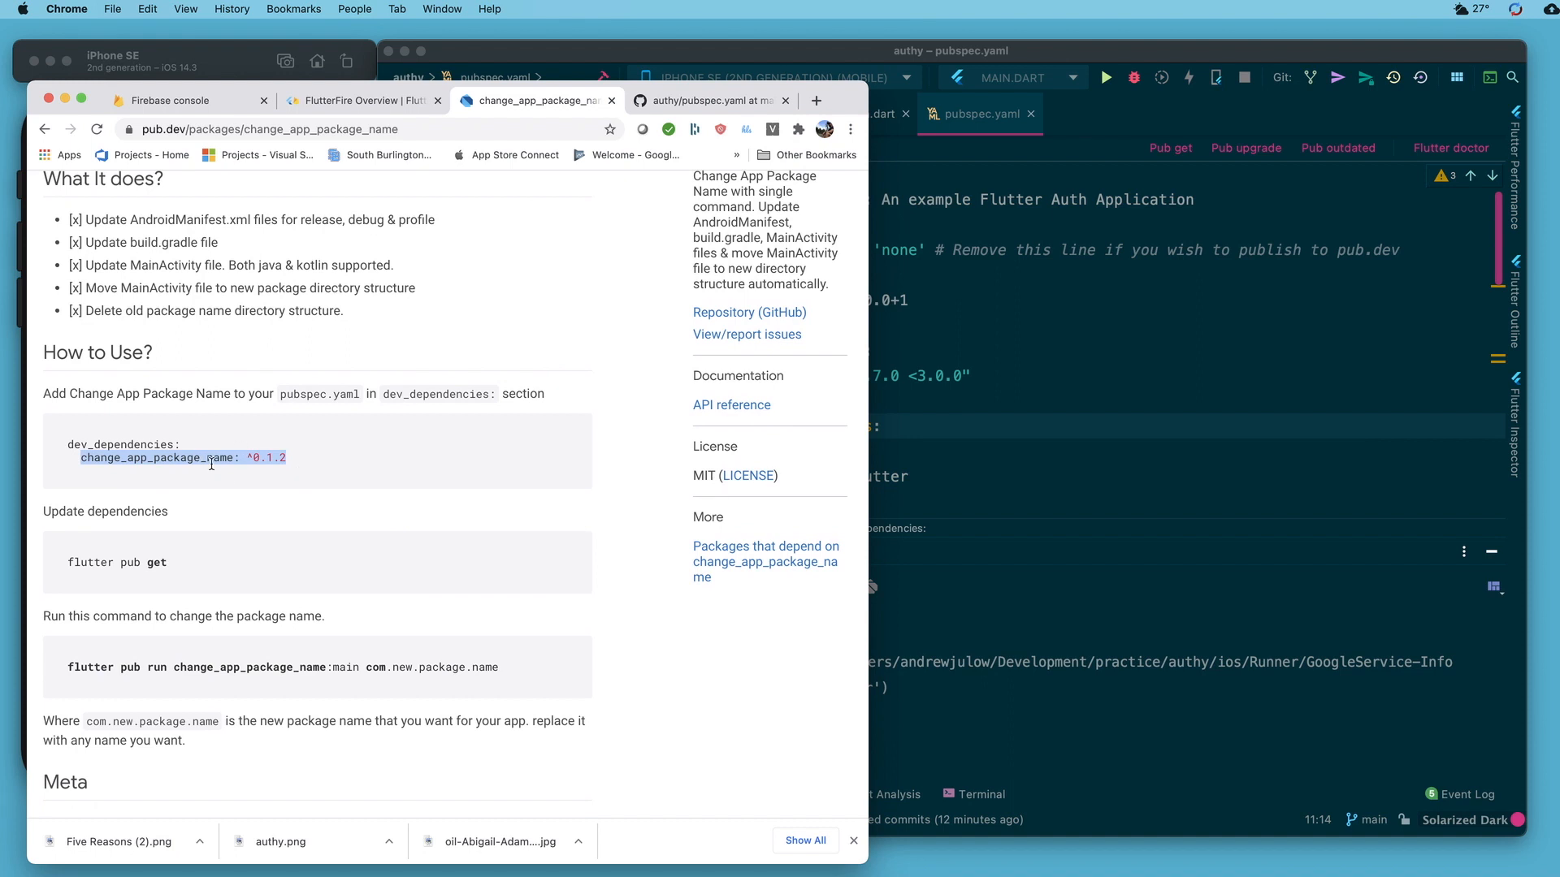
scroll("down", 3)
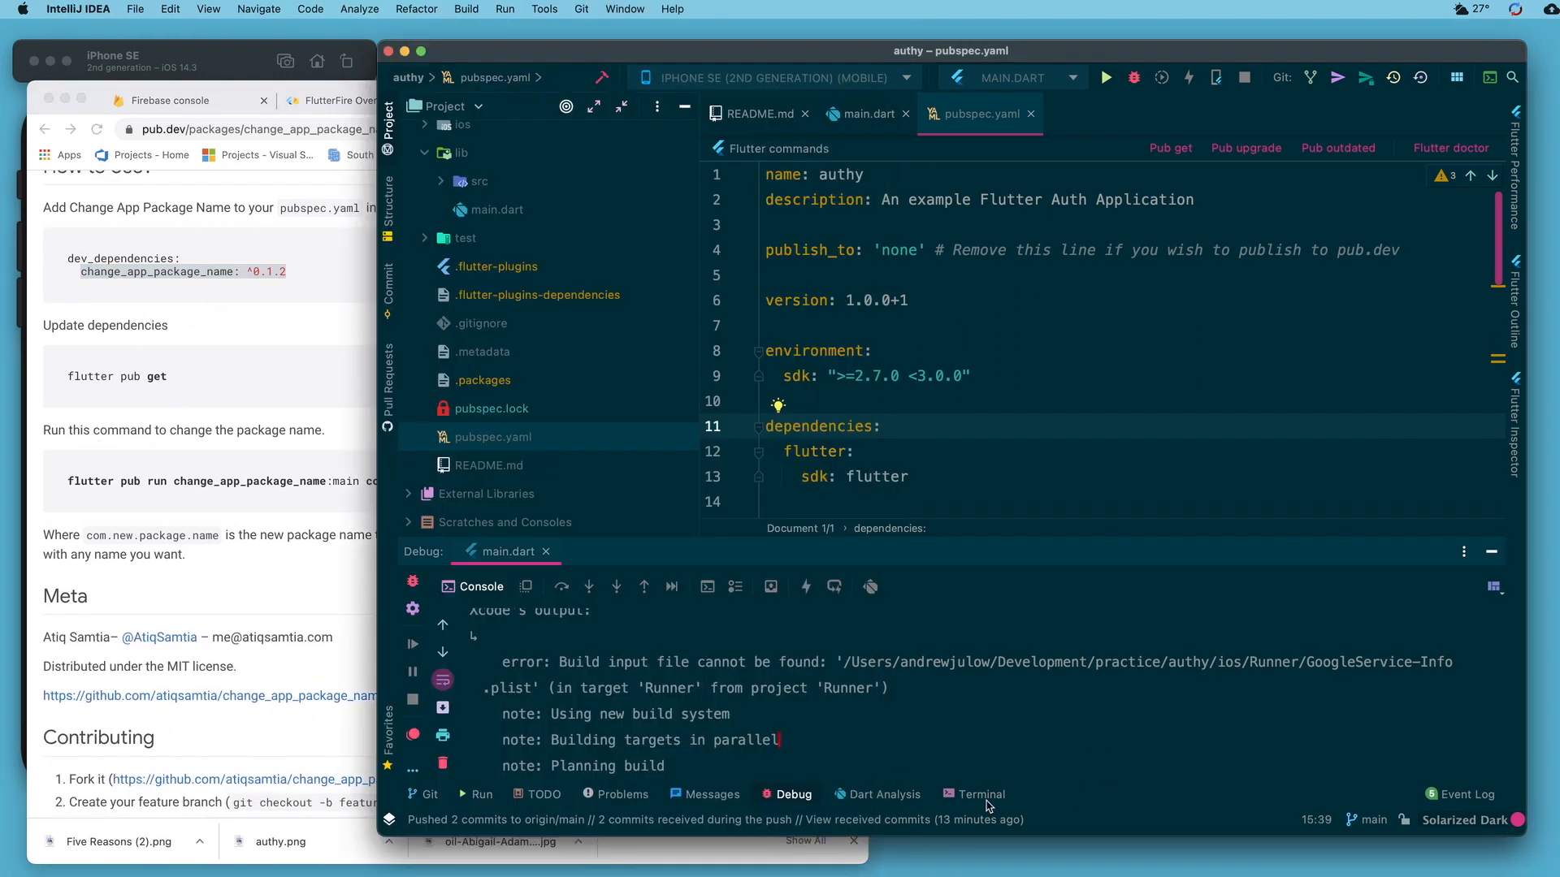
Run flutter pub run change_app_package_name:main com.julow.authy2 in the project terminal.
left_click(979, 794)
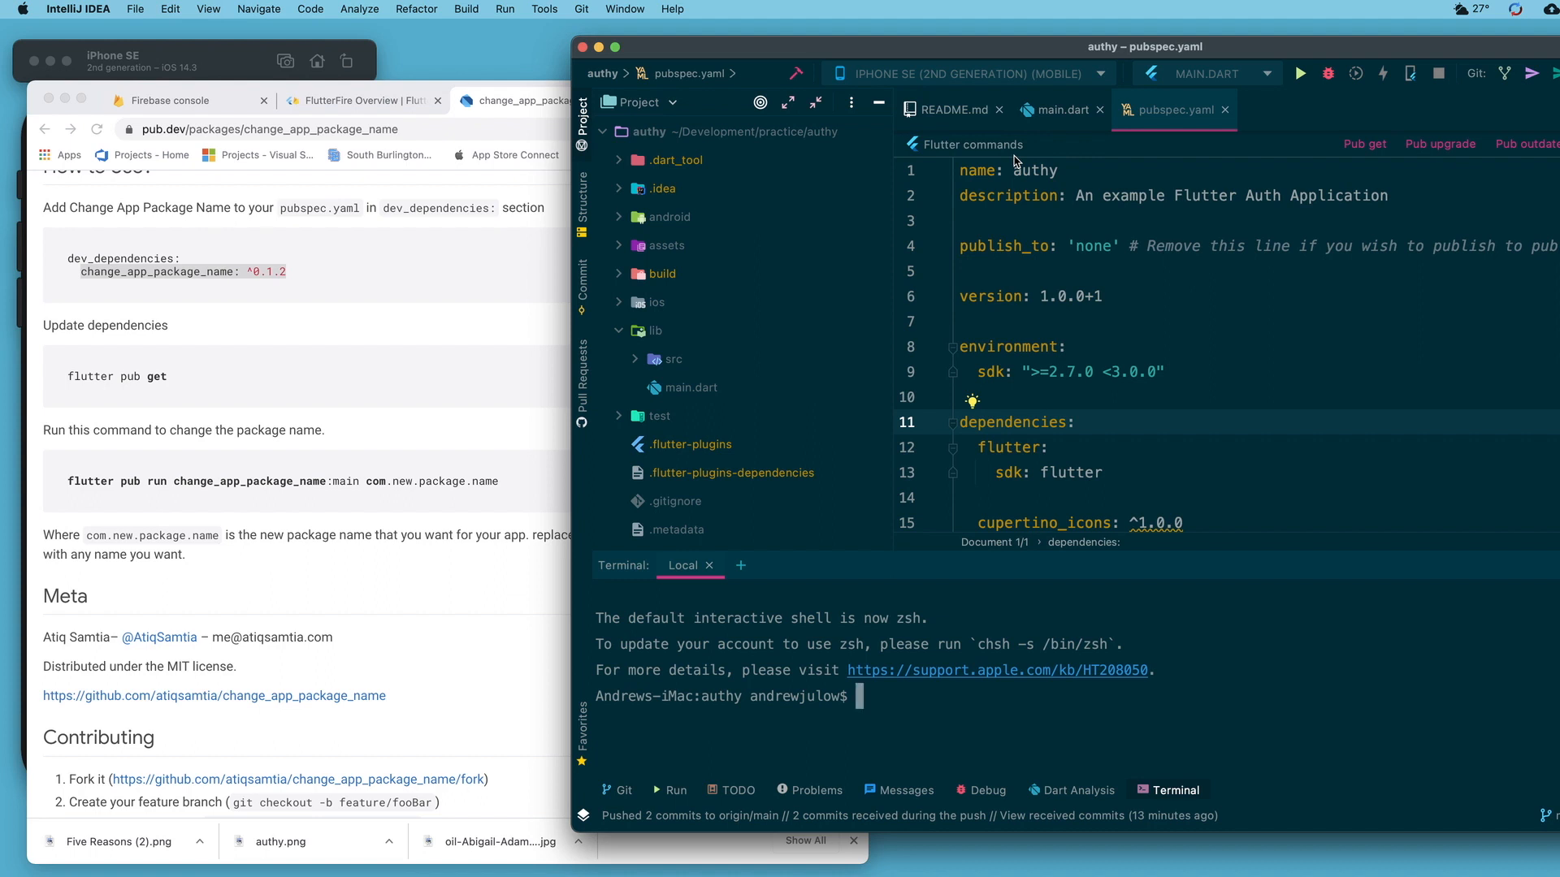
type("flutter pub run")
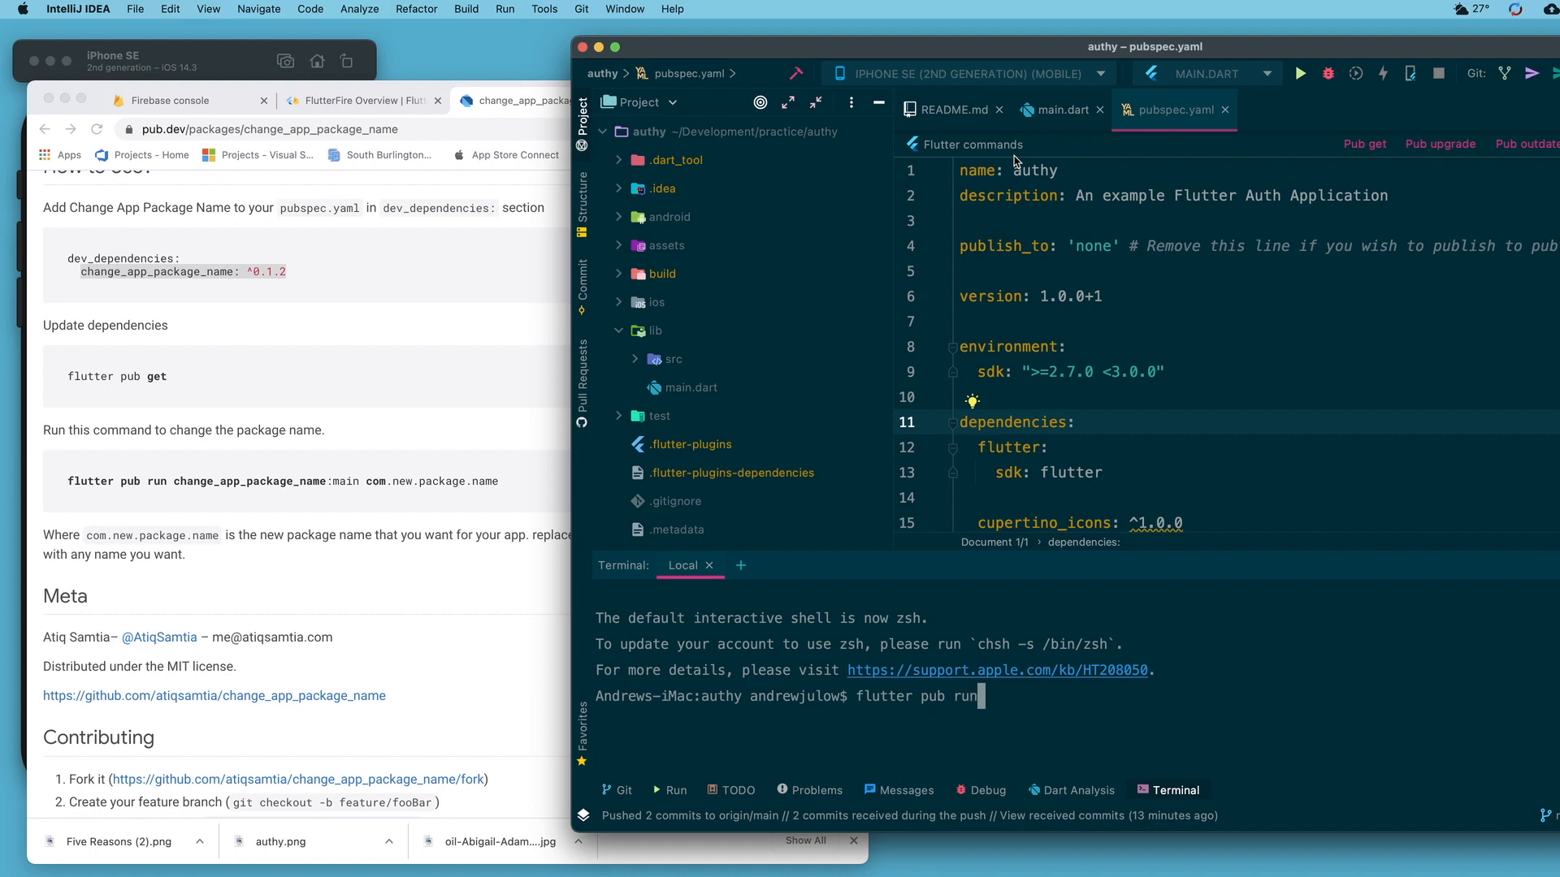
type("change_")
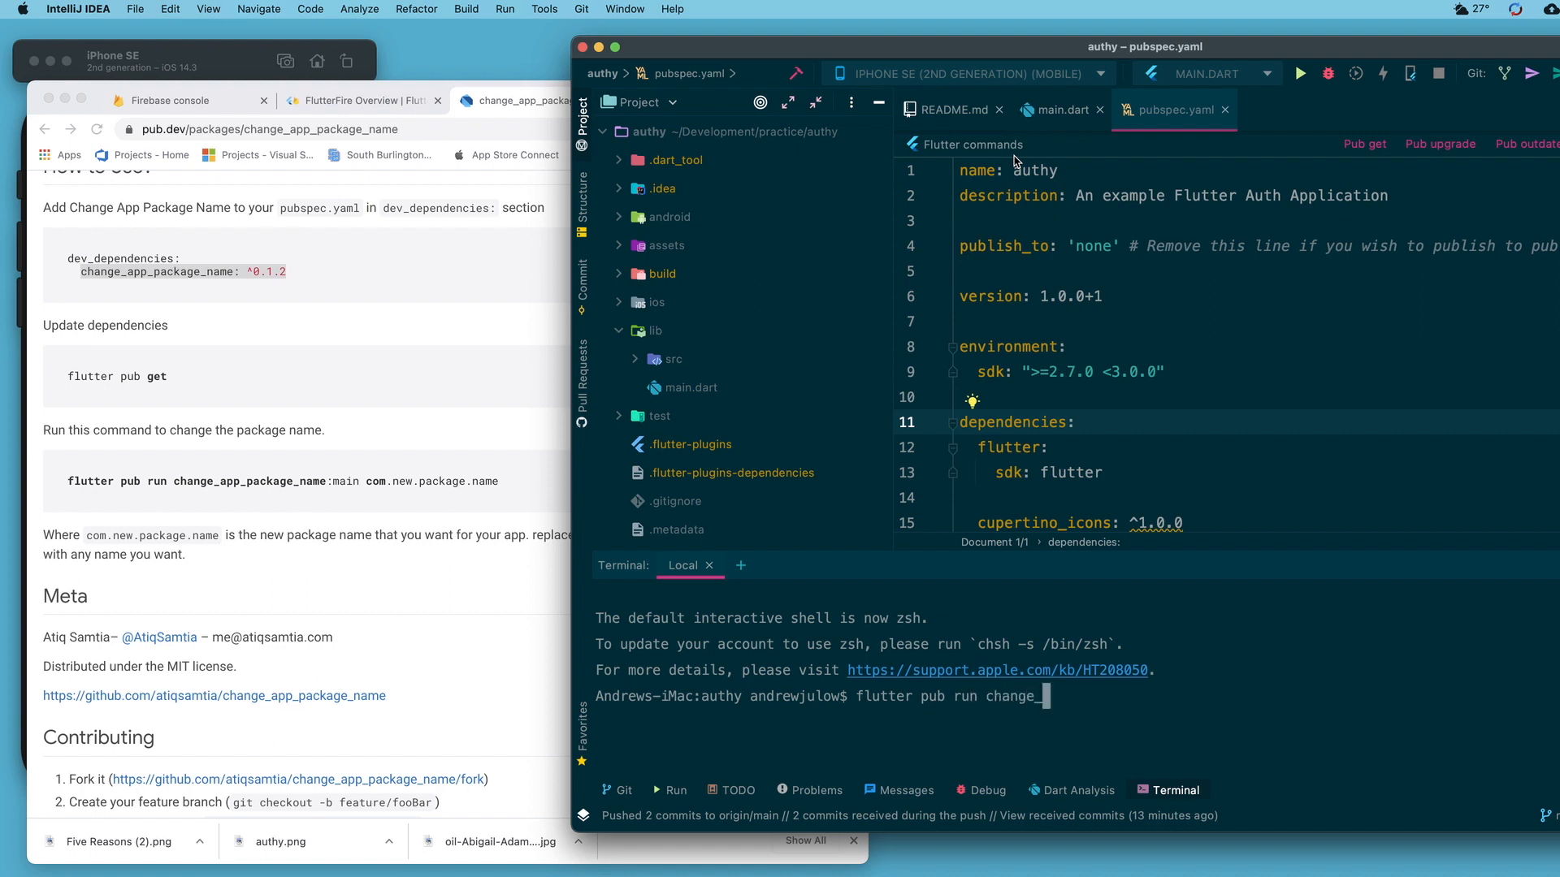
type("_app_packa")
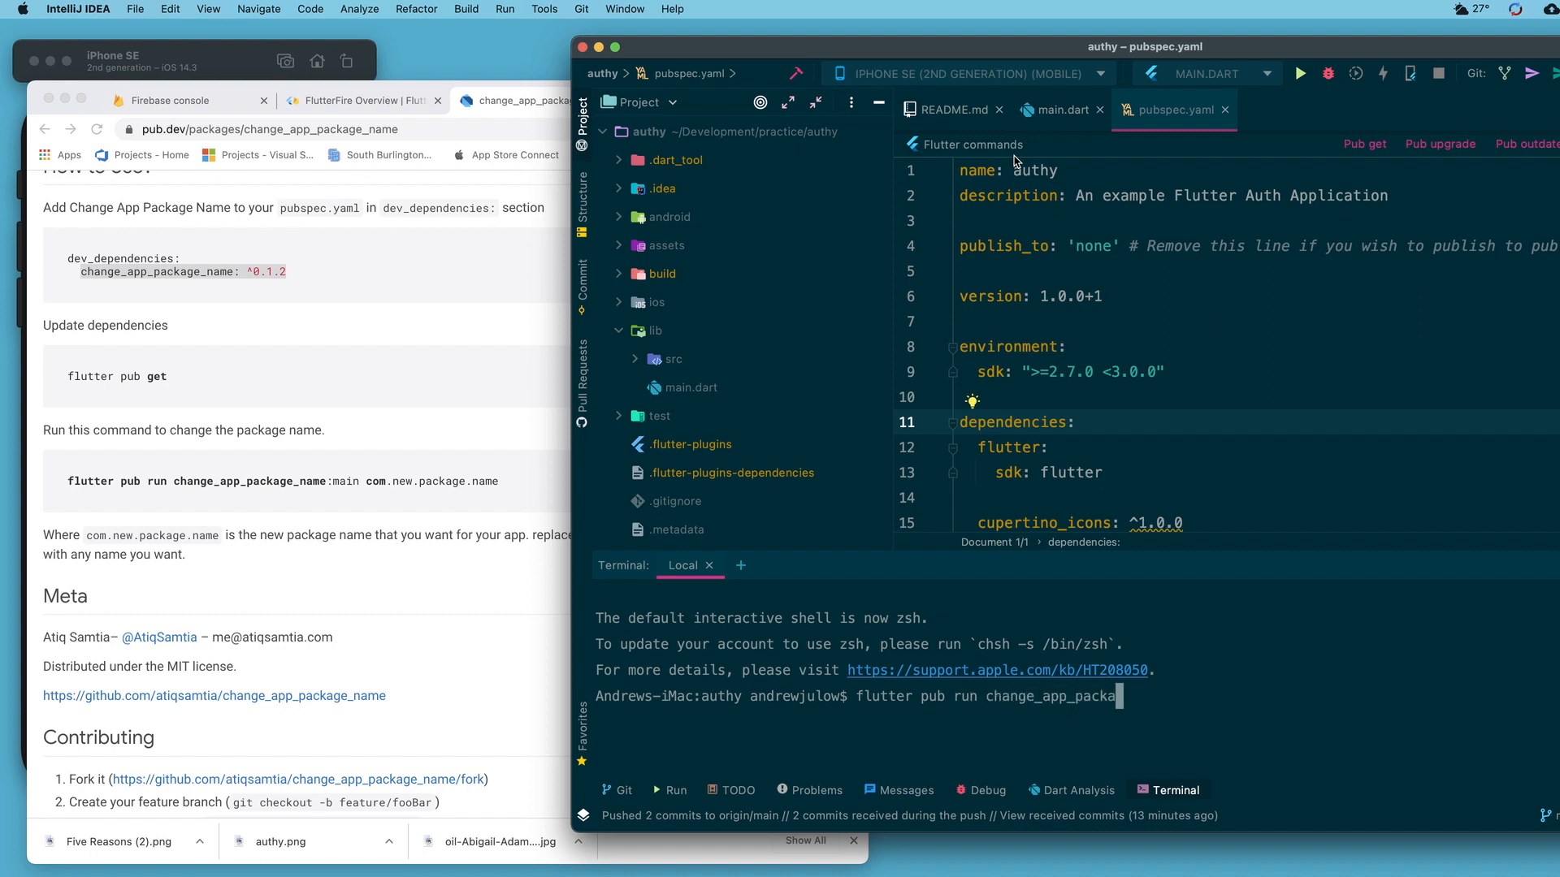
type("ge_na")
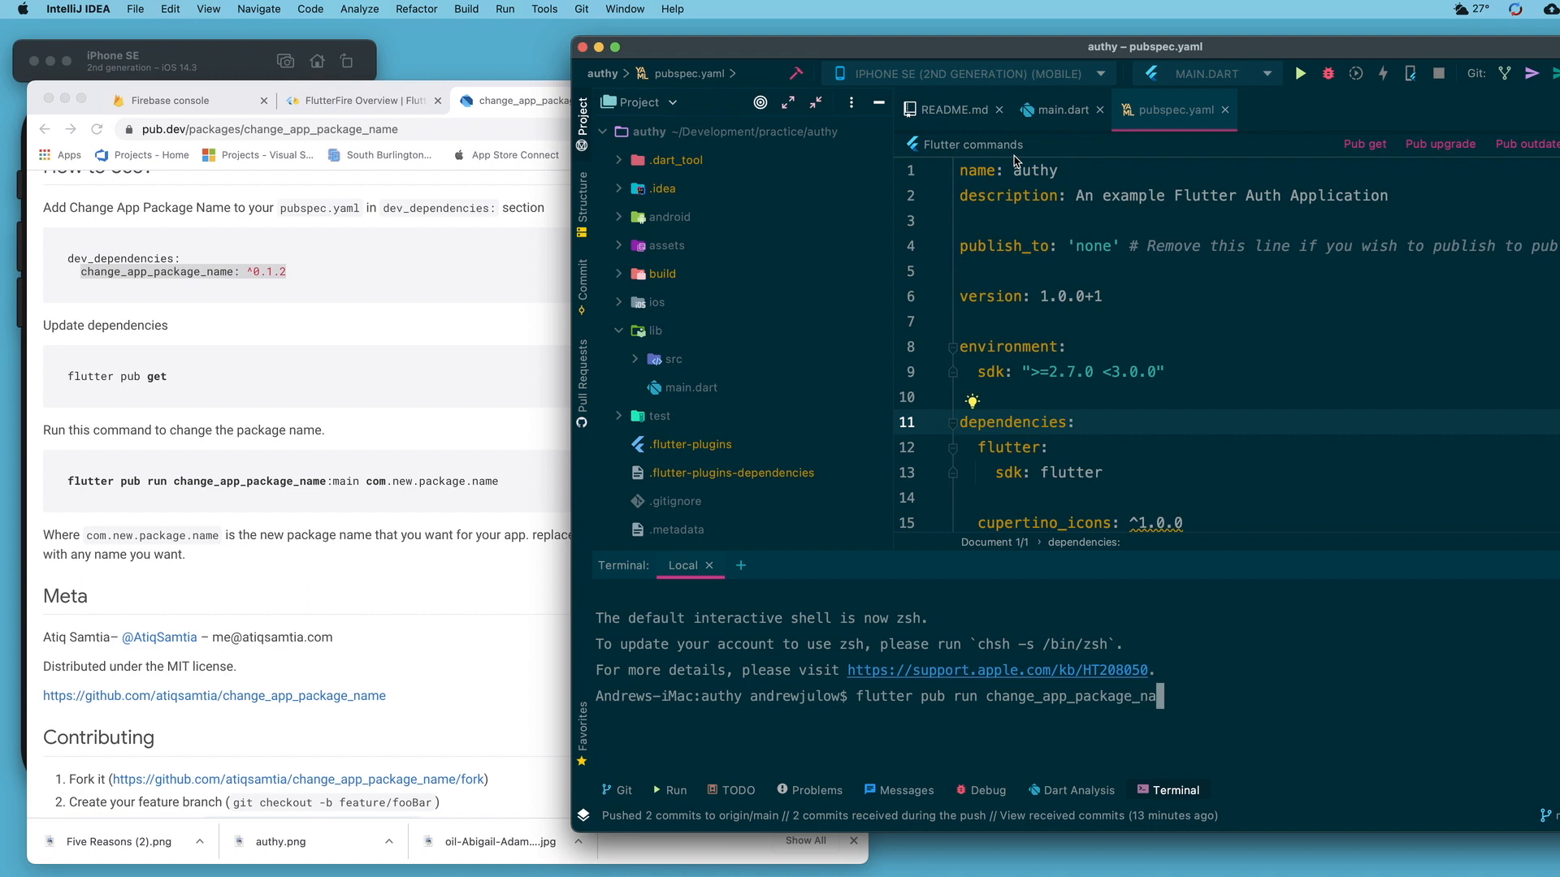
type("me:")
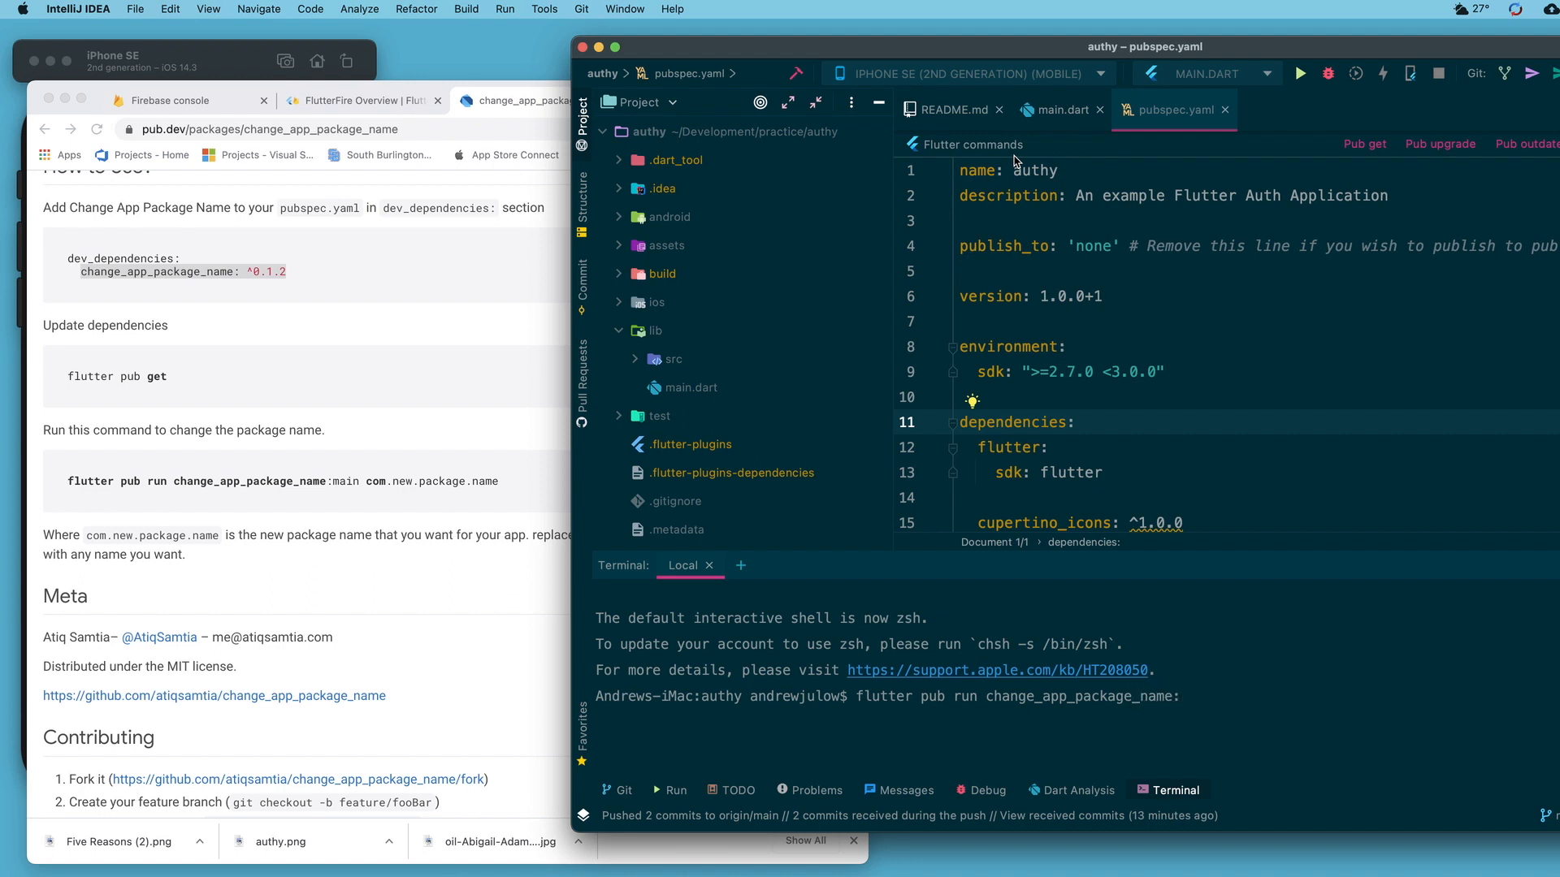
type("main")
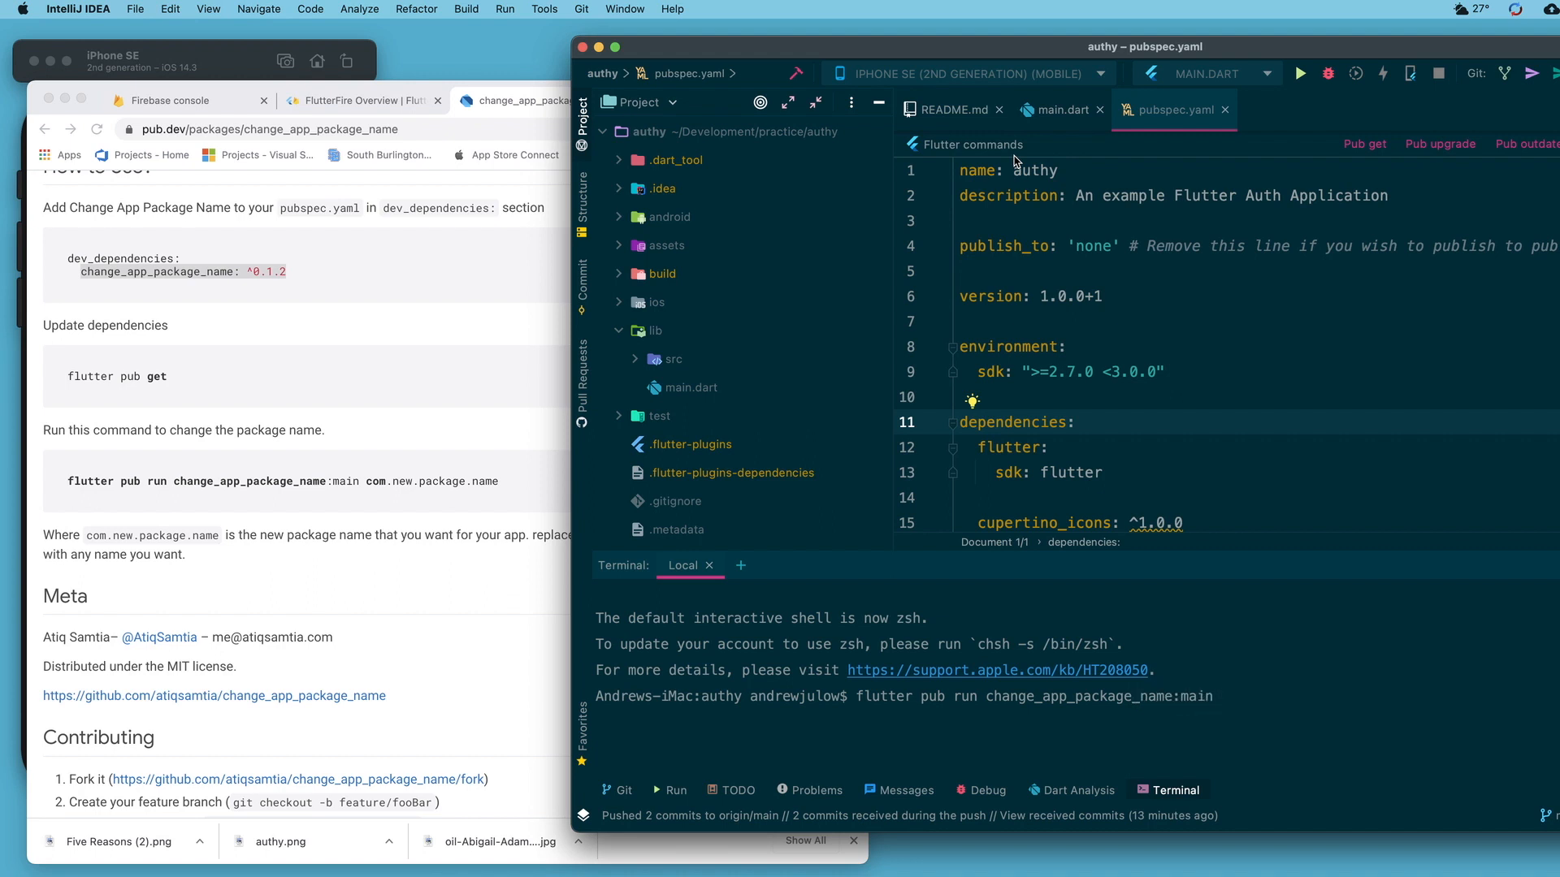
type("com")
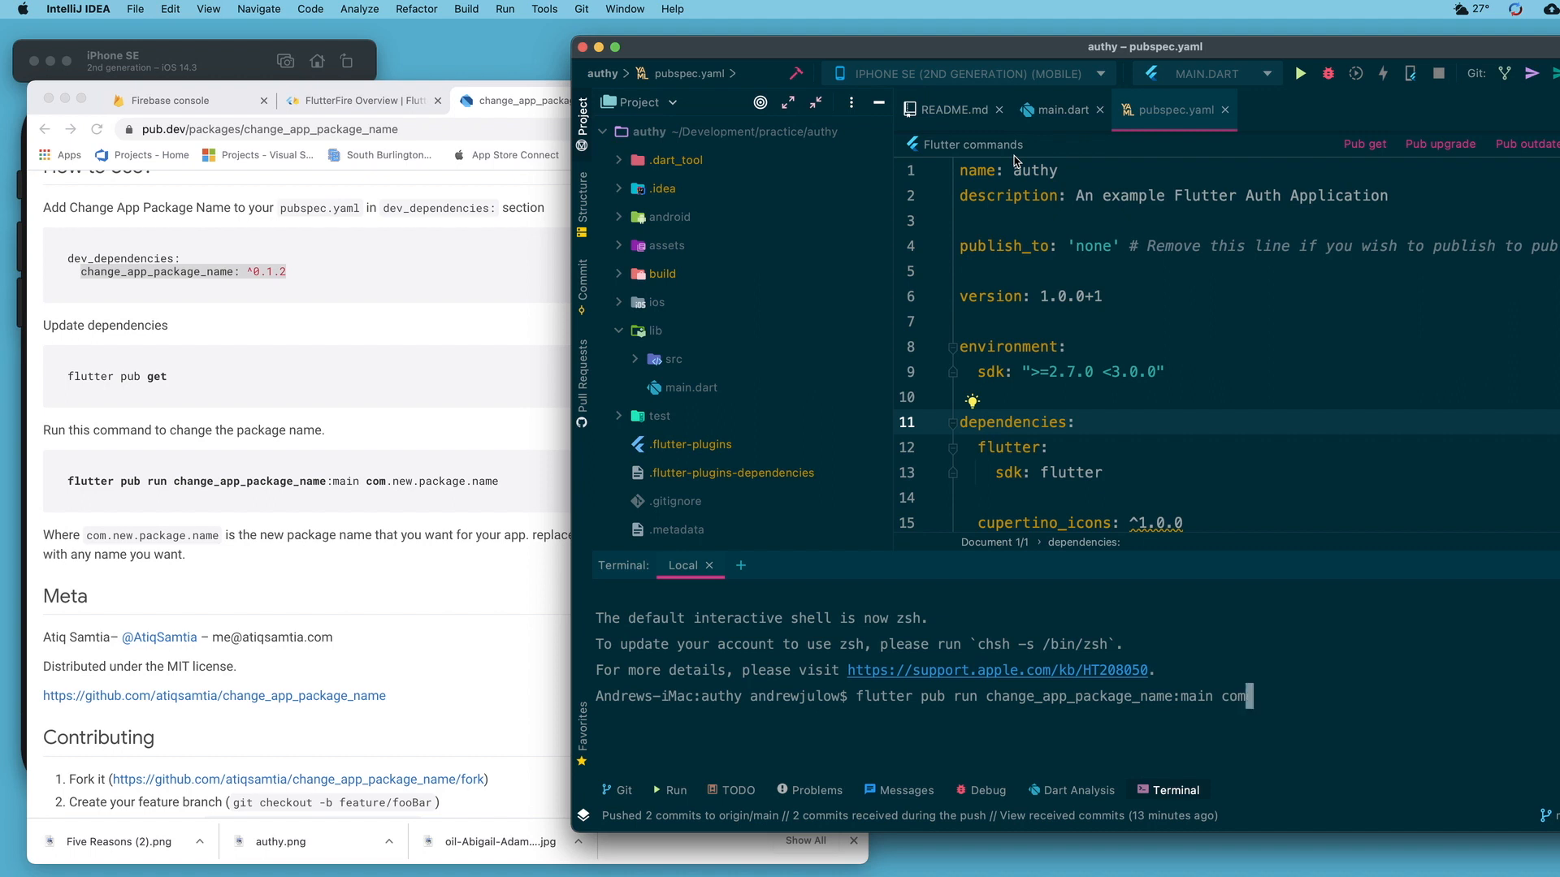
type(".")
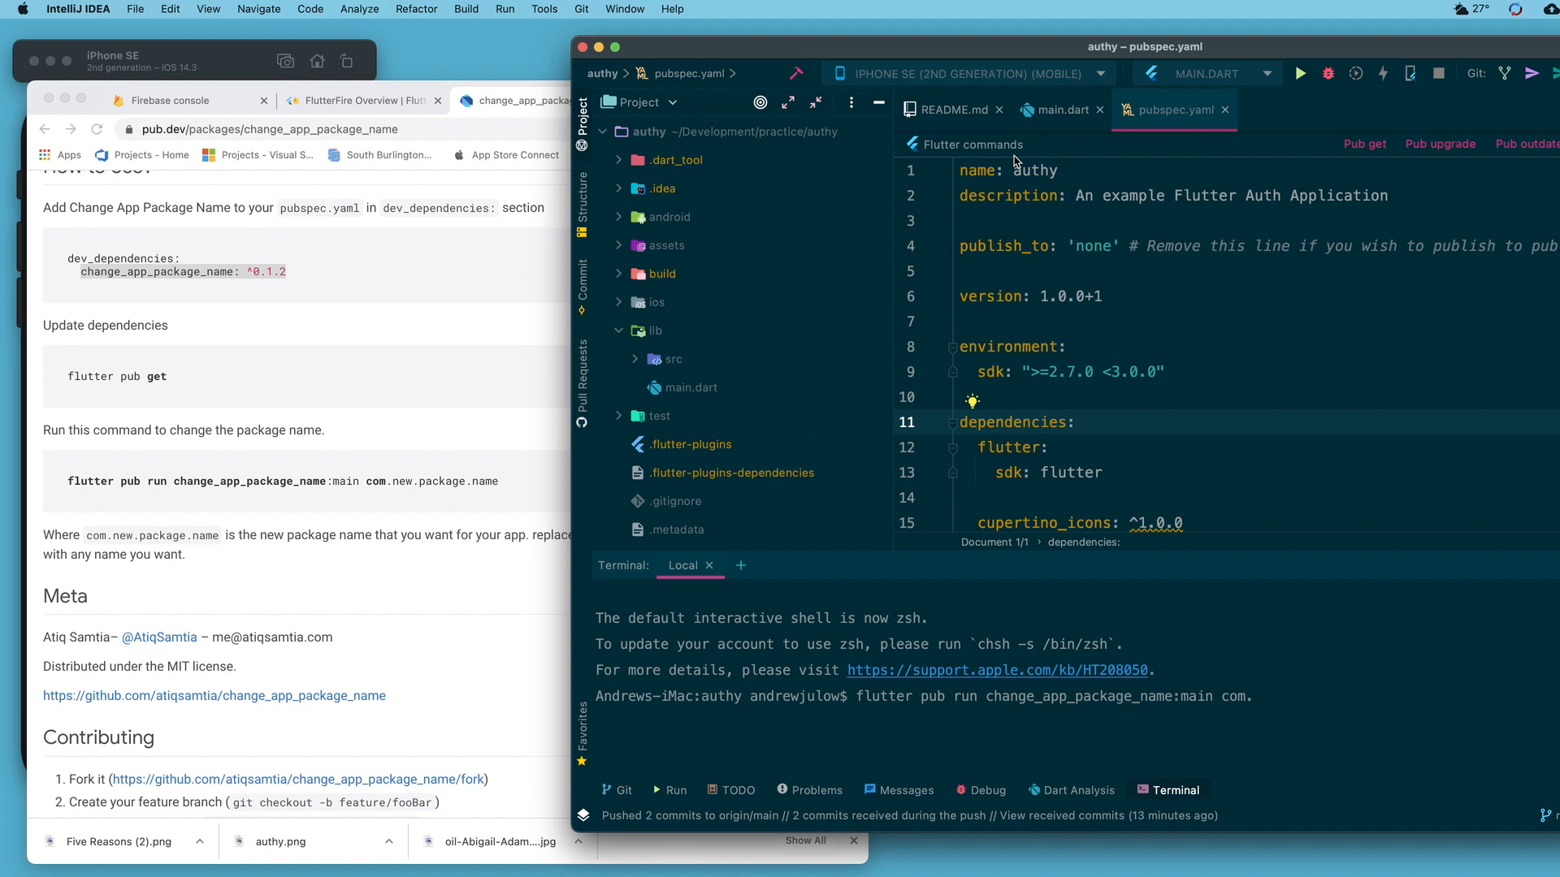
type("julow.")
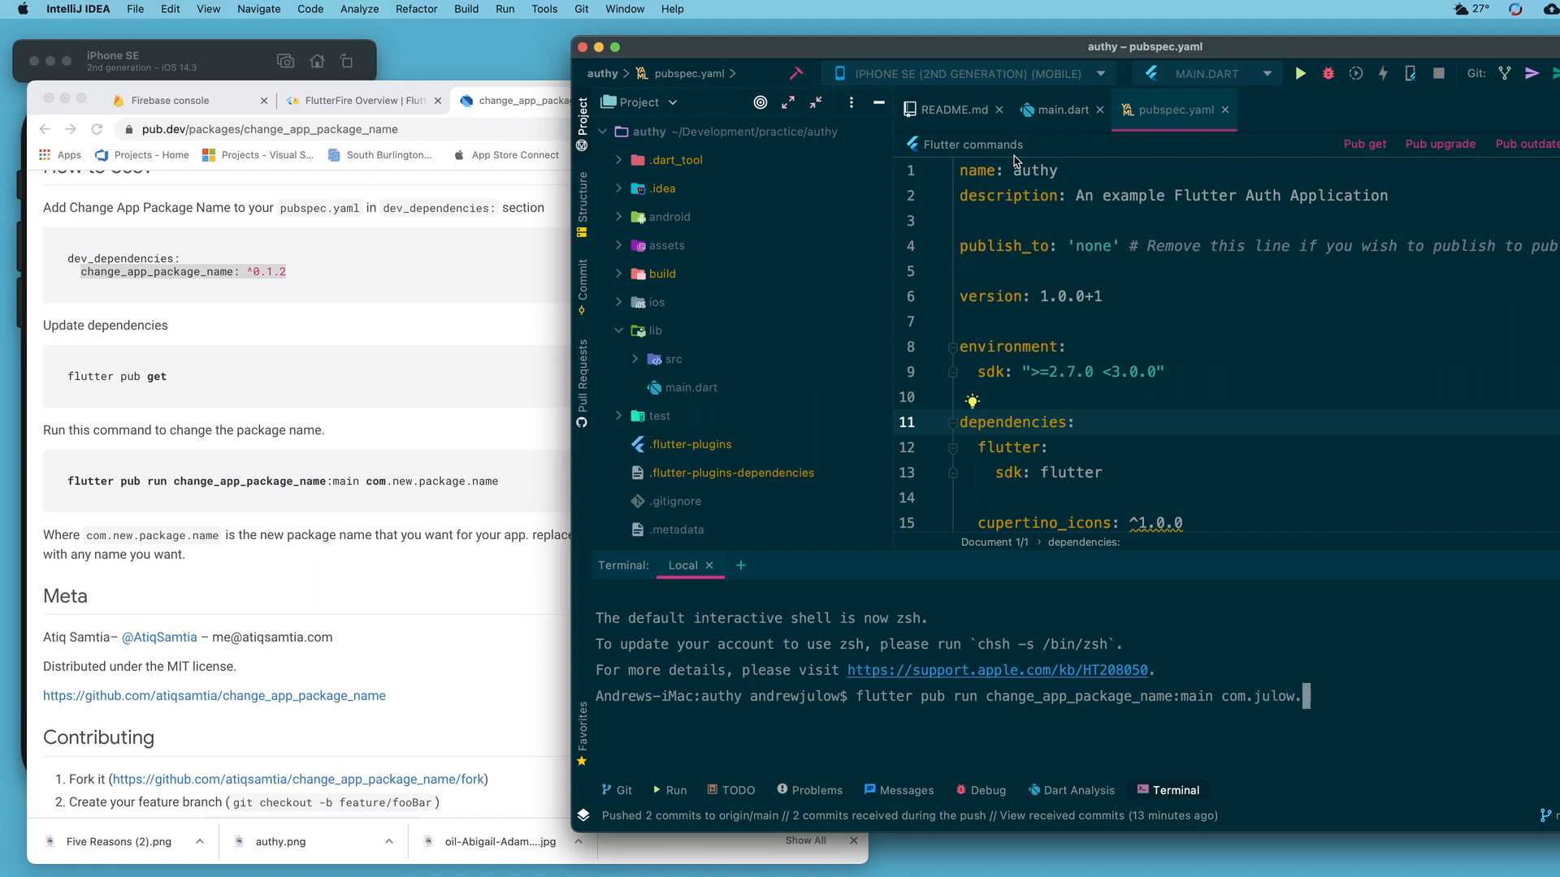
type("authy")
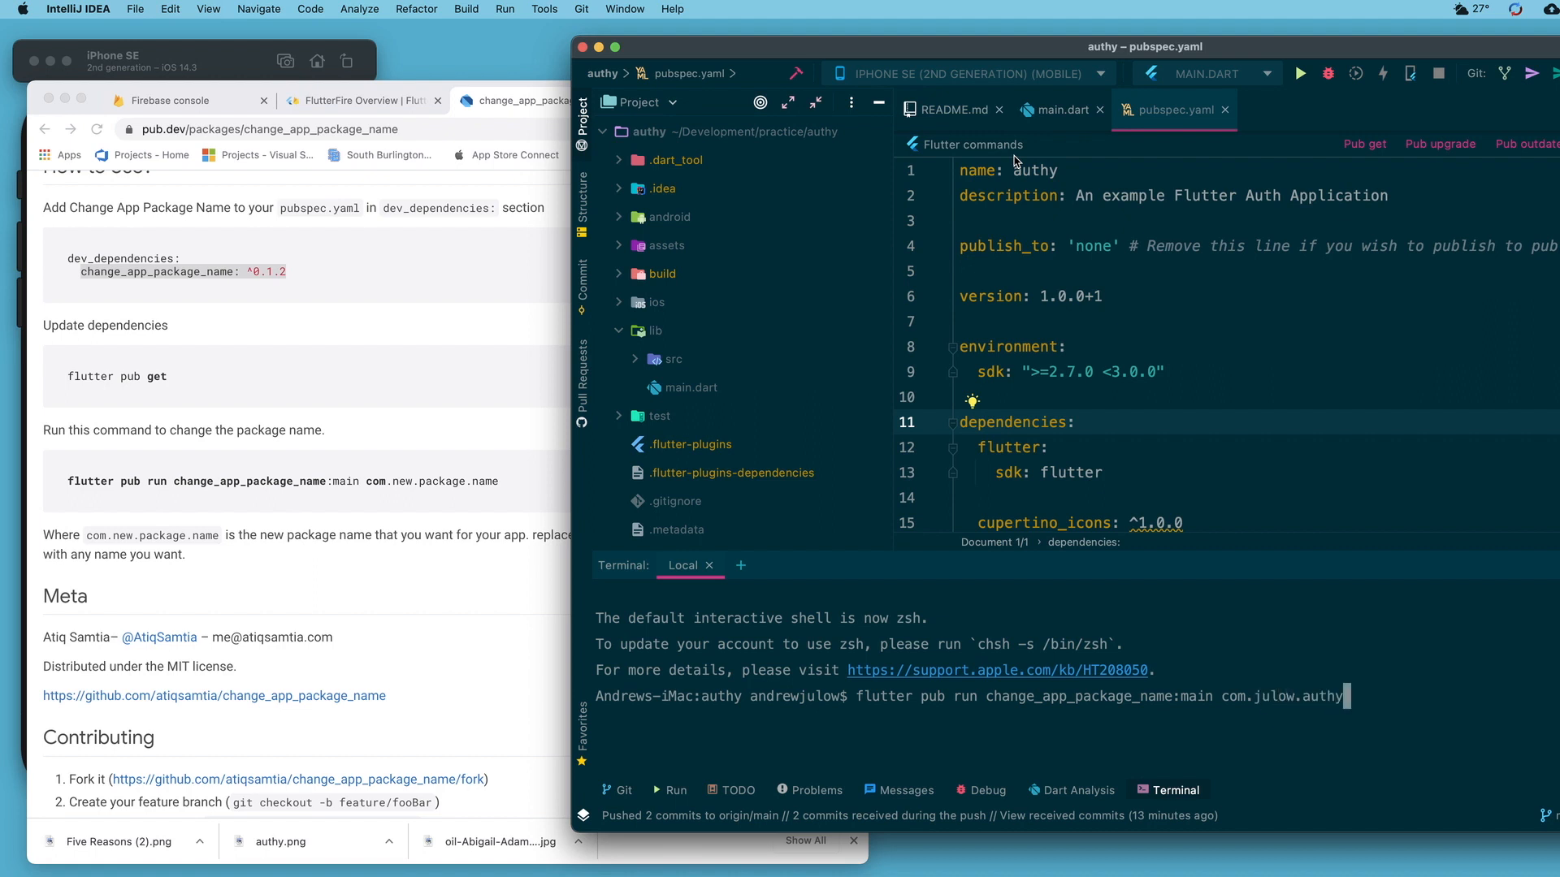
type("2")
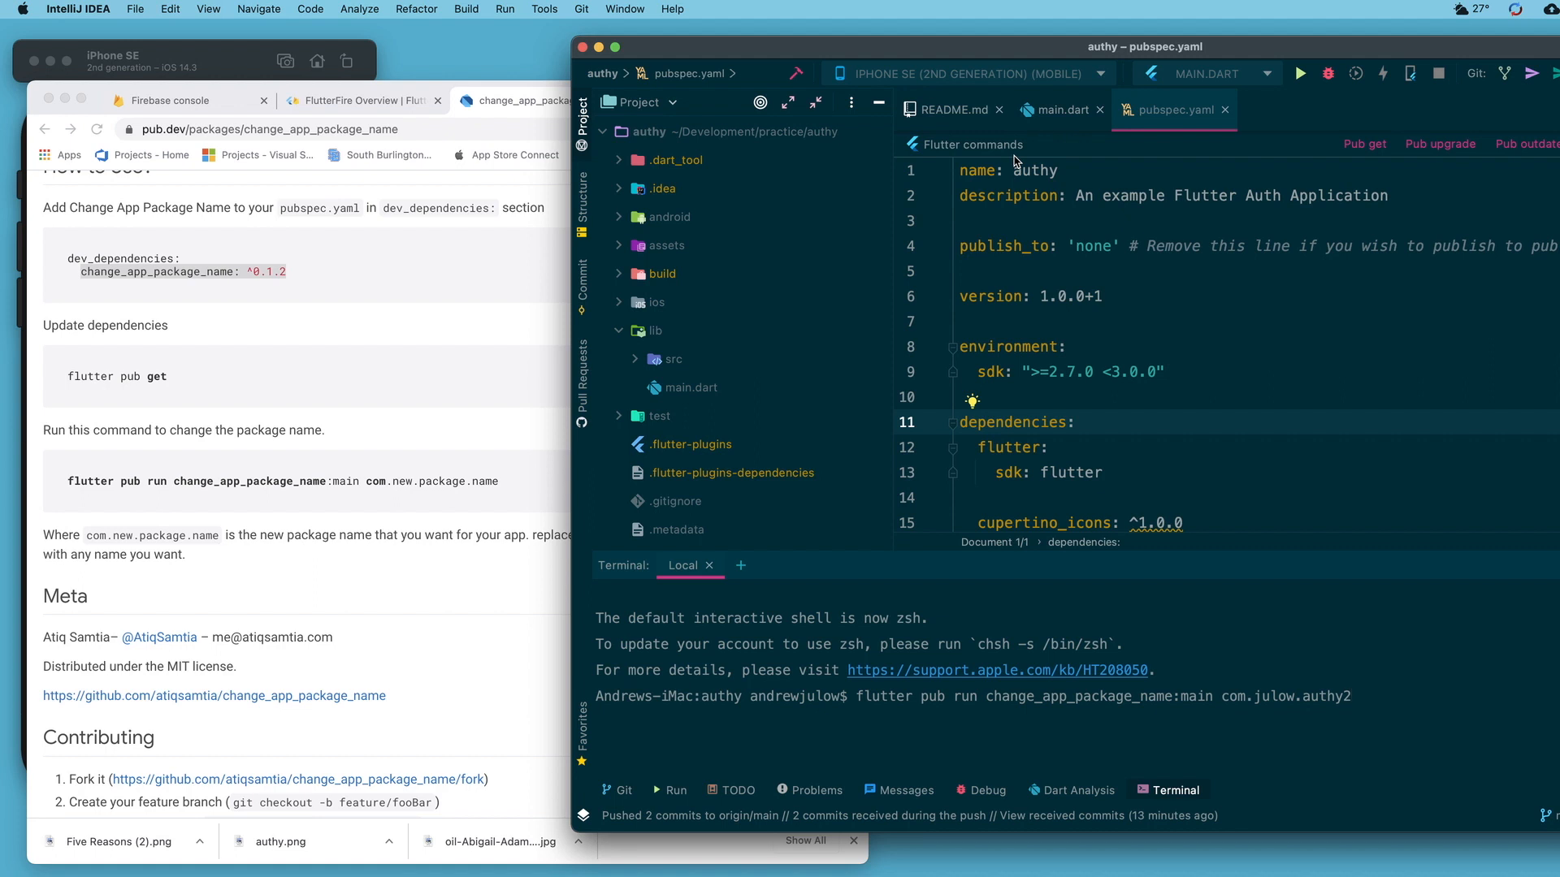
left_click(597, 717)
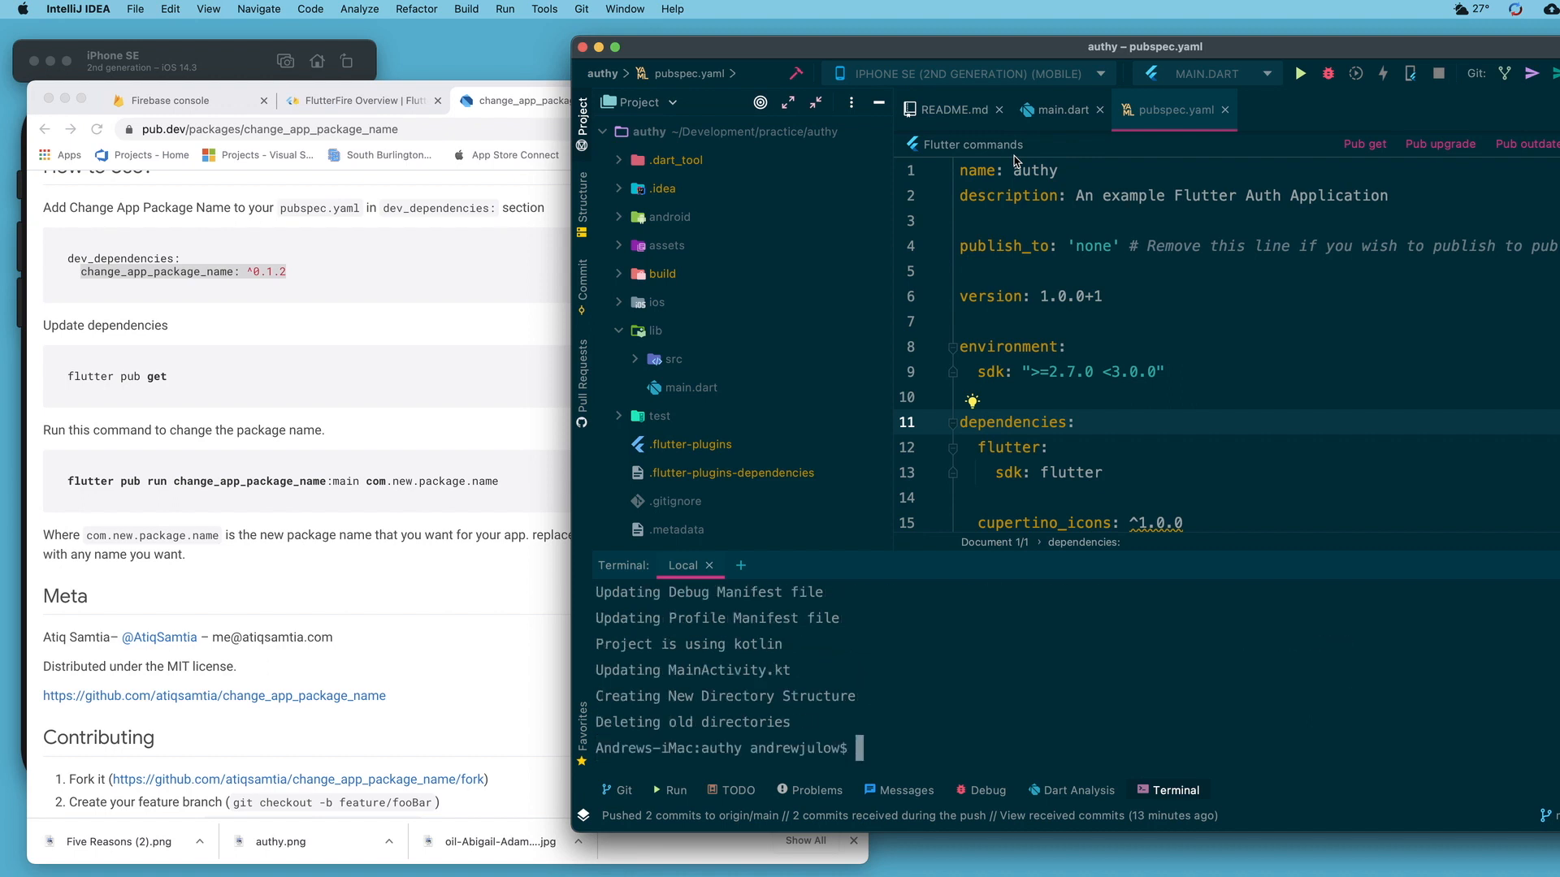
mouse_move(1419, 127)
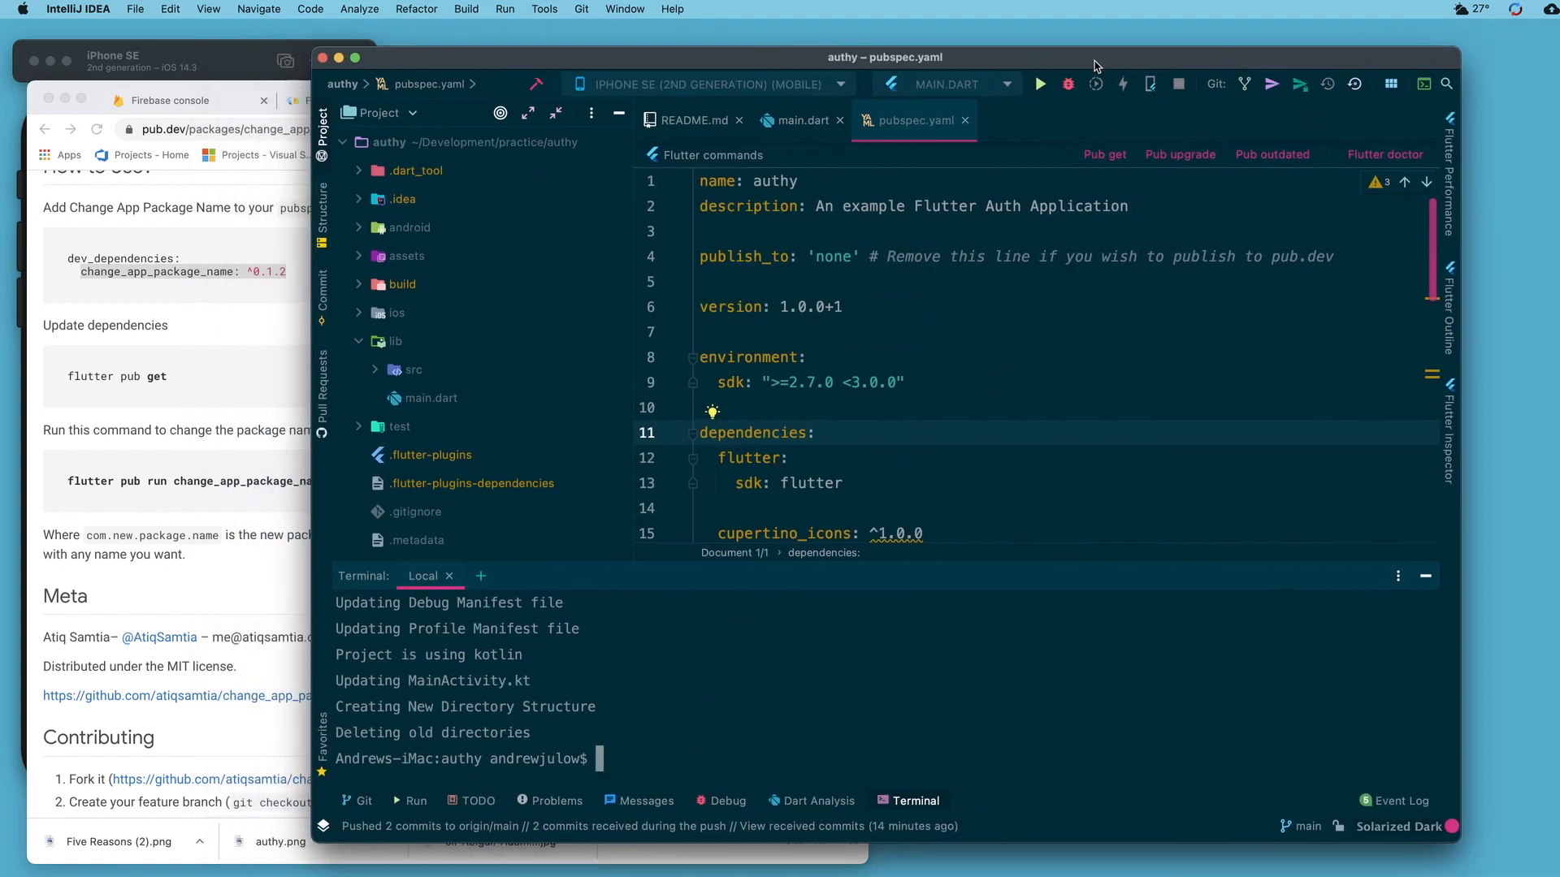
left_click(360, 227)
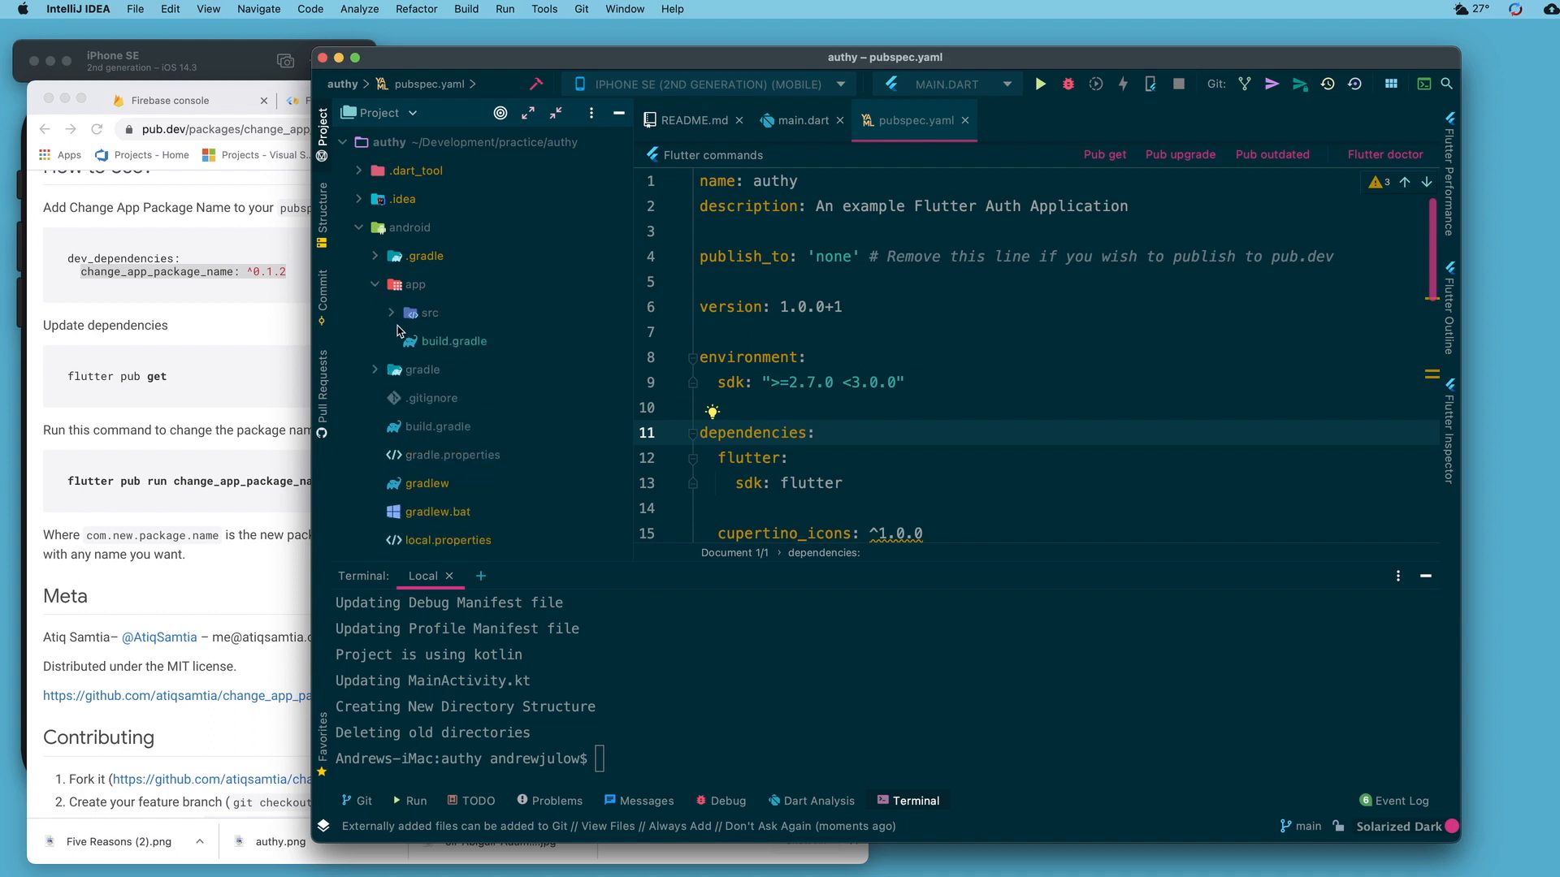
Check that android/app/src/main/AndroidManifest.xml now uses package com.julow.authy2.
left_click(431, 312)
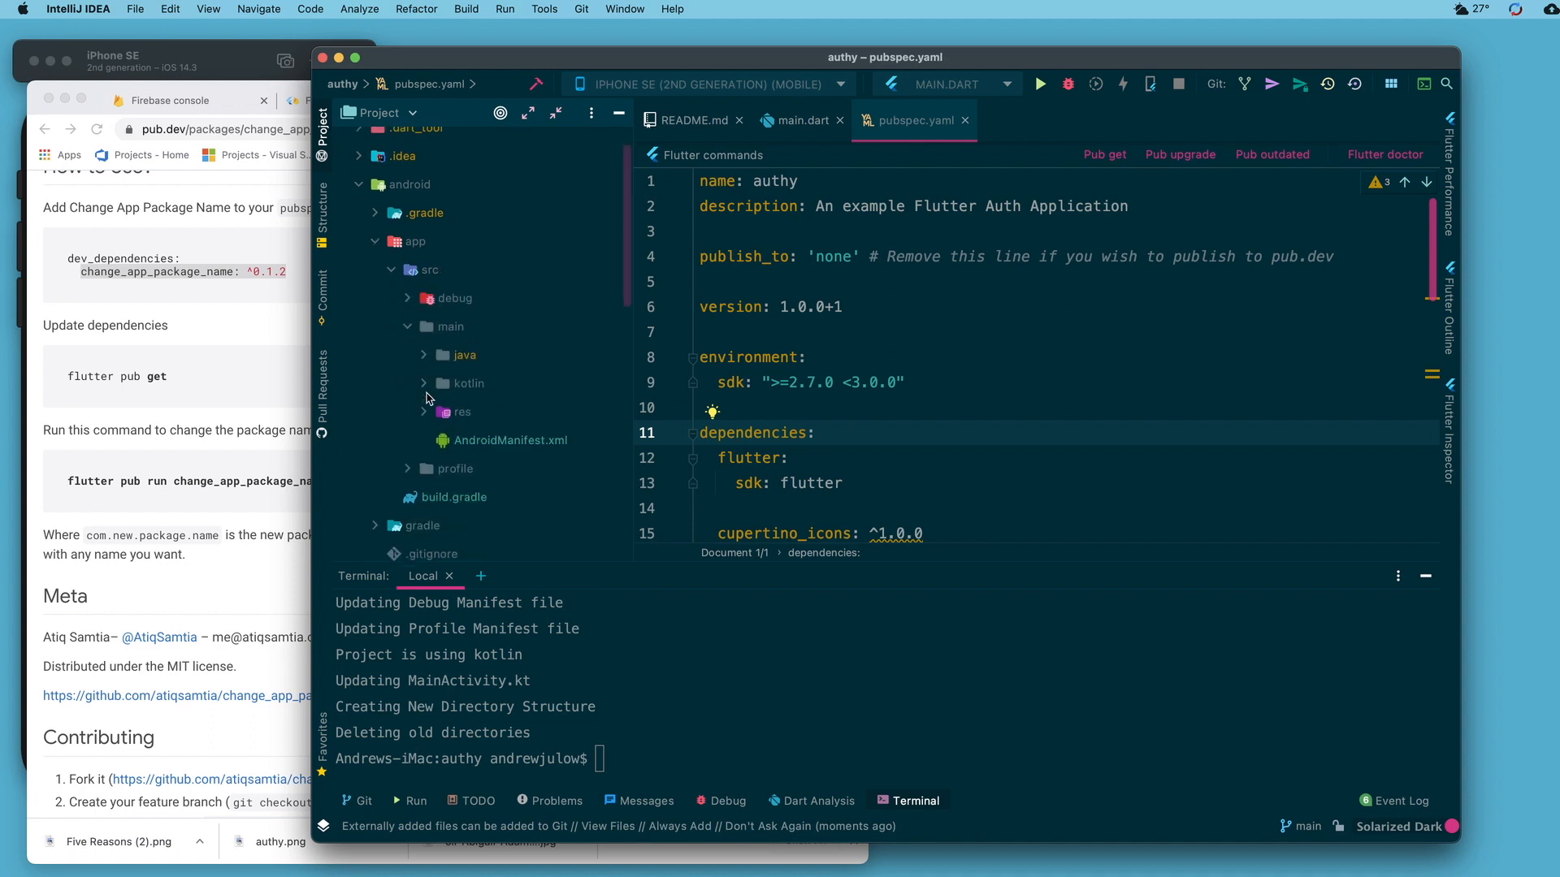
double_click(510, 439)
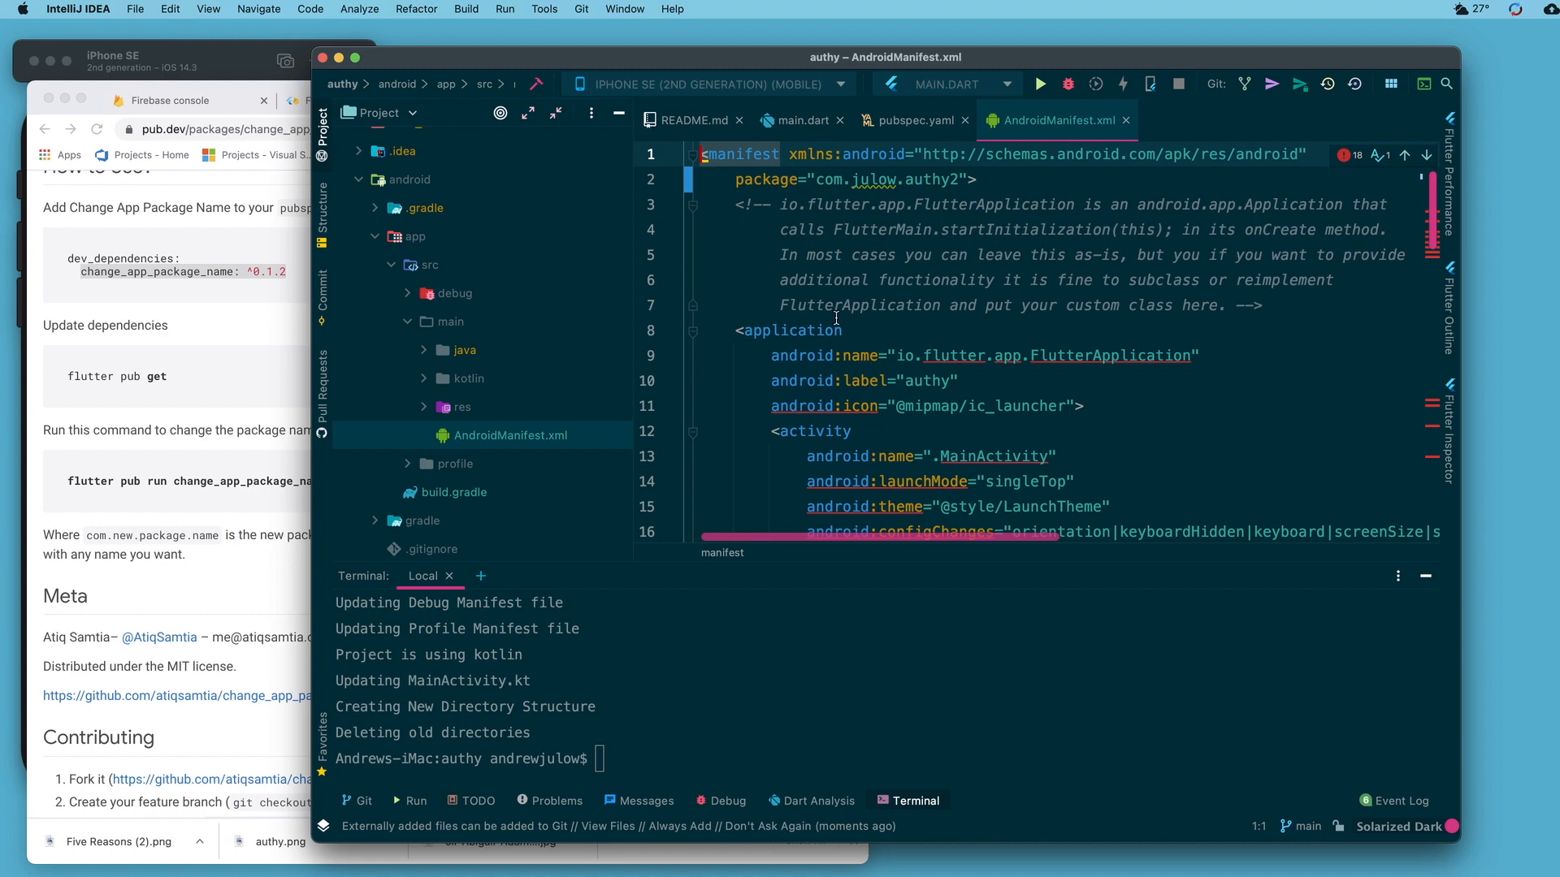
left_click(906, 120)
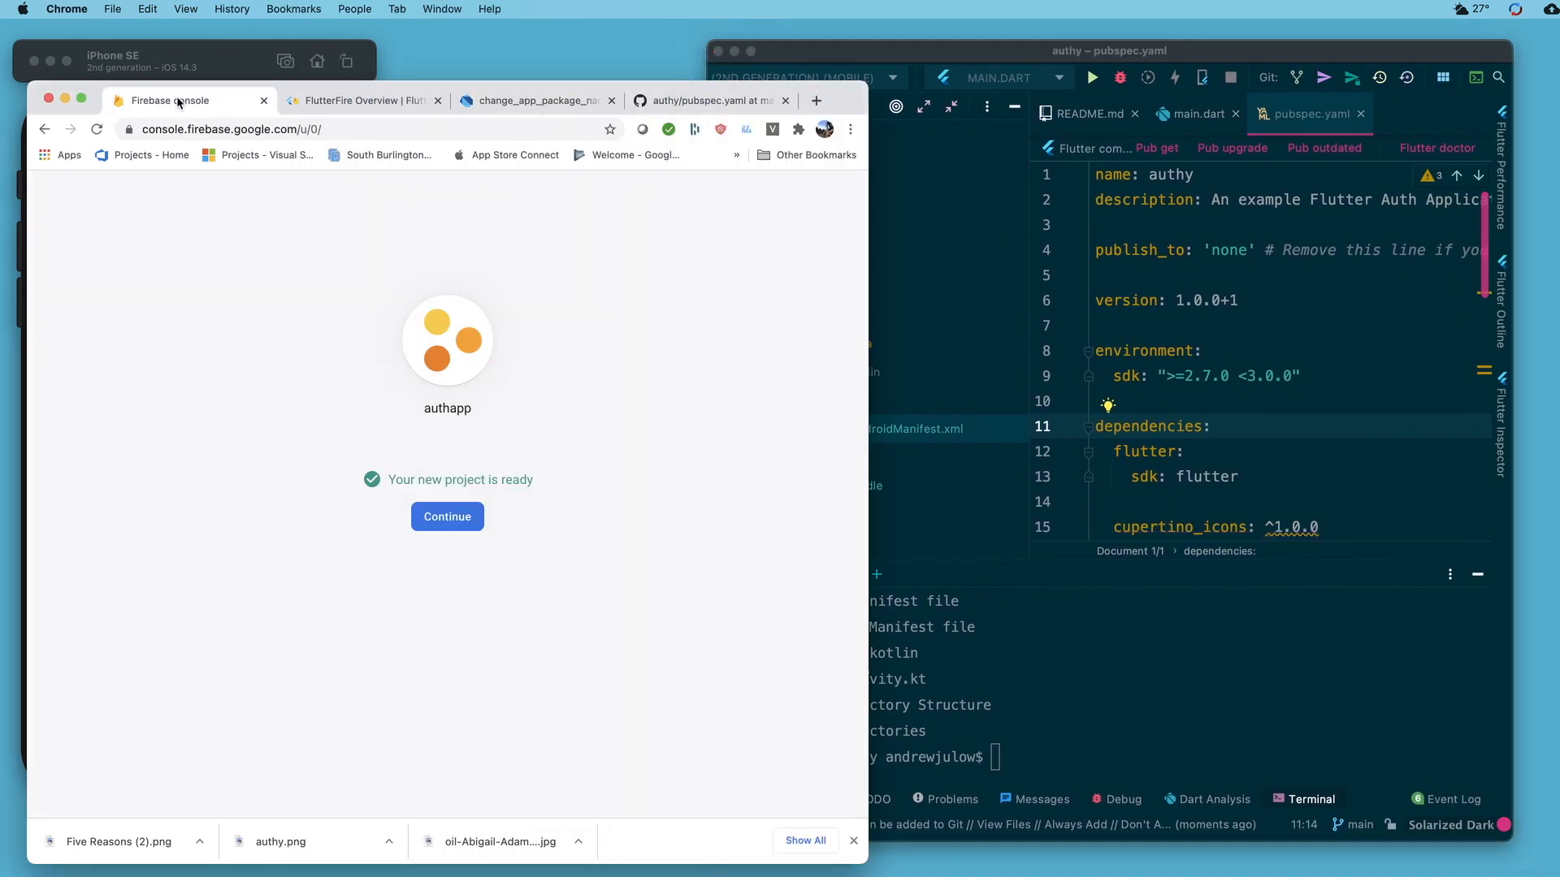
Start adding an Android app to authapp with package name com.julow.authy2.
left_click(446, 517)
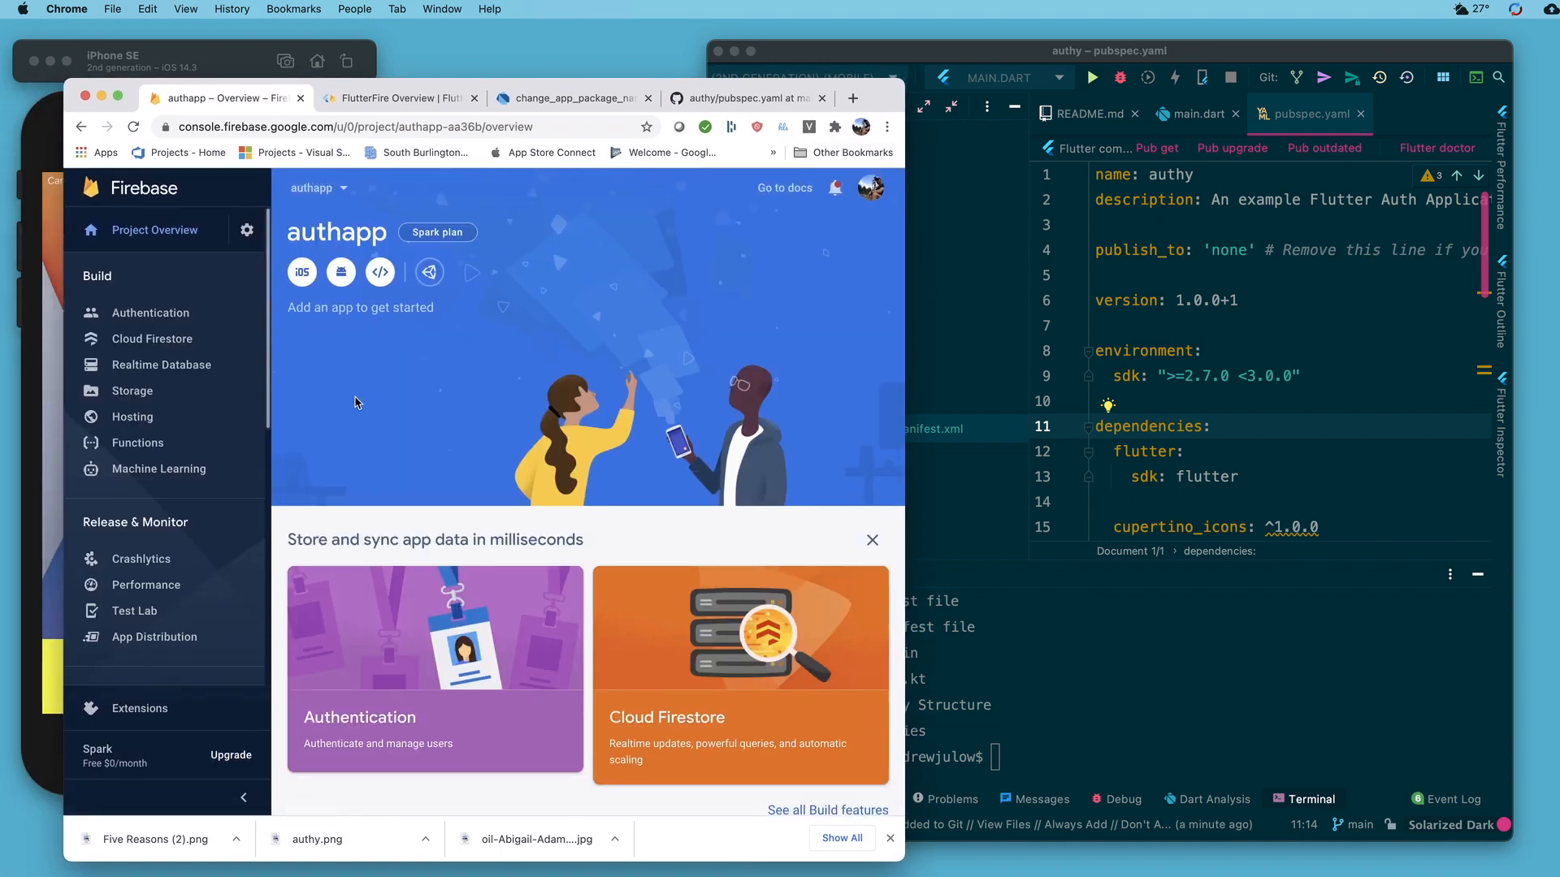
mouse_move(338, 363)
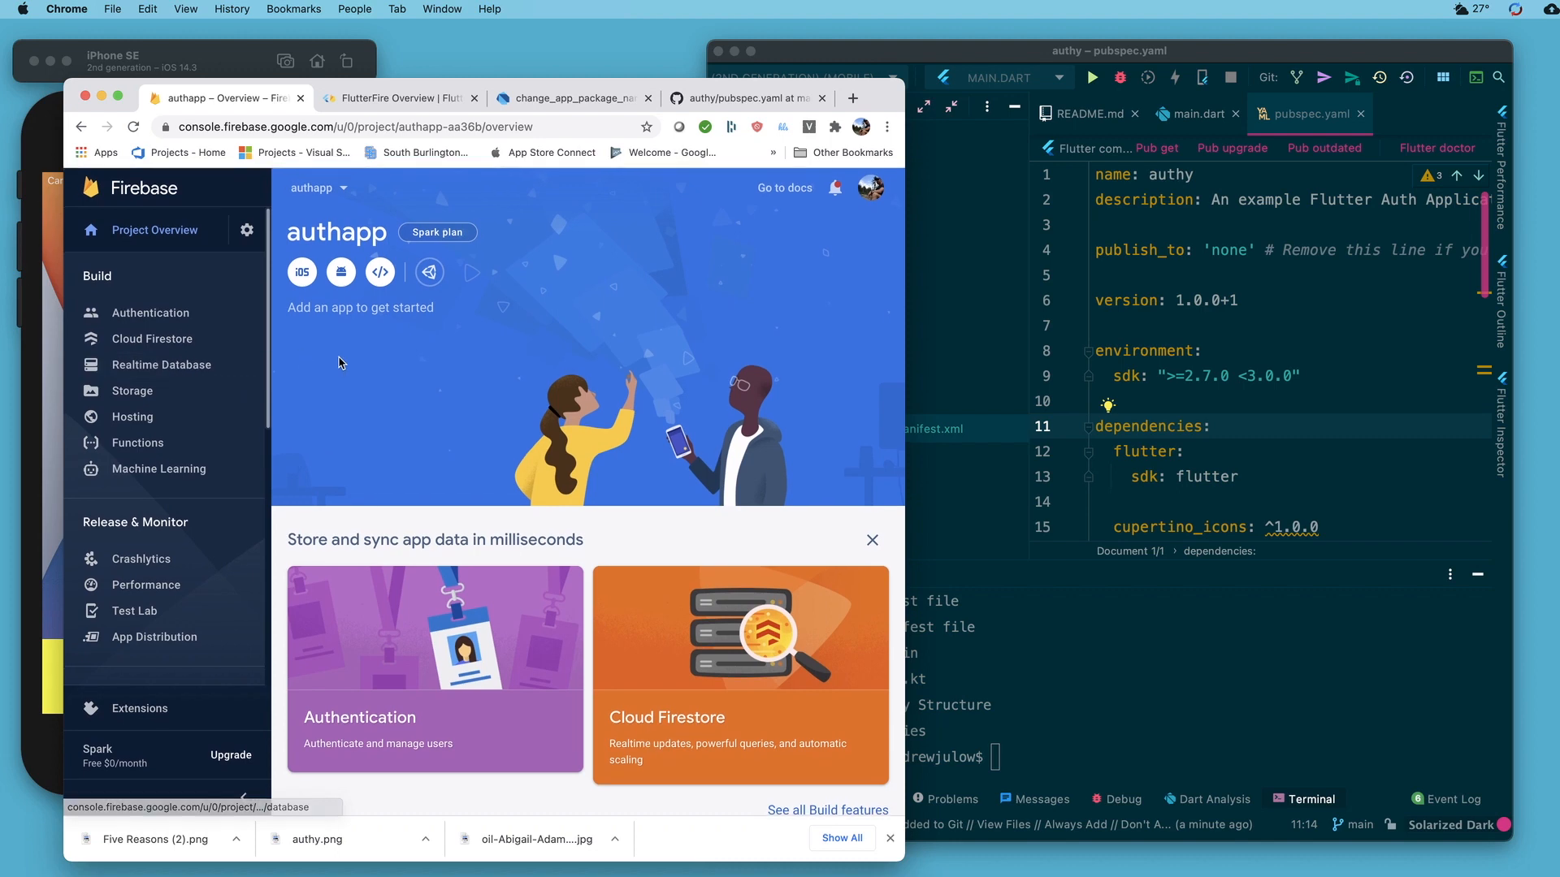
mouse_move(341, 271)
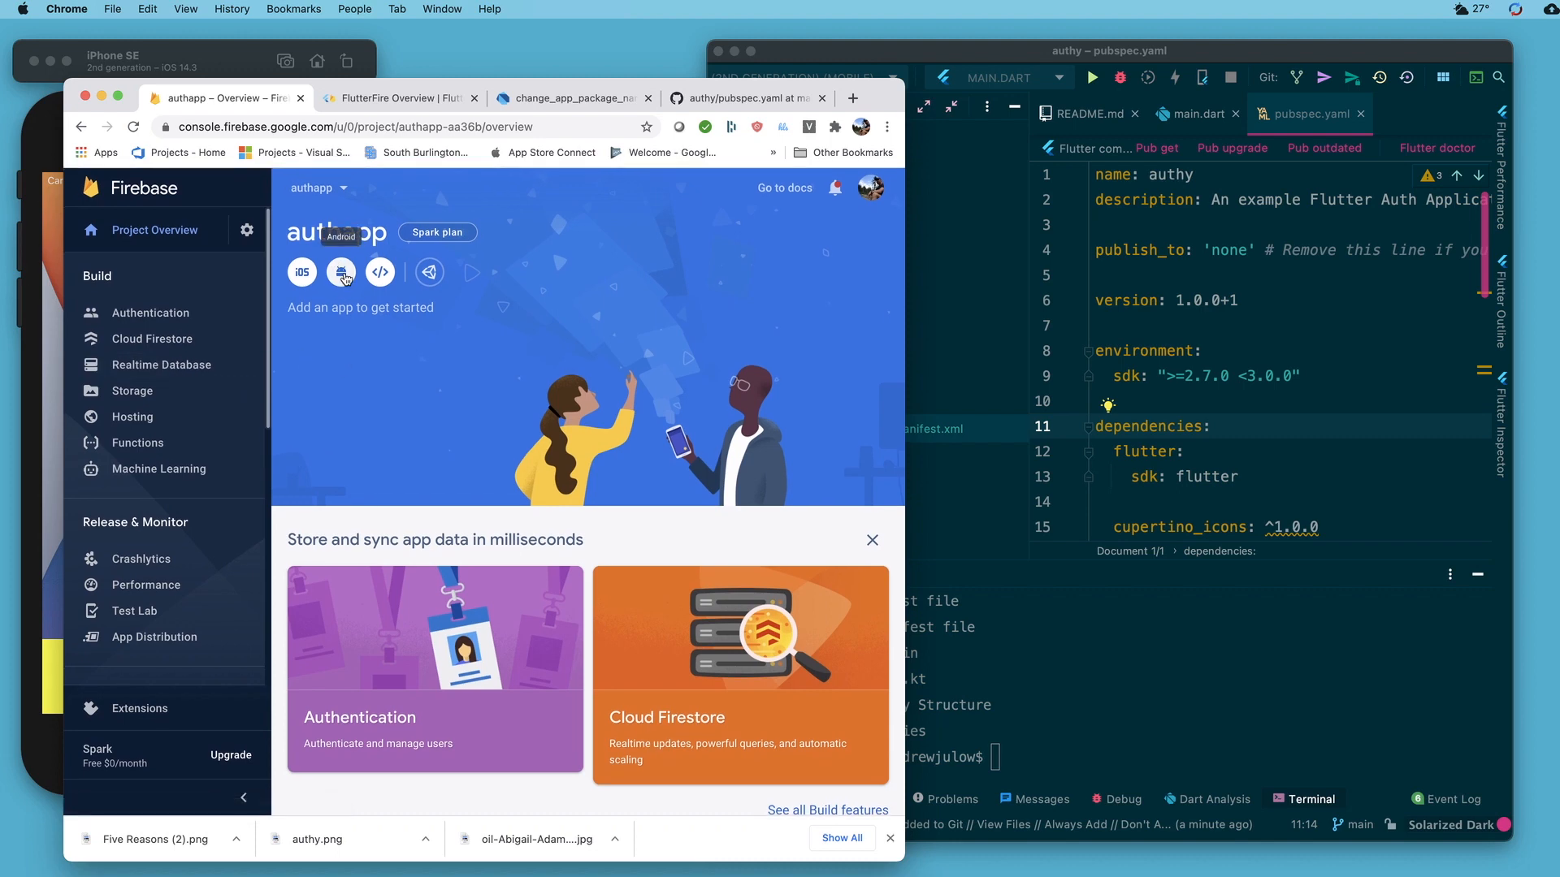
left_click(341, 272)
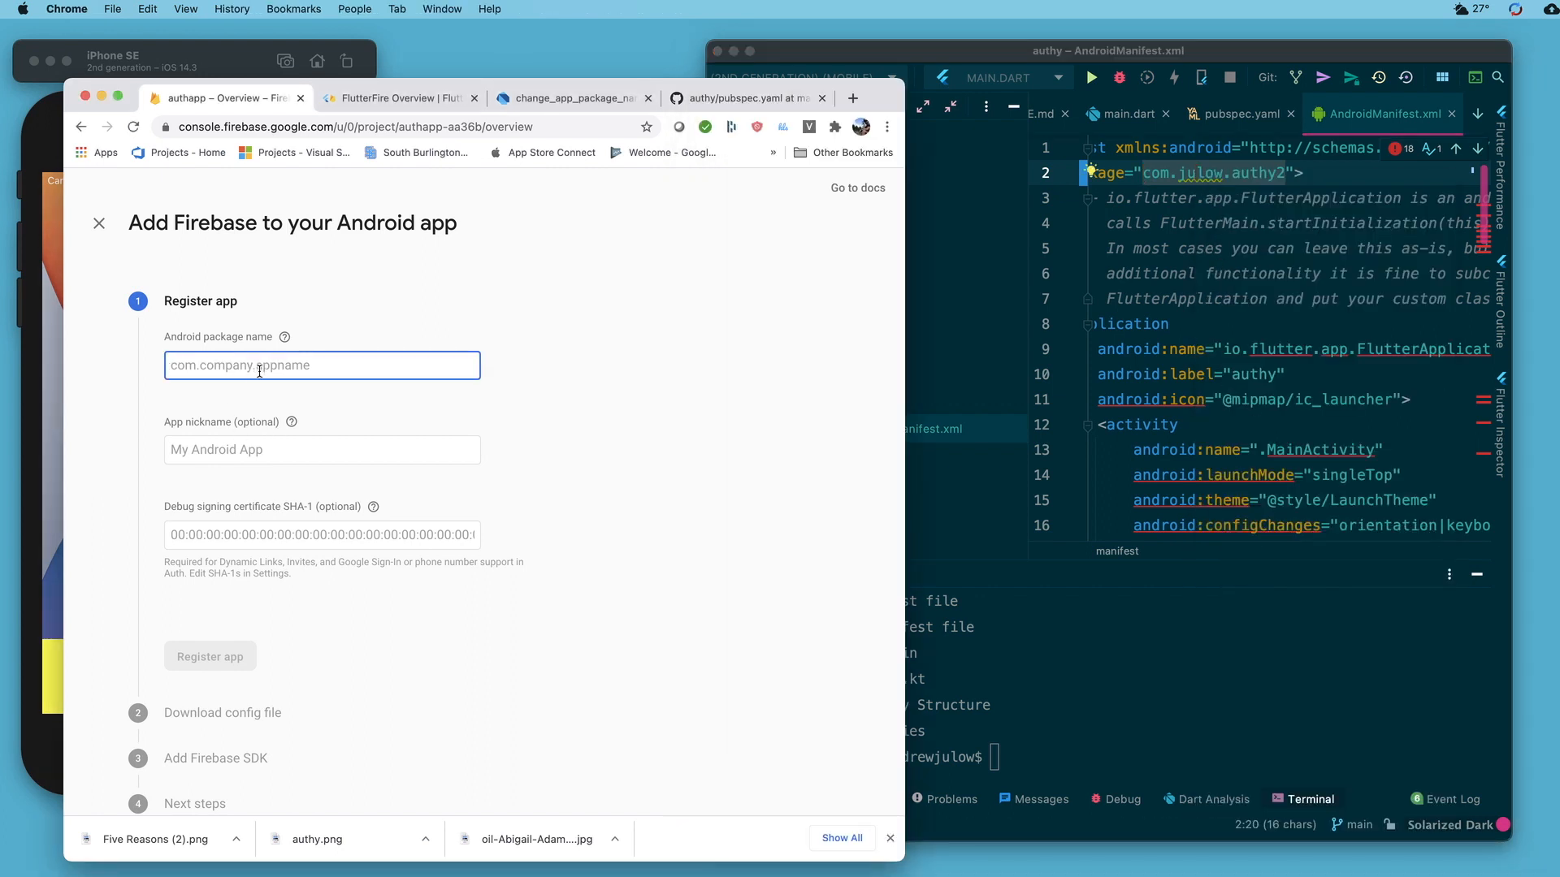
type("com.julow.authy2")
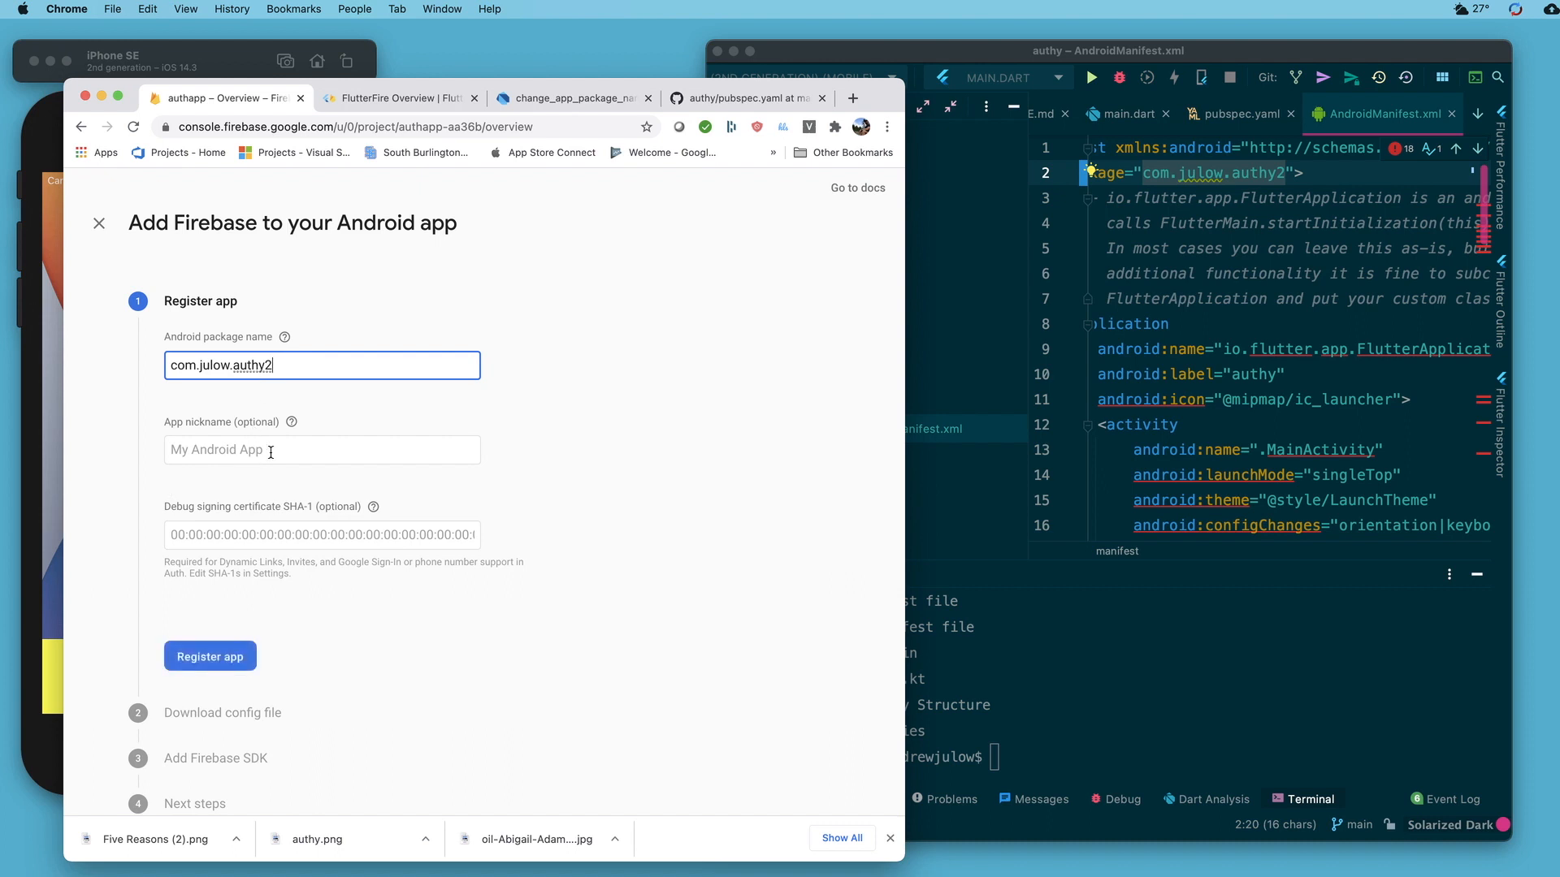
mouse_move(284, 512)
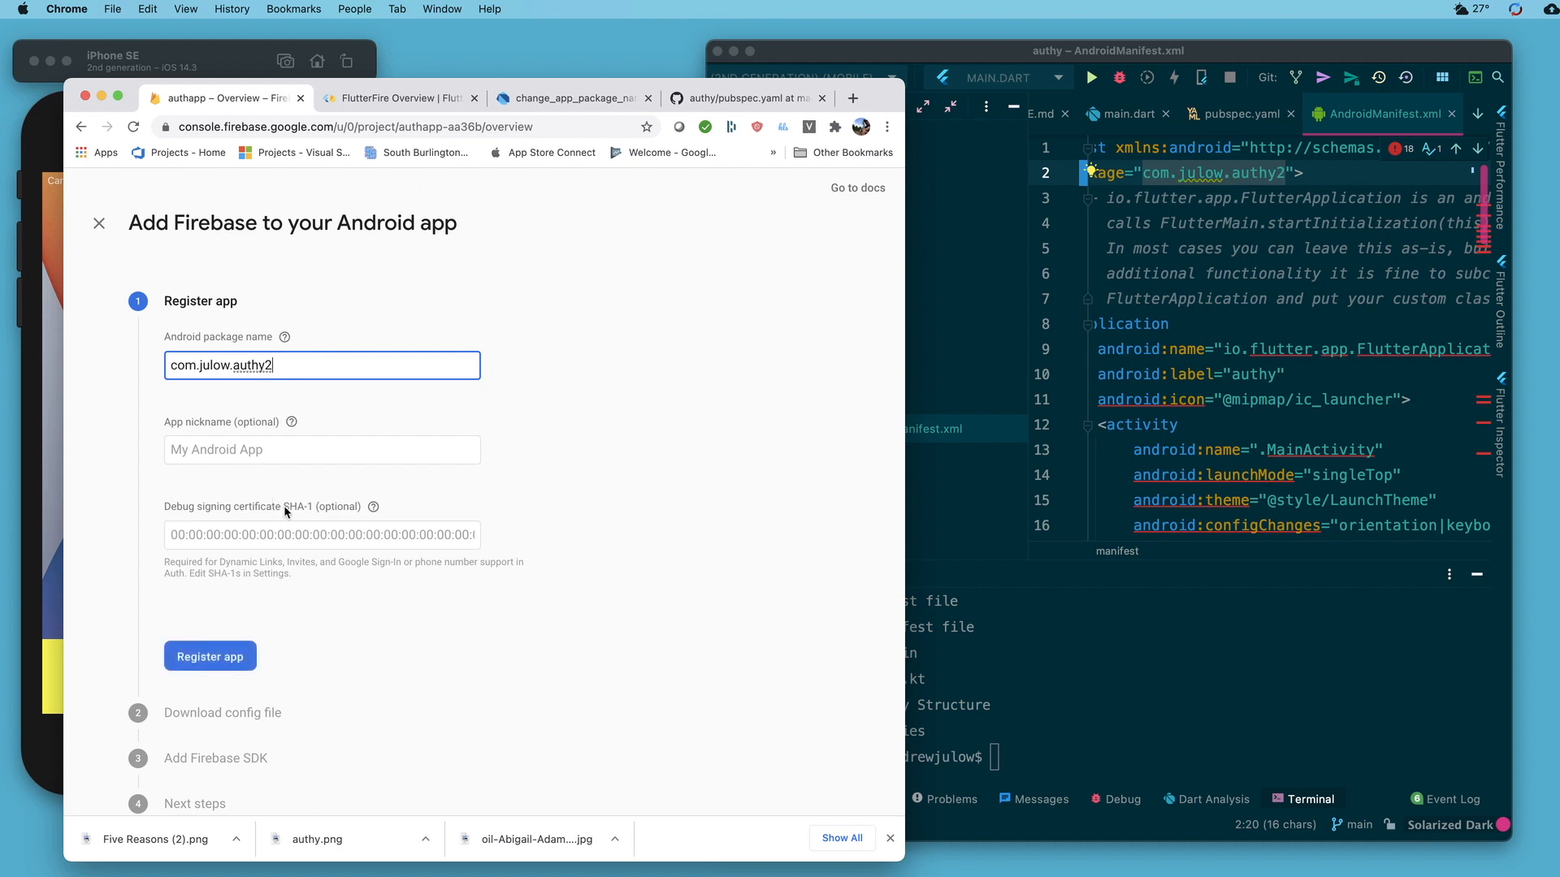
mouse_move(289, 542)
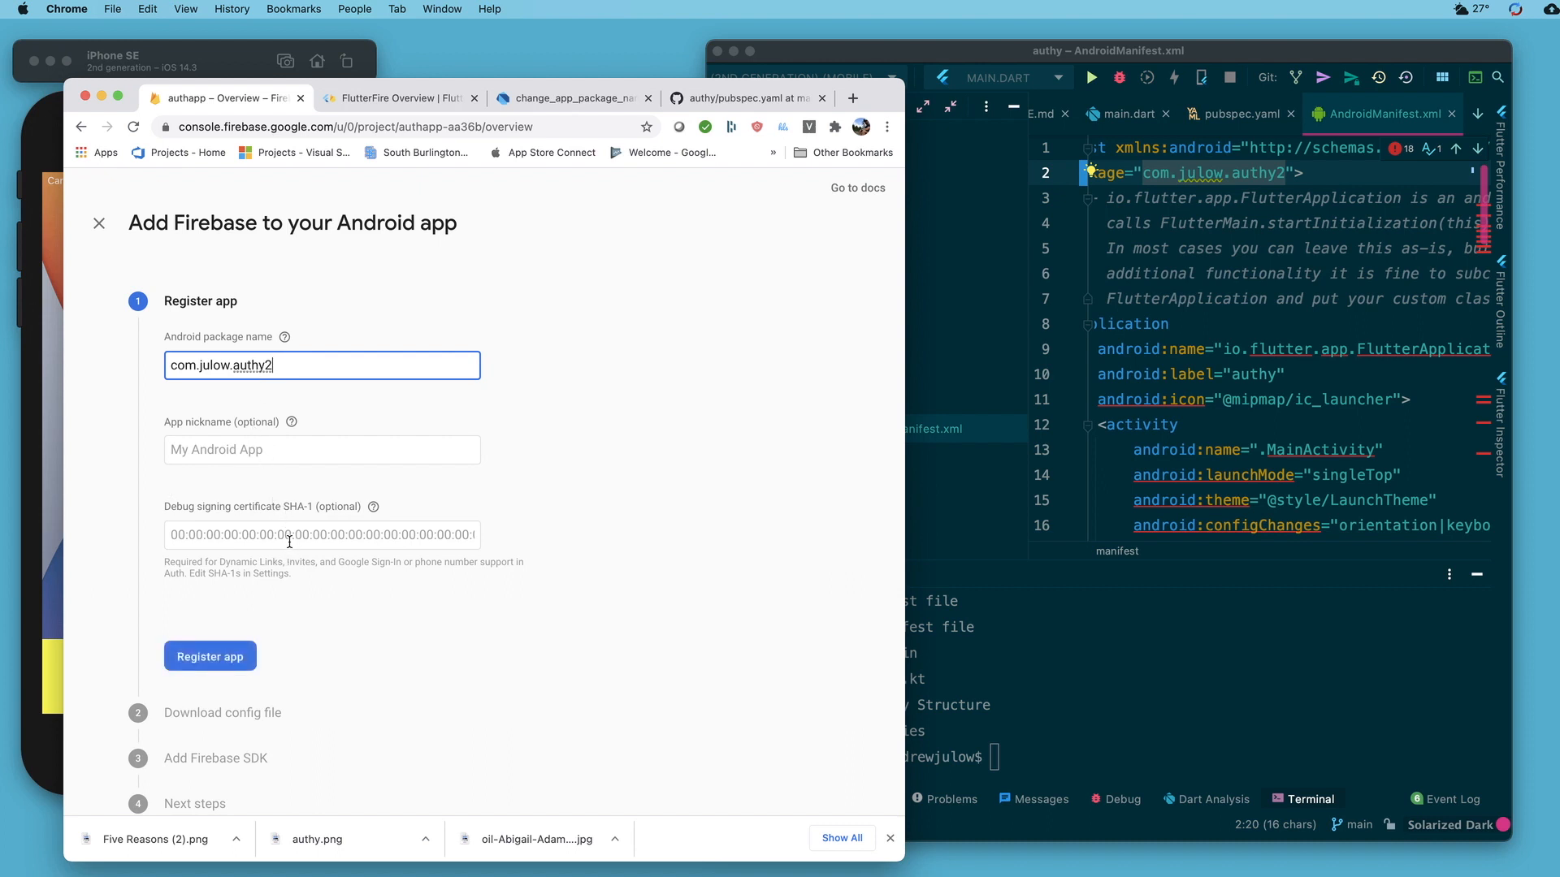
mouse_move(846, 193)
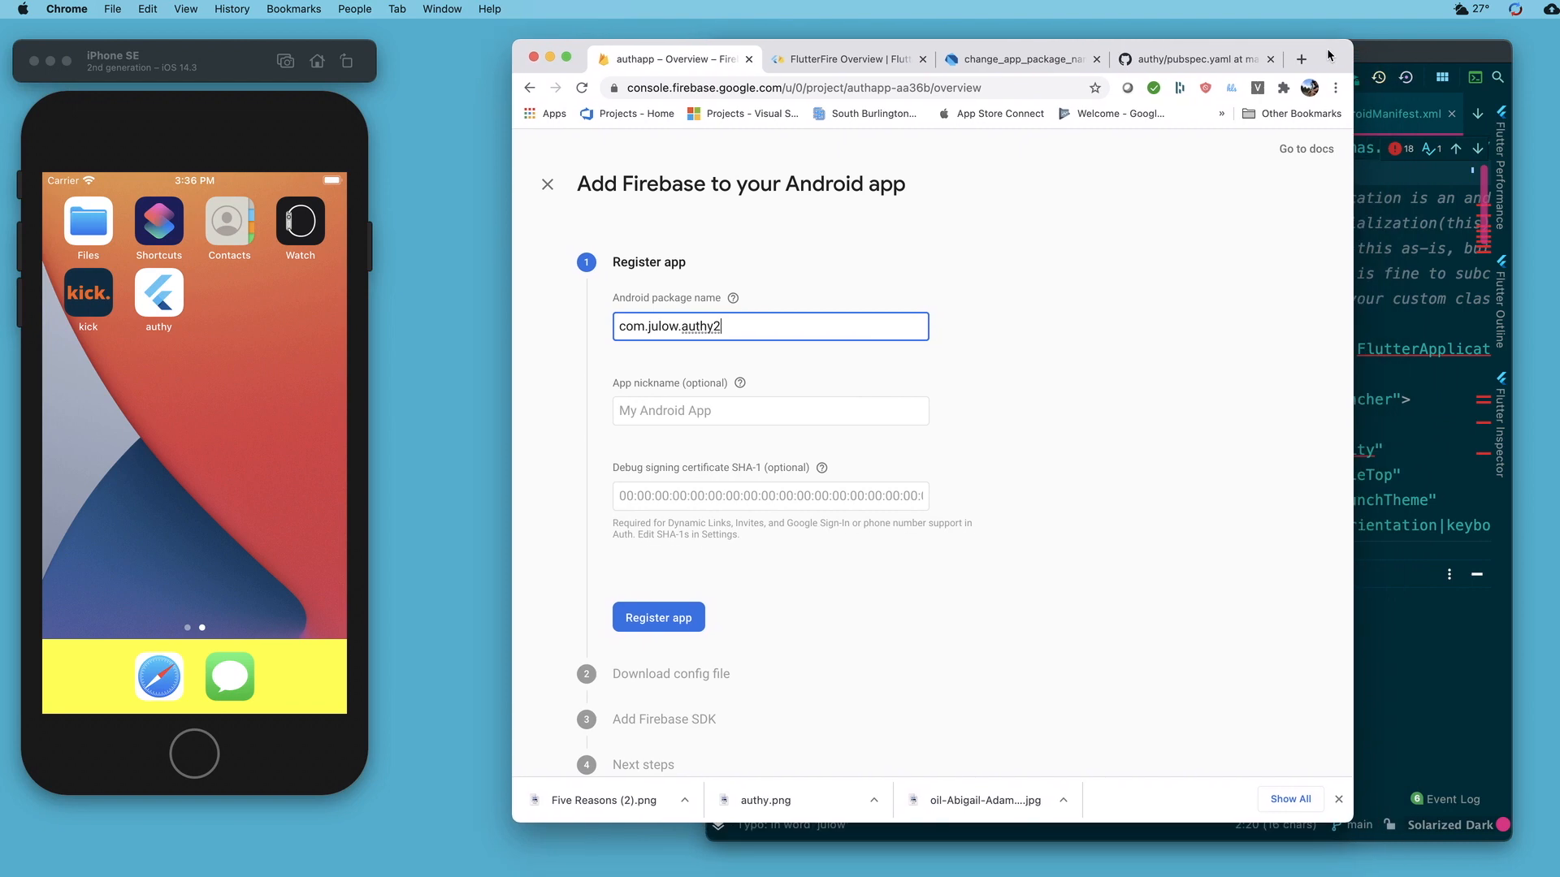
mouse_move(887, 538)
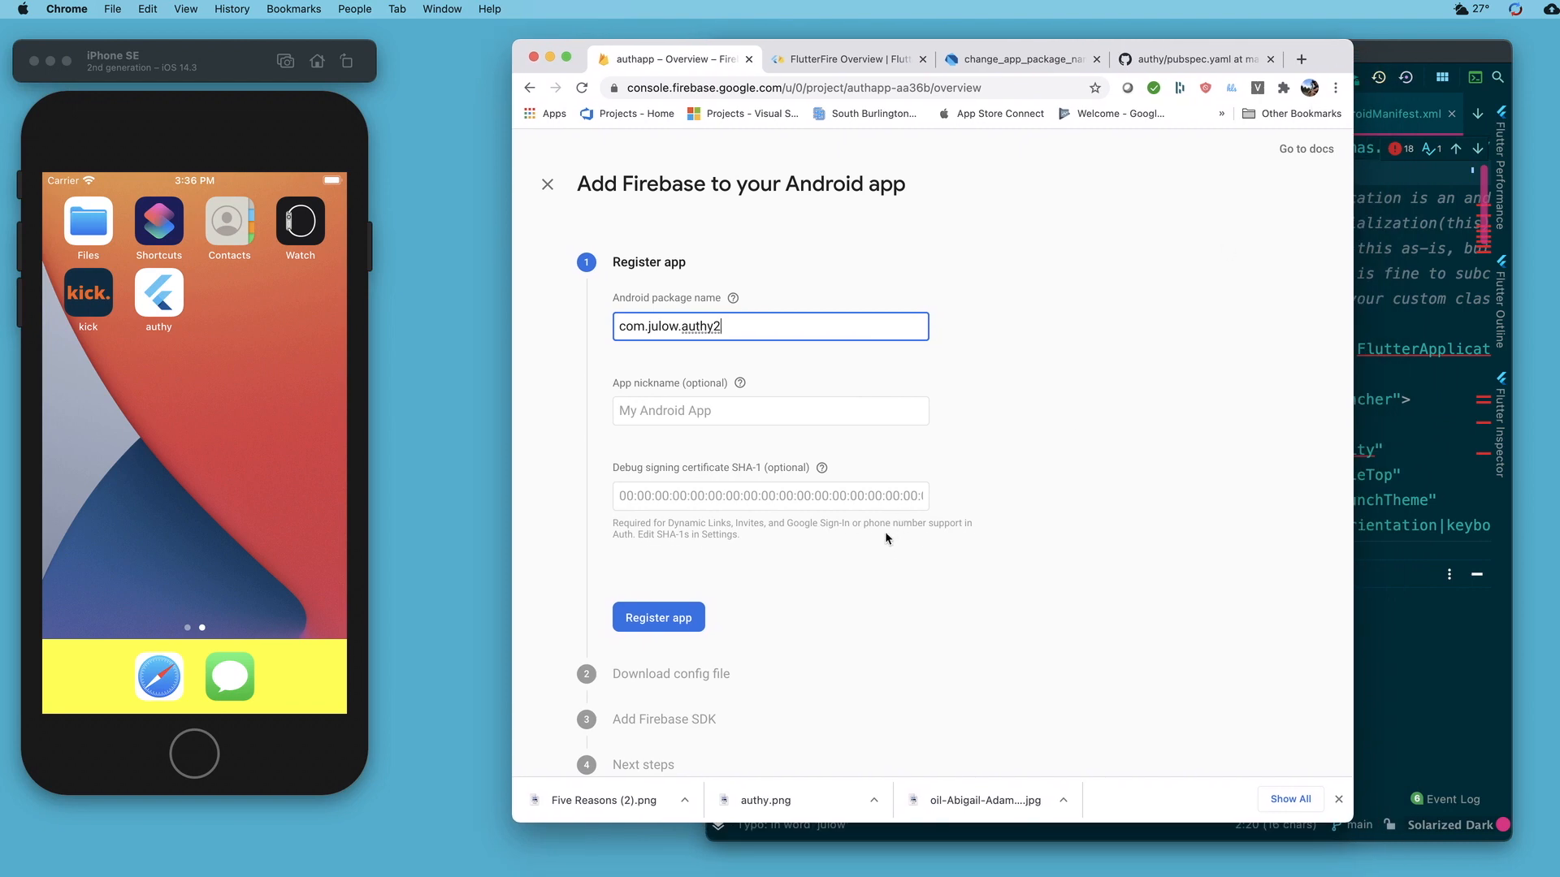
mouse_move(793, 558)
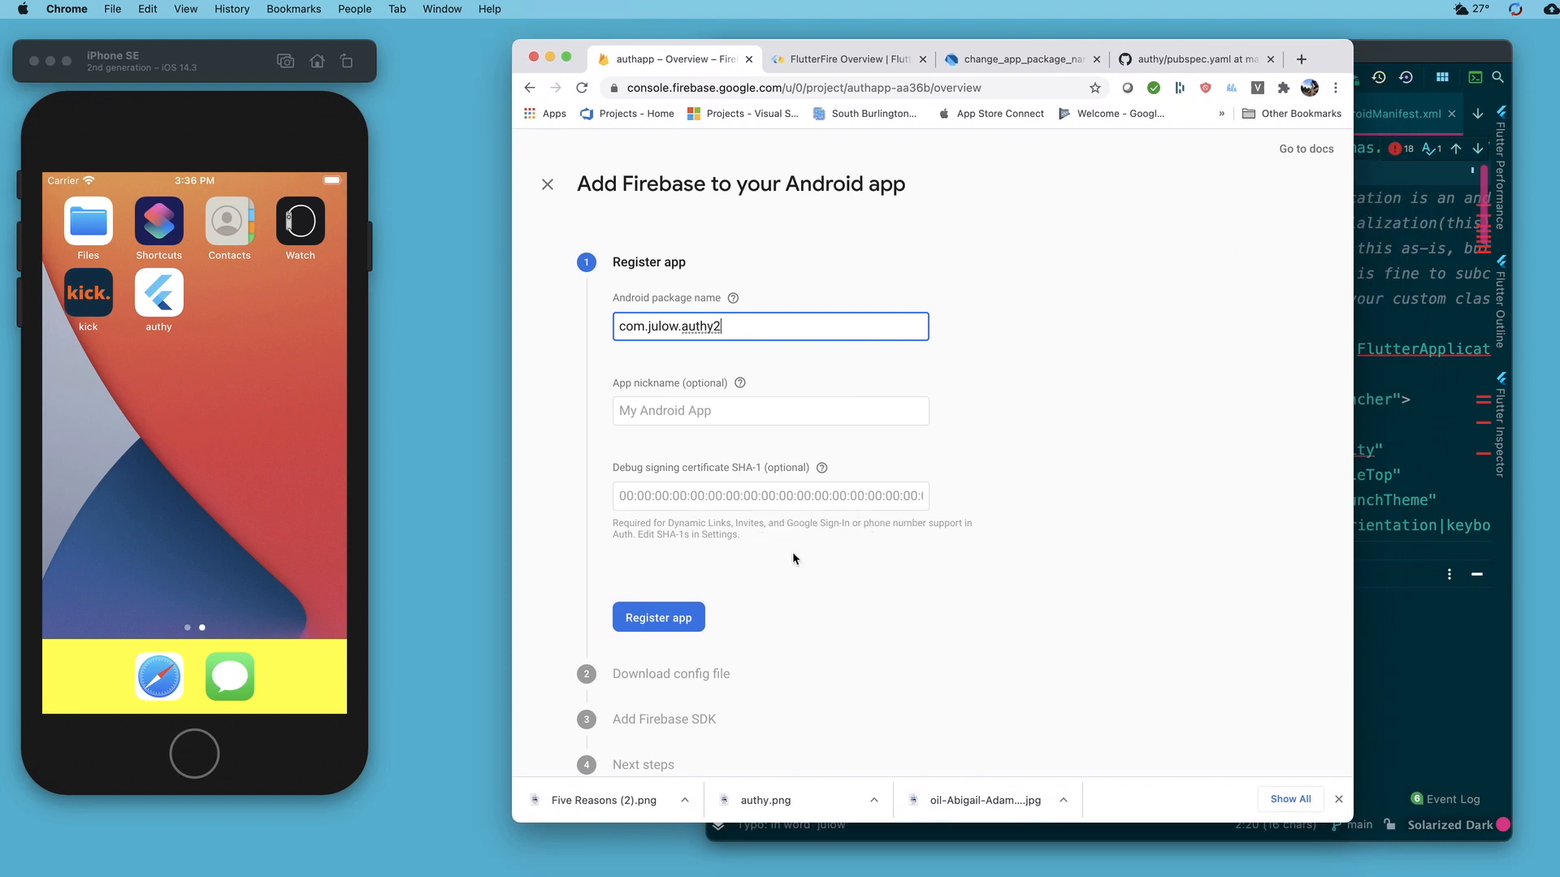
mouse_move(821, 469)
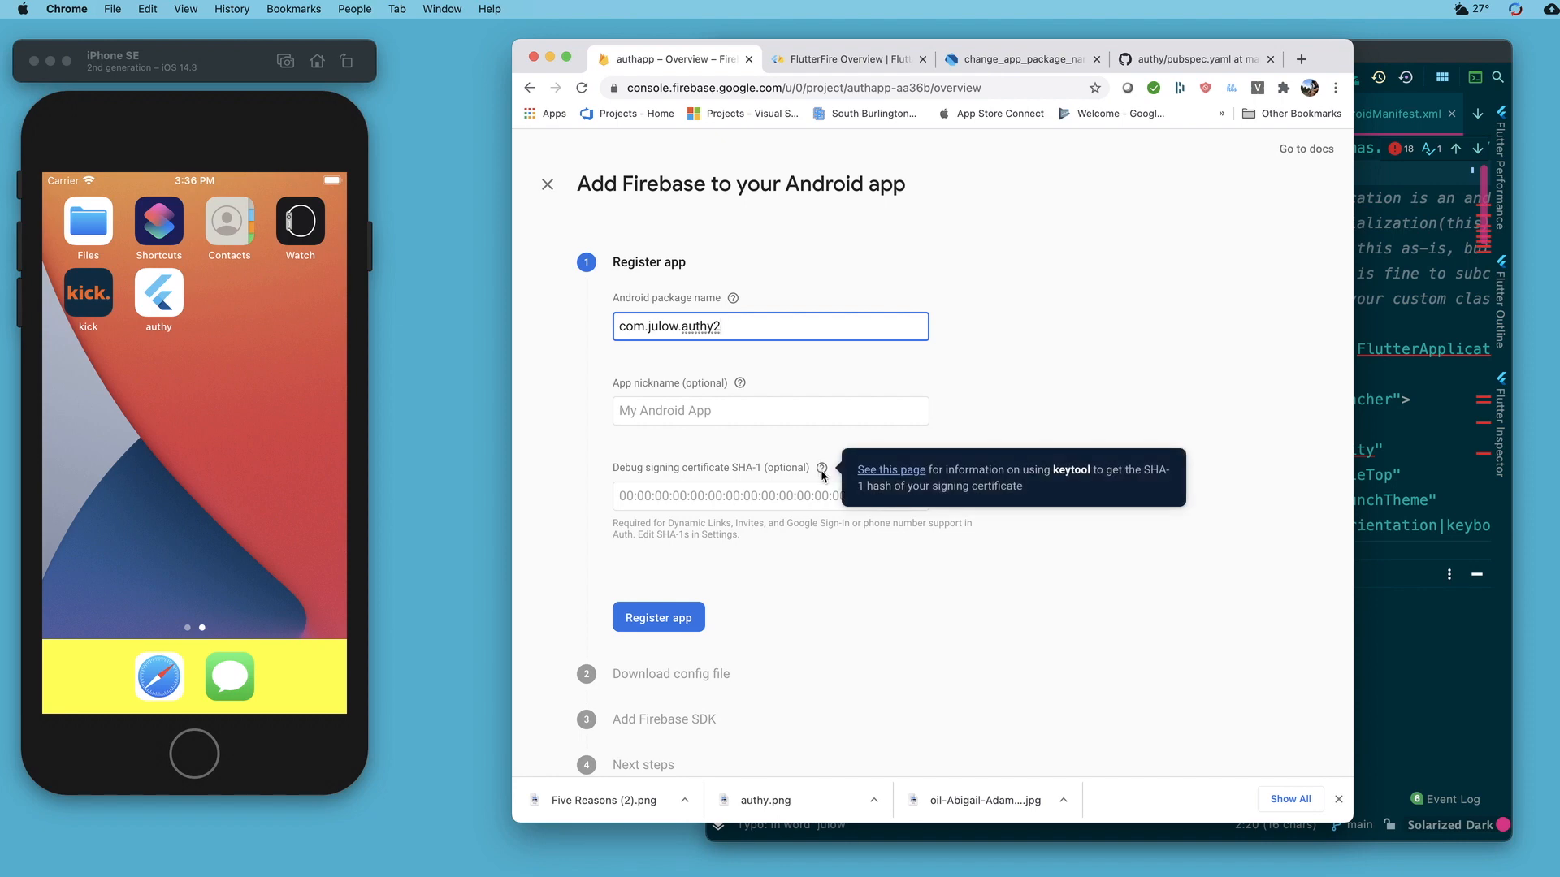
Scroll the Authenticating Your Client guide to the keytool debug fingerprint command.
left_click(770, 495)
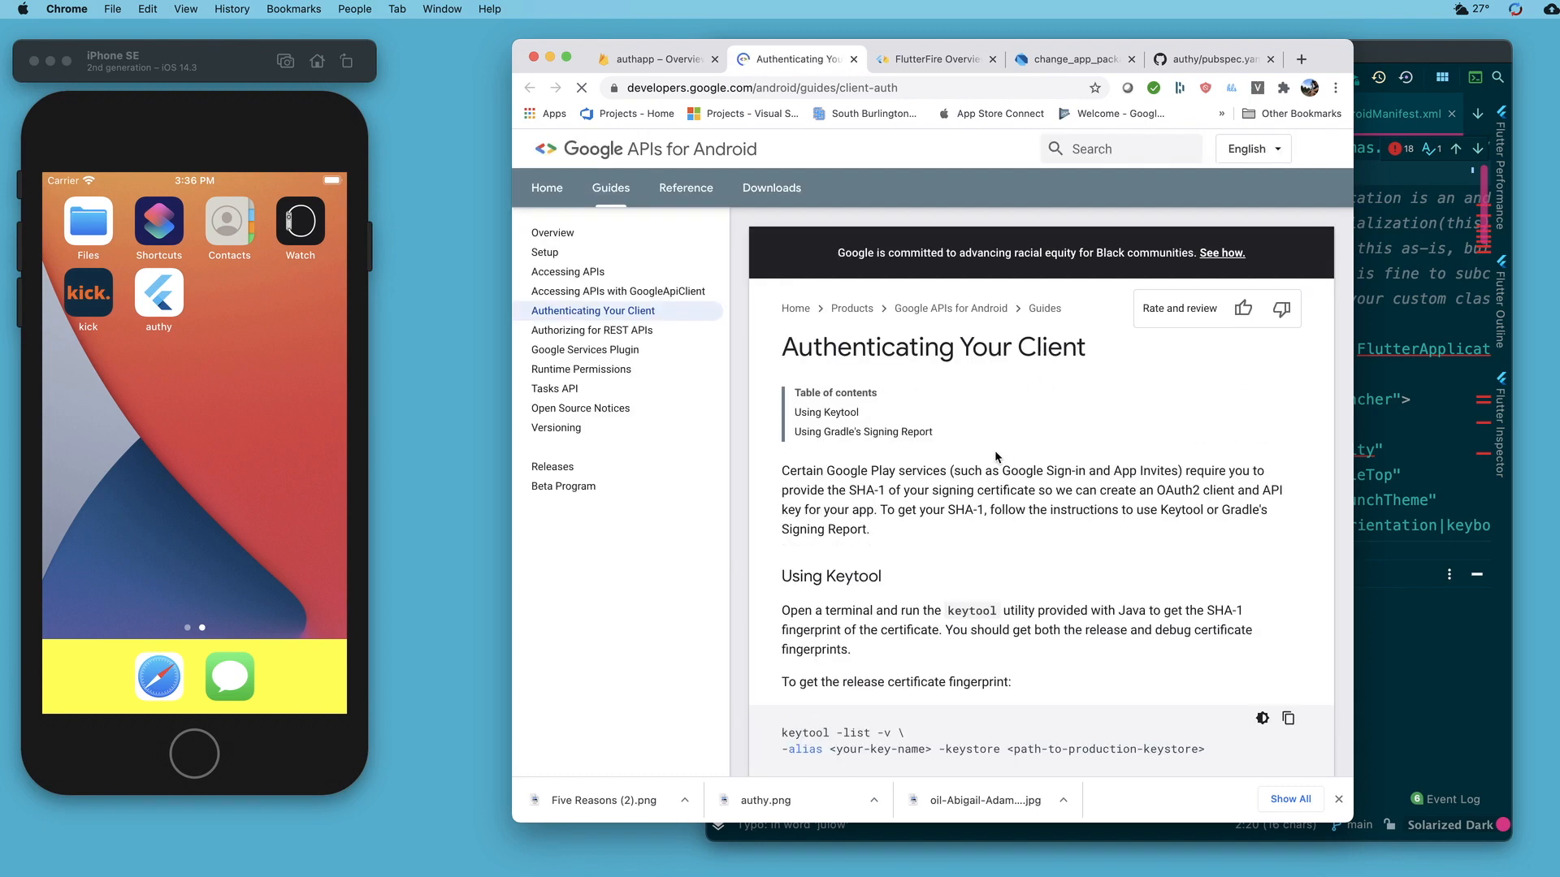
scroll("down", 3)
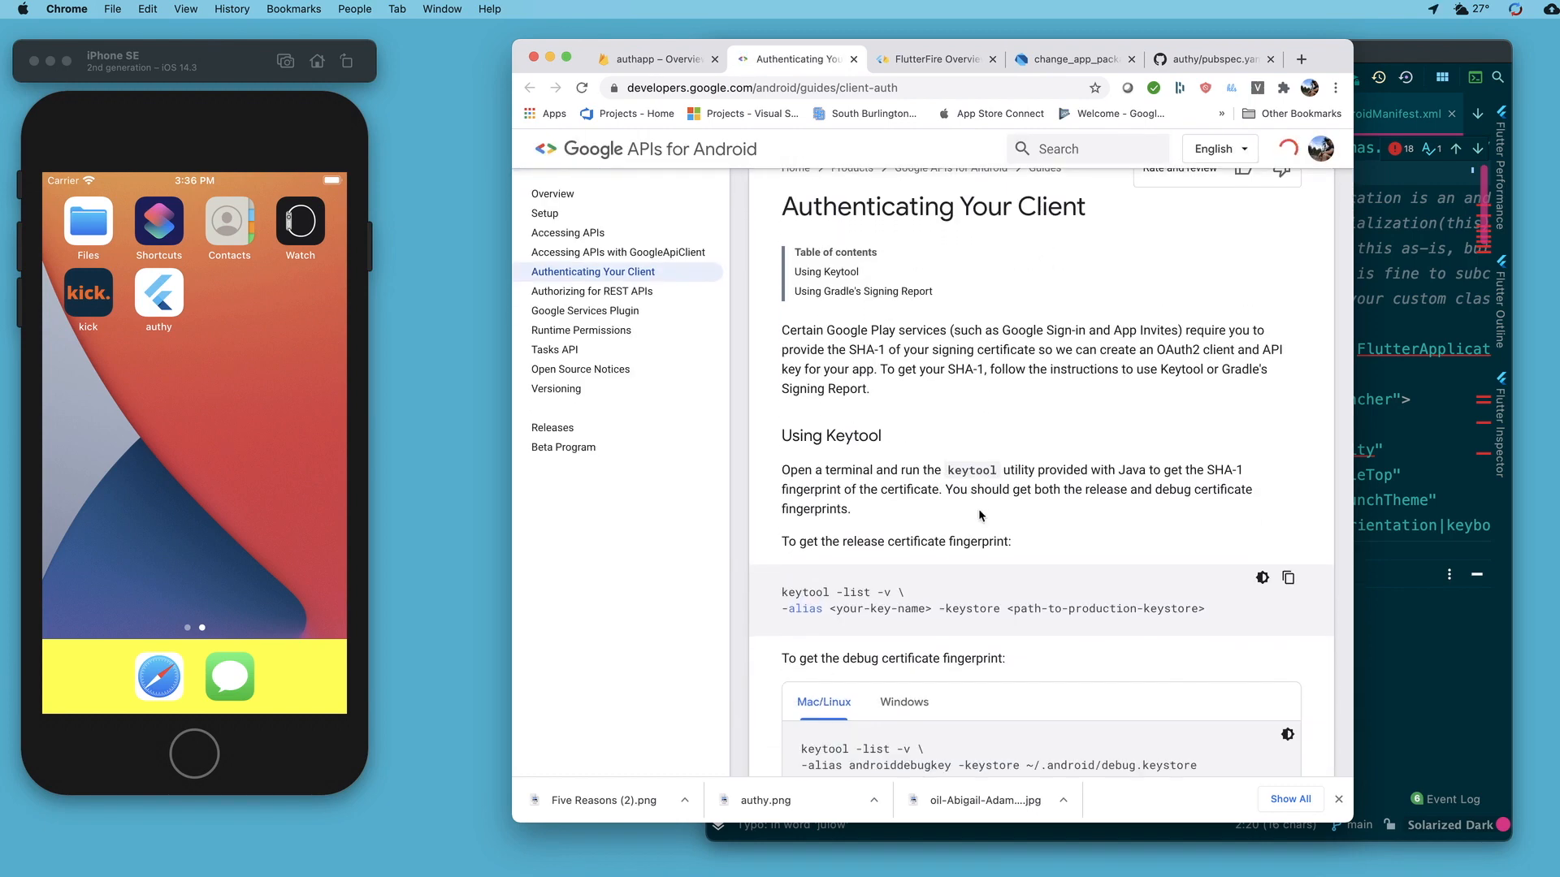
scroll("down", 3)
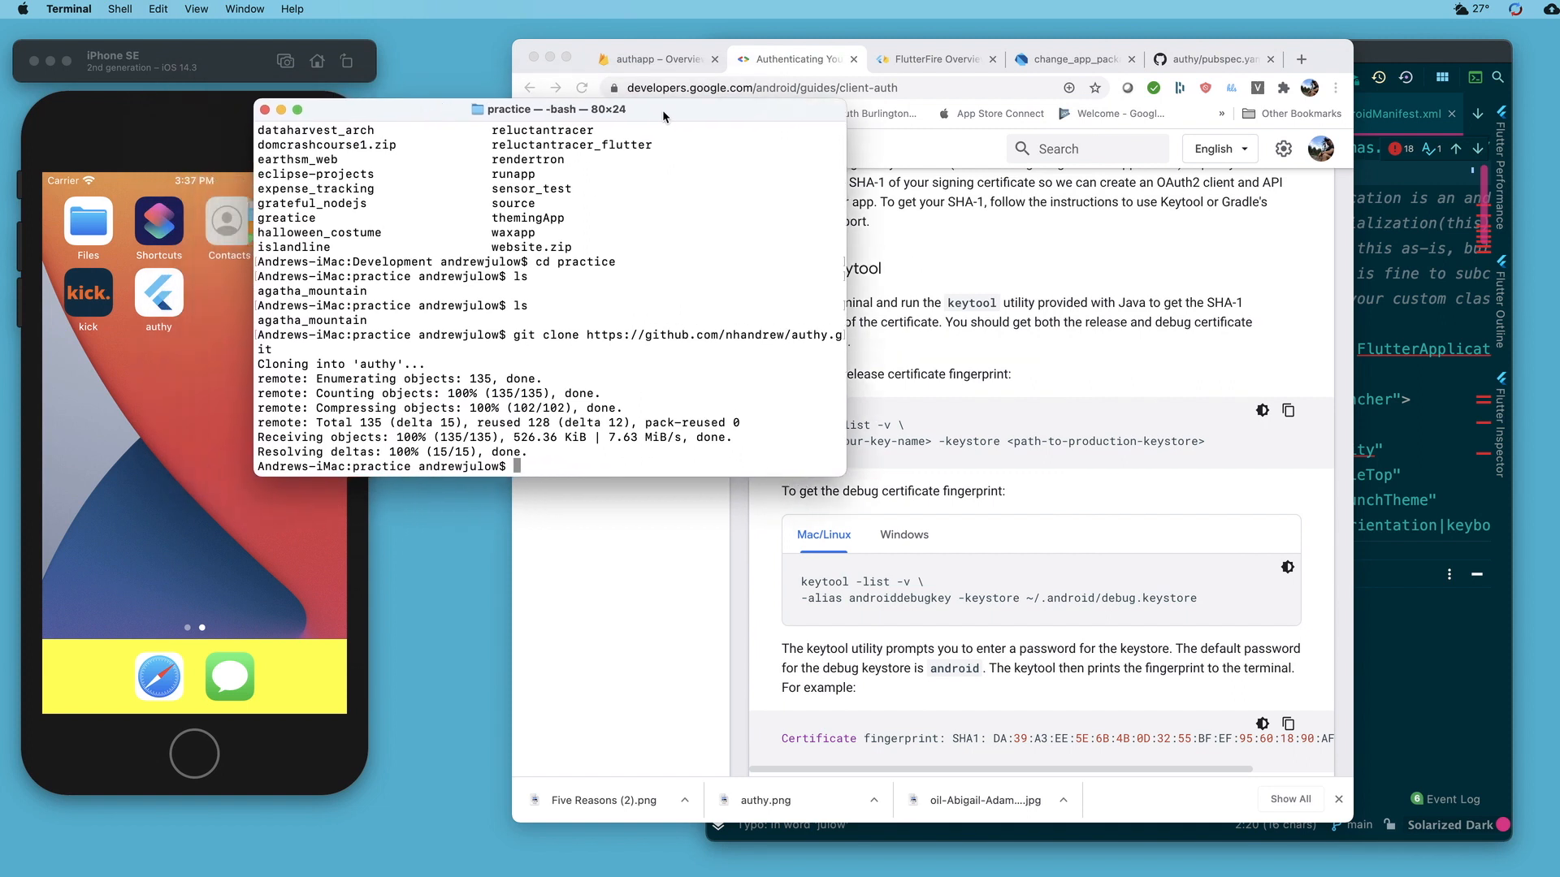
mouse_move(926, 568)
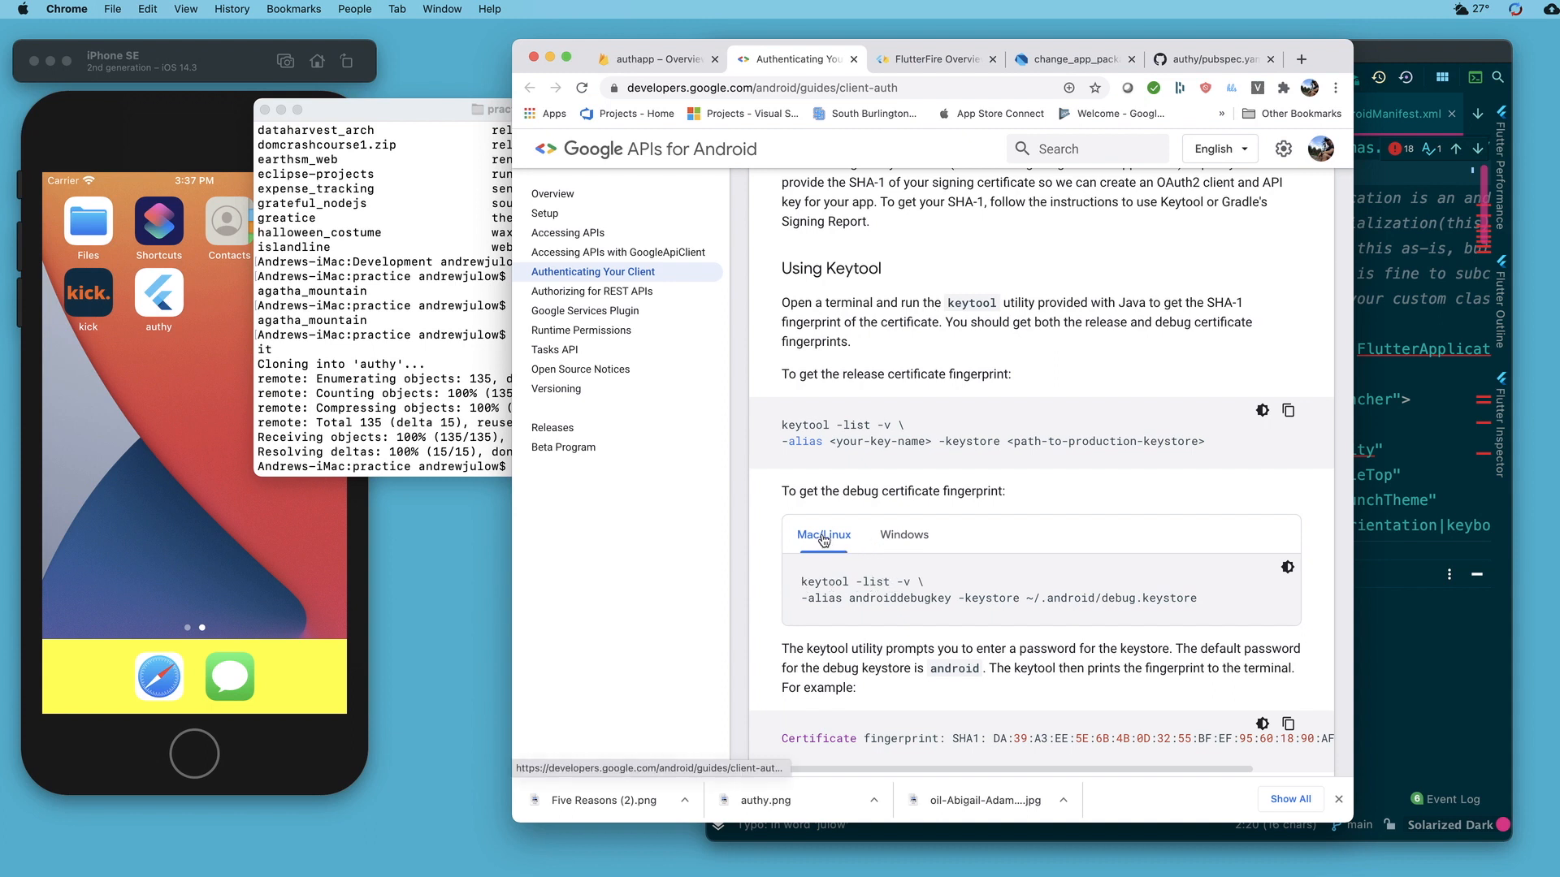
Run keytool on ~/.android/debug.keystore and select the SHA-1 fingerprint value.
left_click(903, 534)
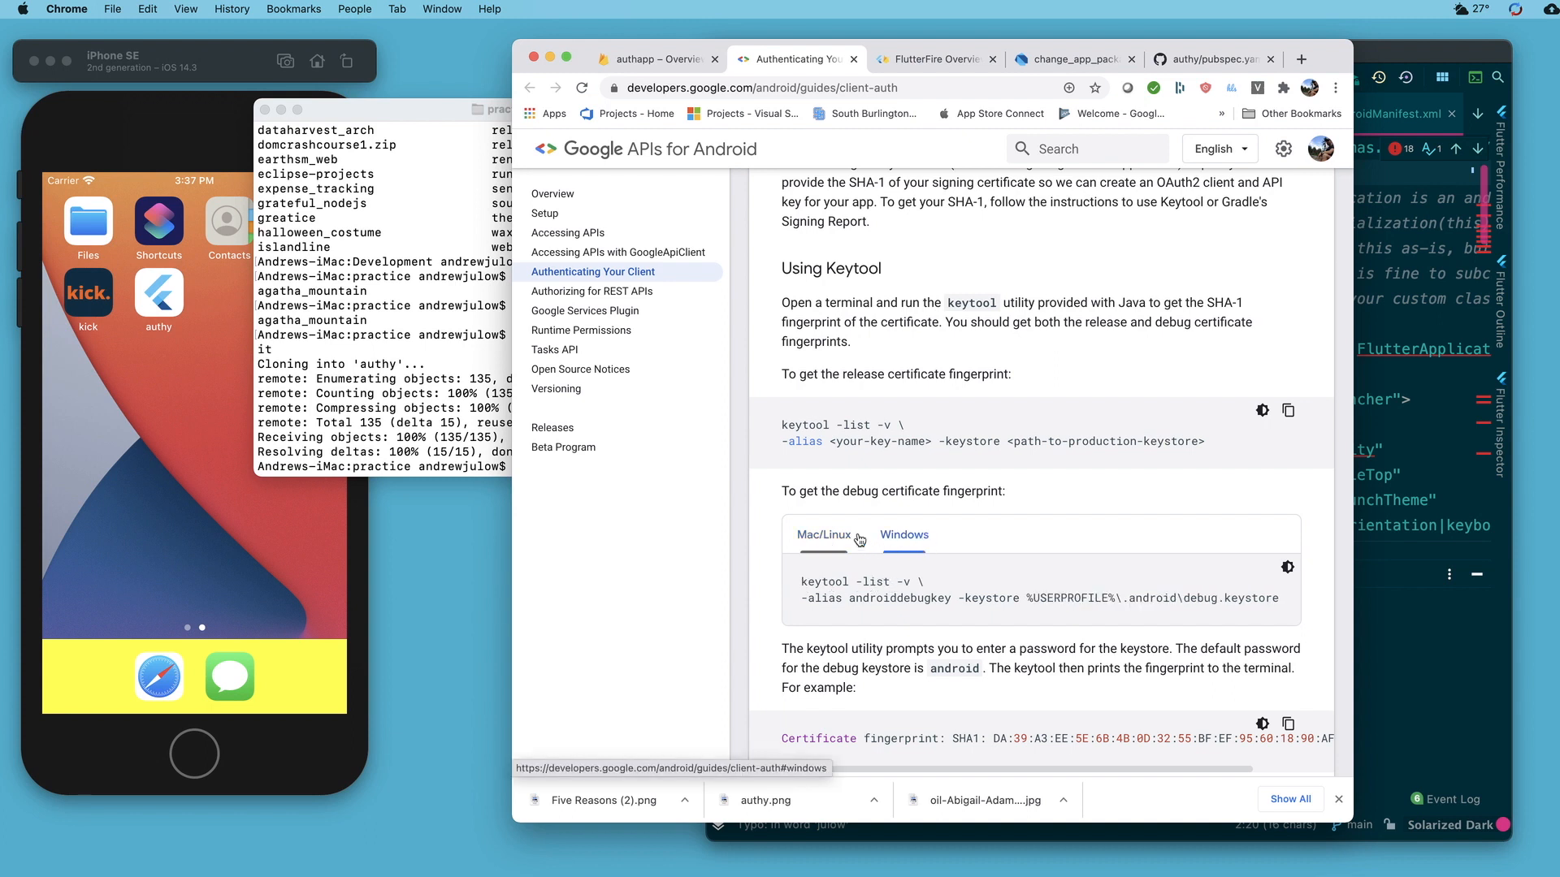
left_click(823, 534)
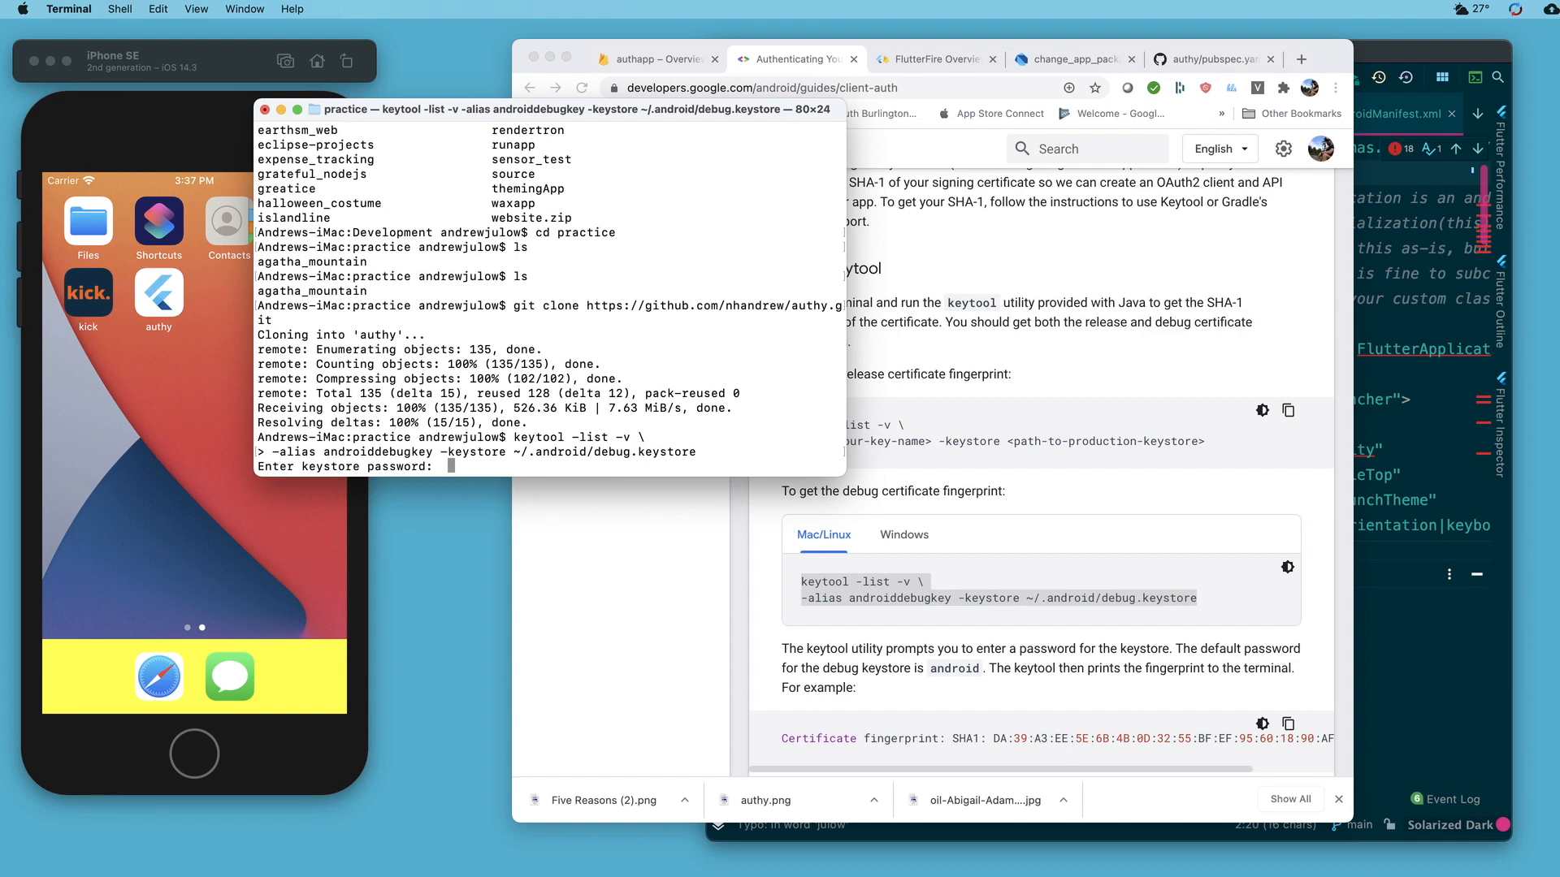
key("enter")
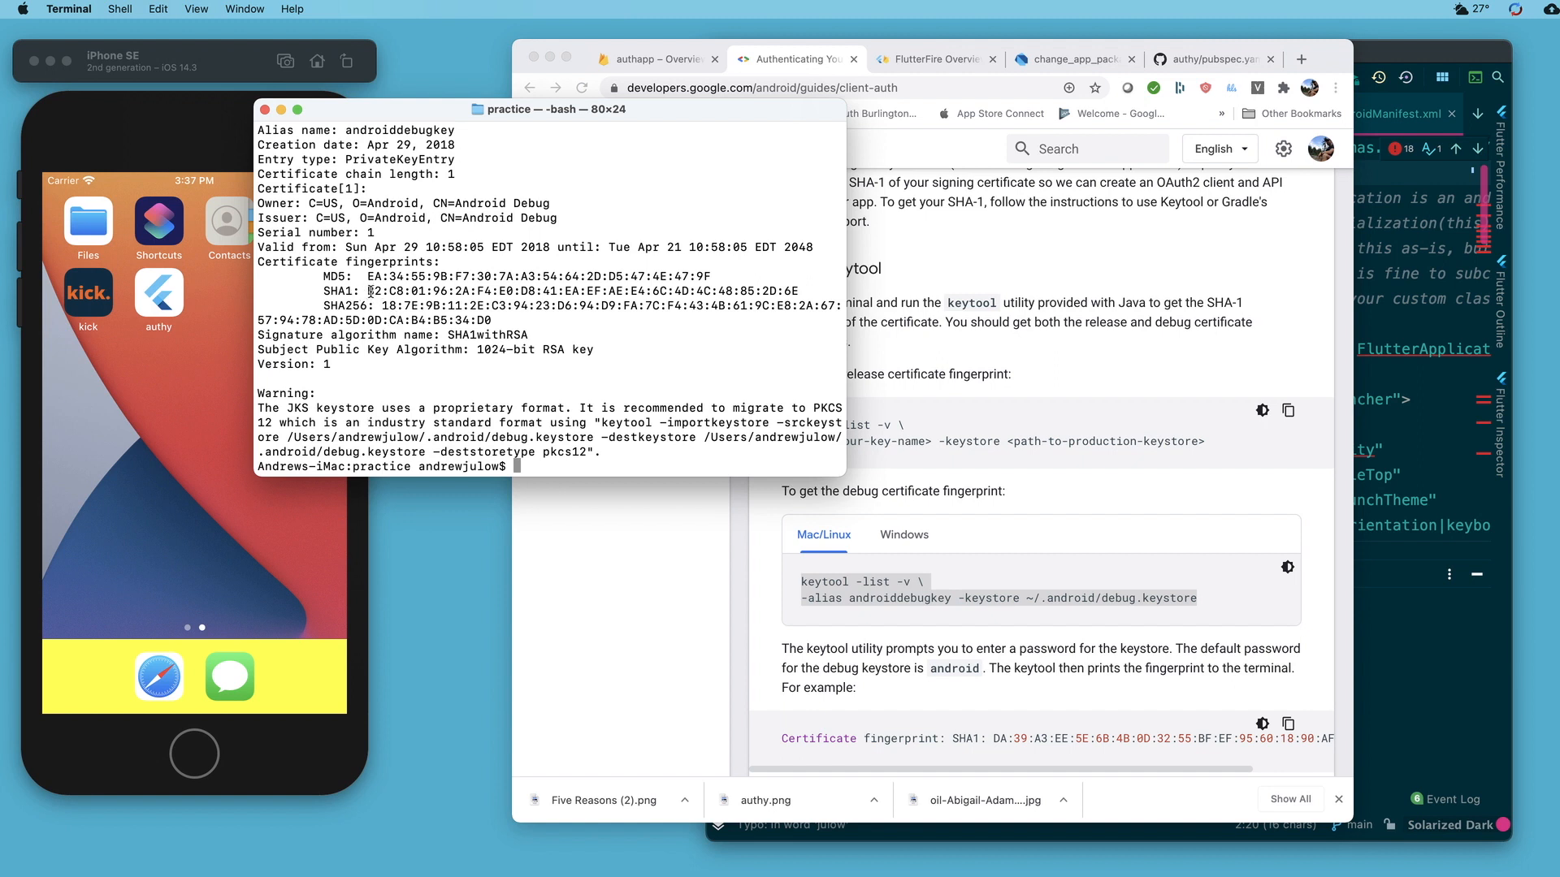
left_click_drag(367, 291, 797, 291)
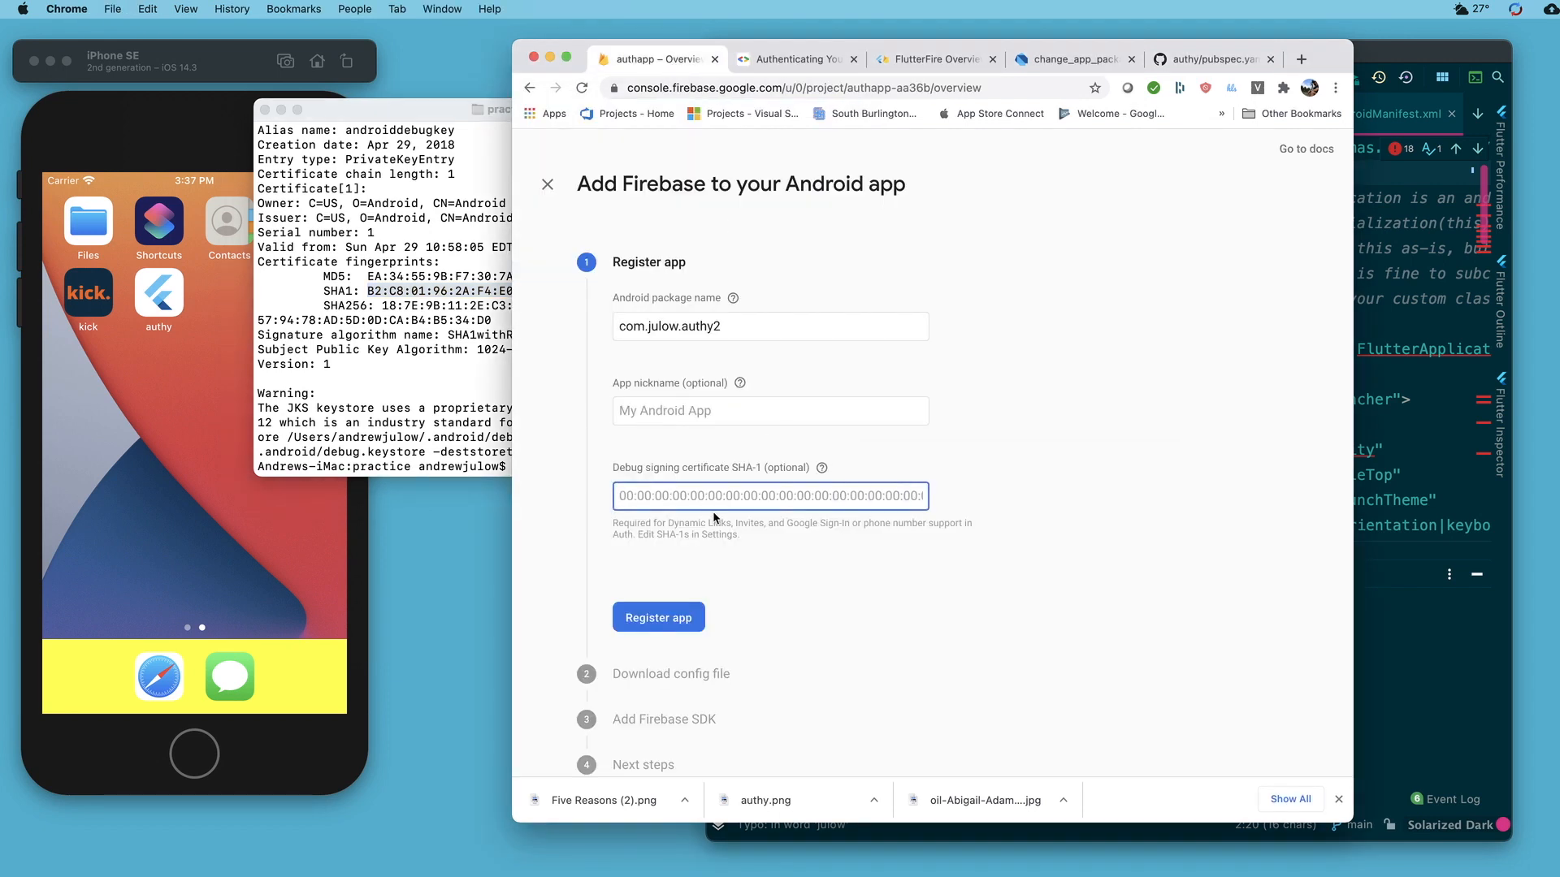
Register com.julow.authy2 with the SHA-1 certificate and reveal google-services.json in Finder.
left_click(657, 616)
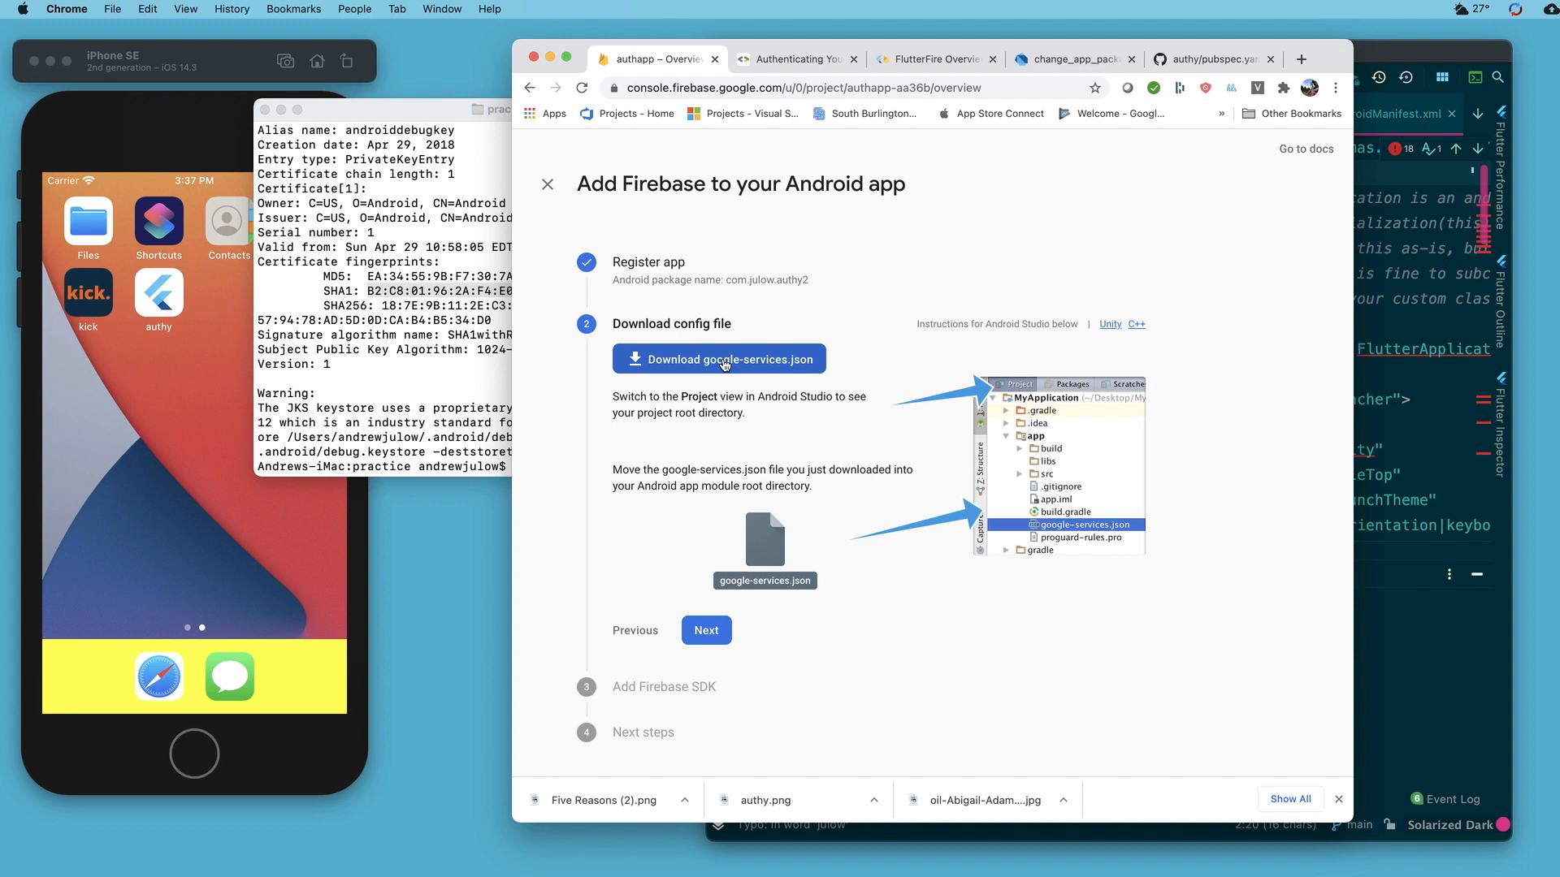
left_click(718, 359)
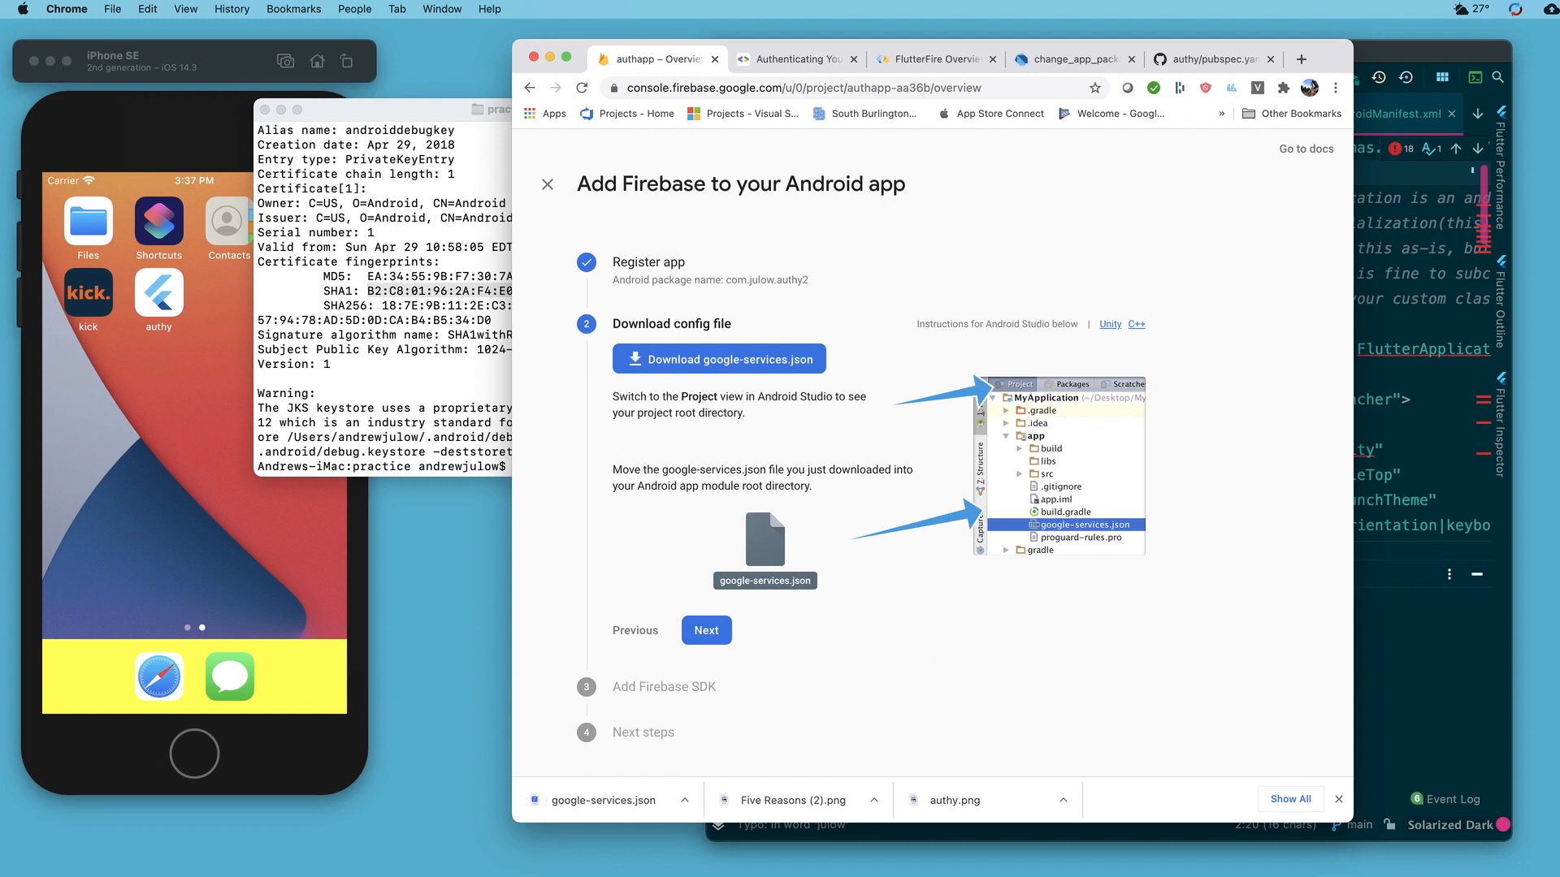
left_click(682, 799)
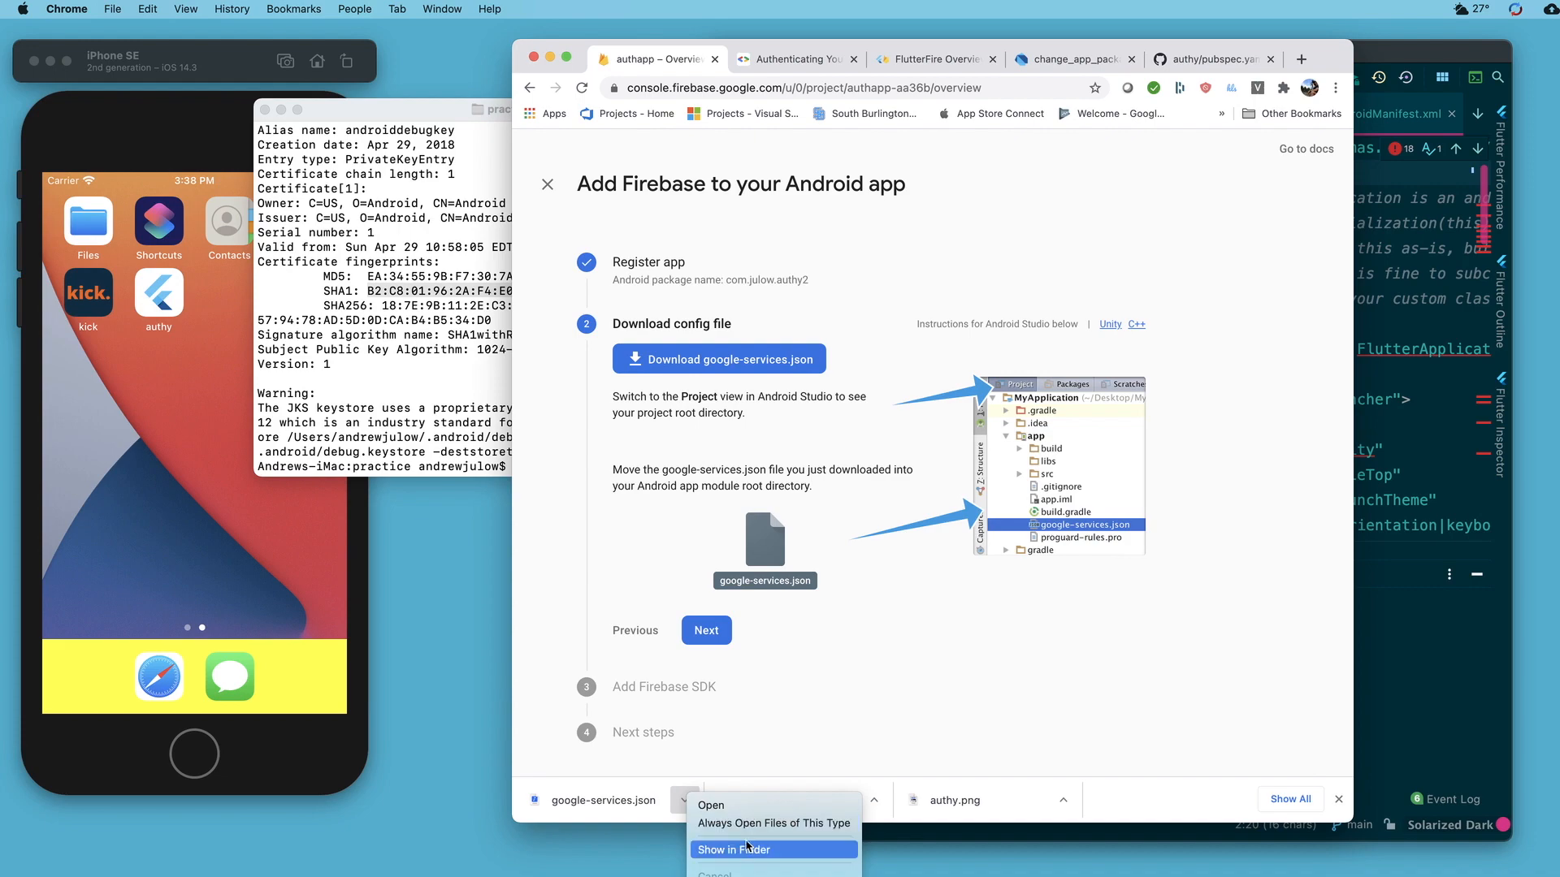
left_click(732, 849)
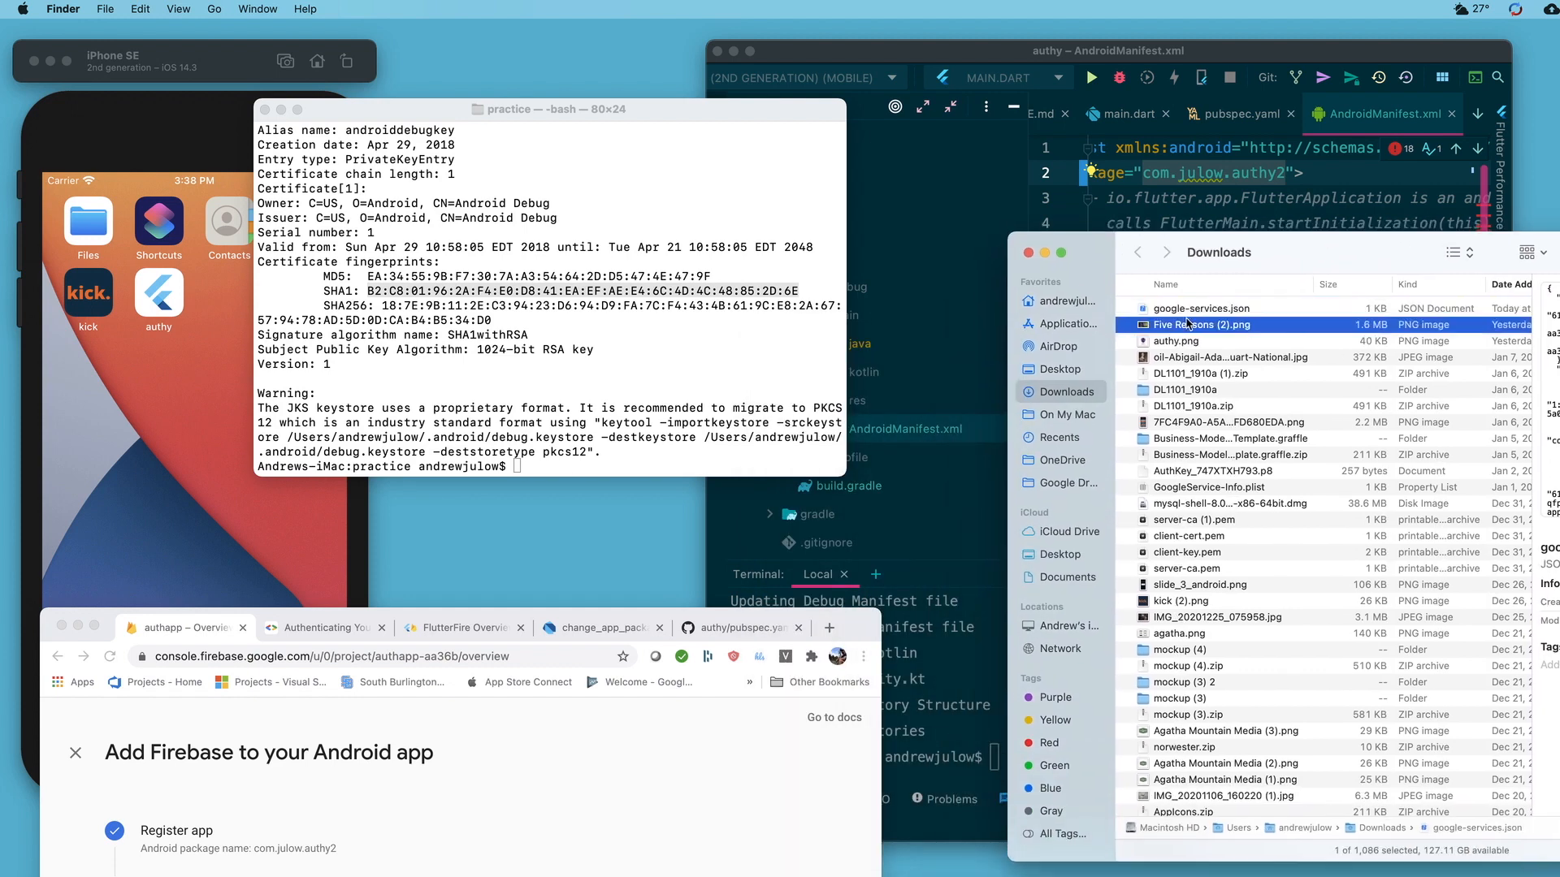
Select the downloaded google-services.json in Finder's Downloads folder.
left_click(1204, 308)
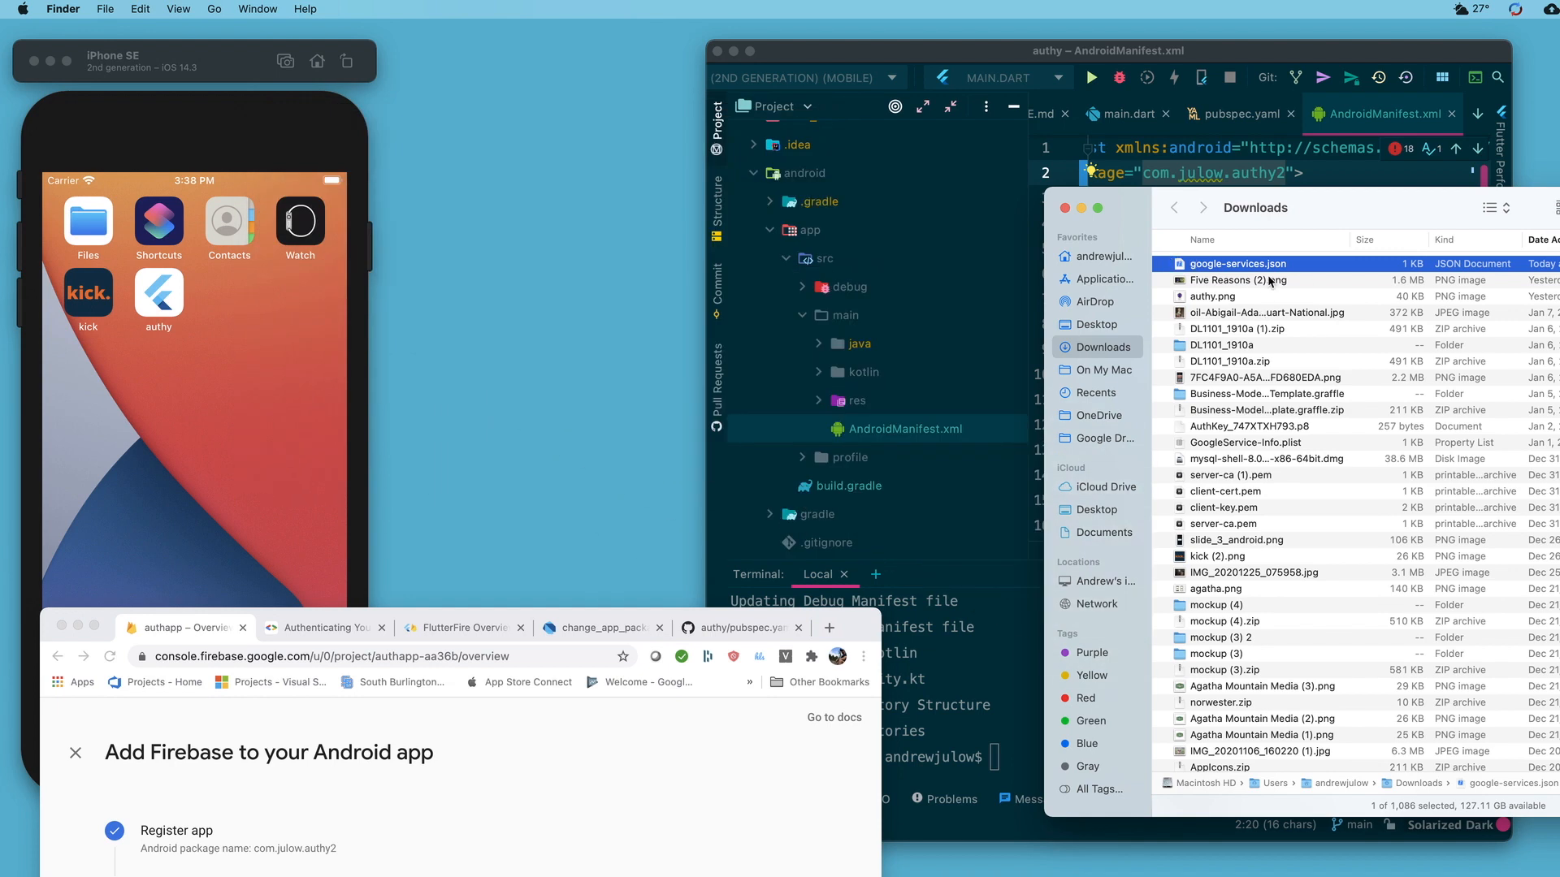
mouse_move(1255, 270)
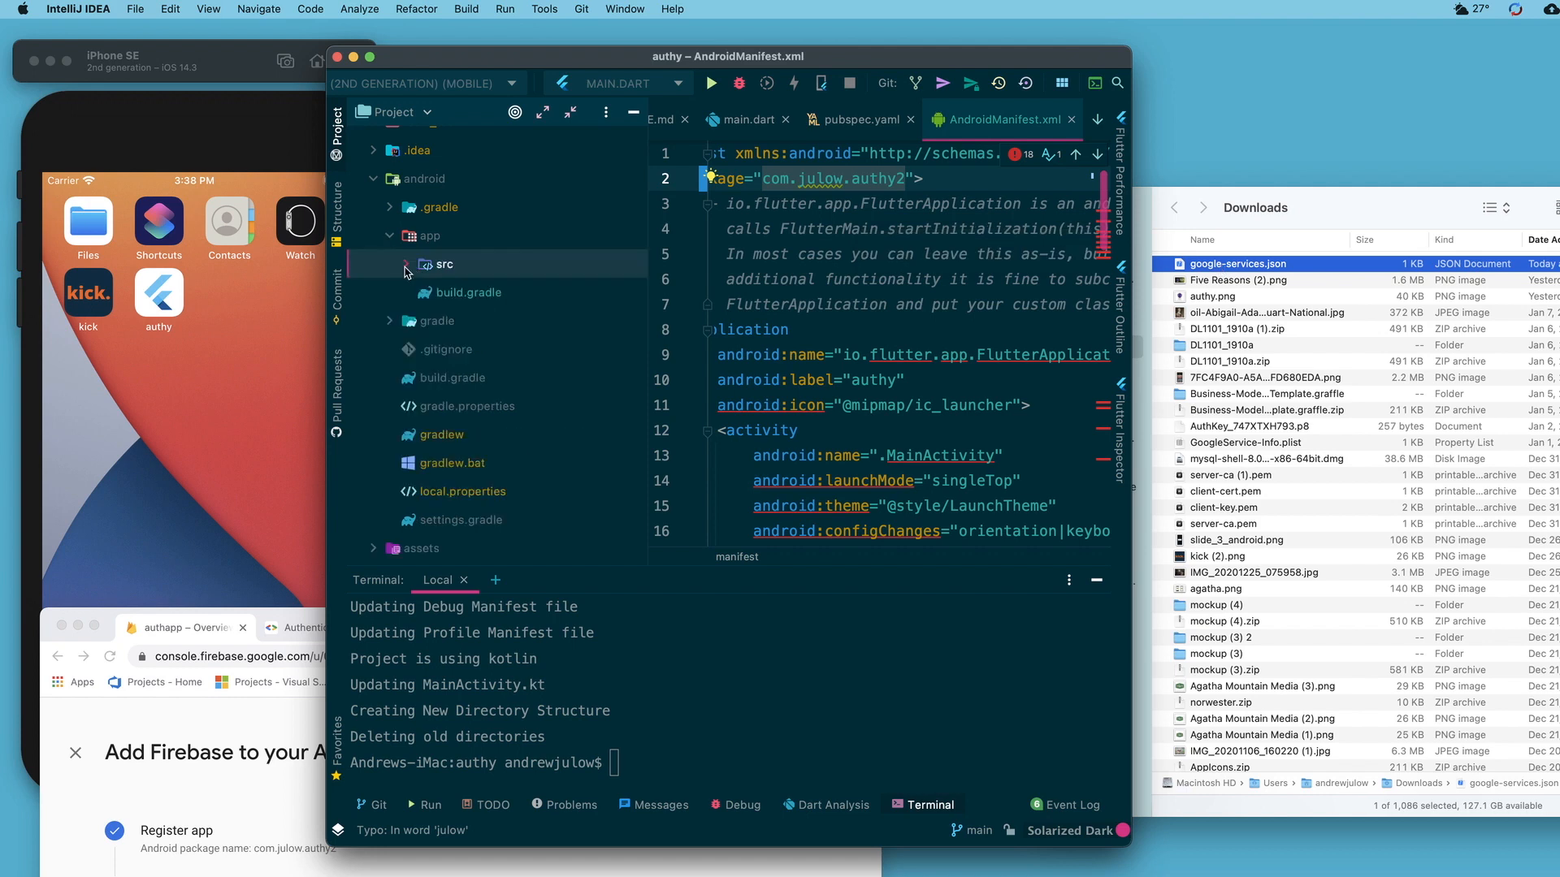
Move google-services.json into android/app via the Refactor Move dialog and open it.
left_click(429, 236)
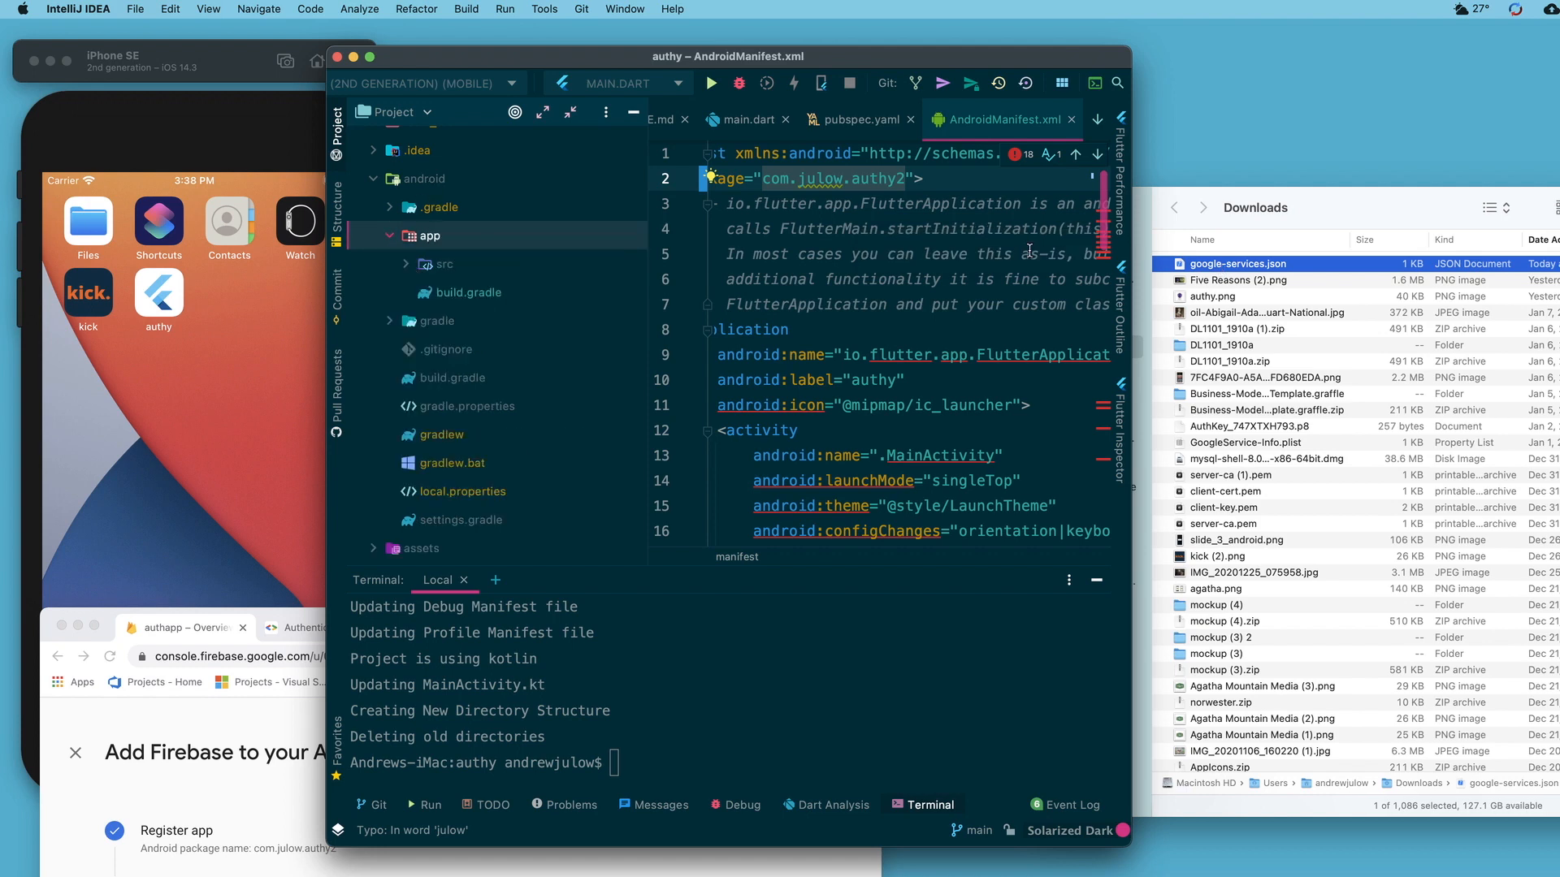
left_click(468, 238)
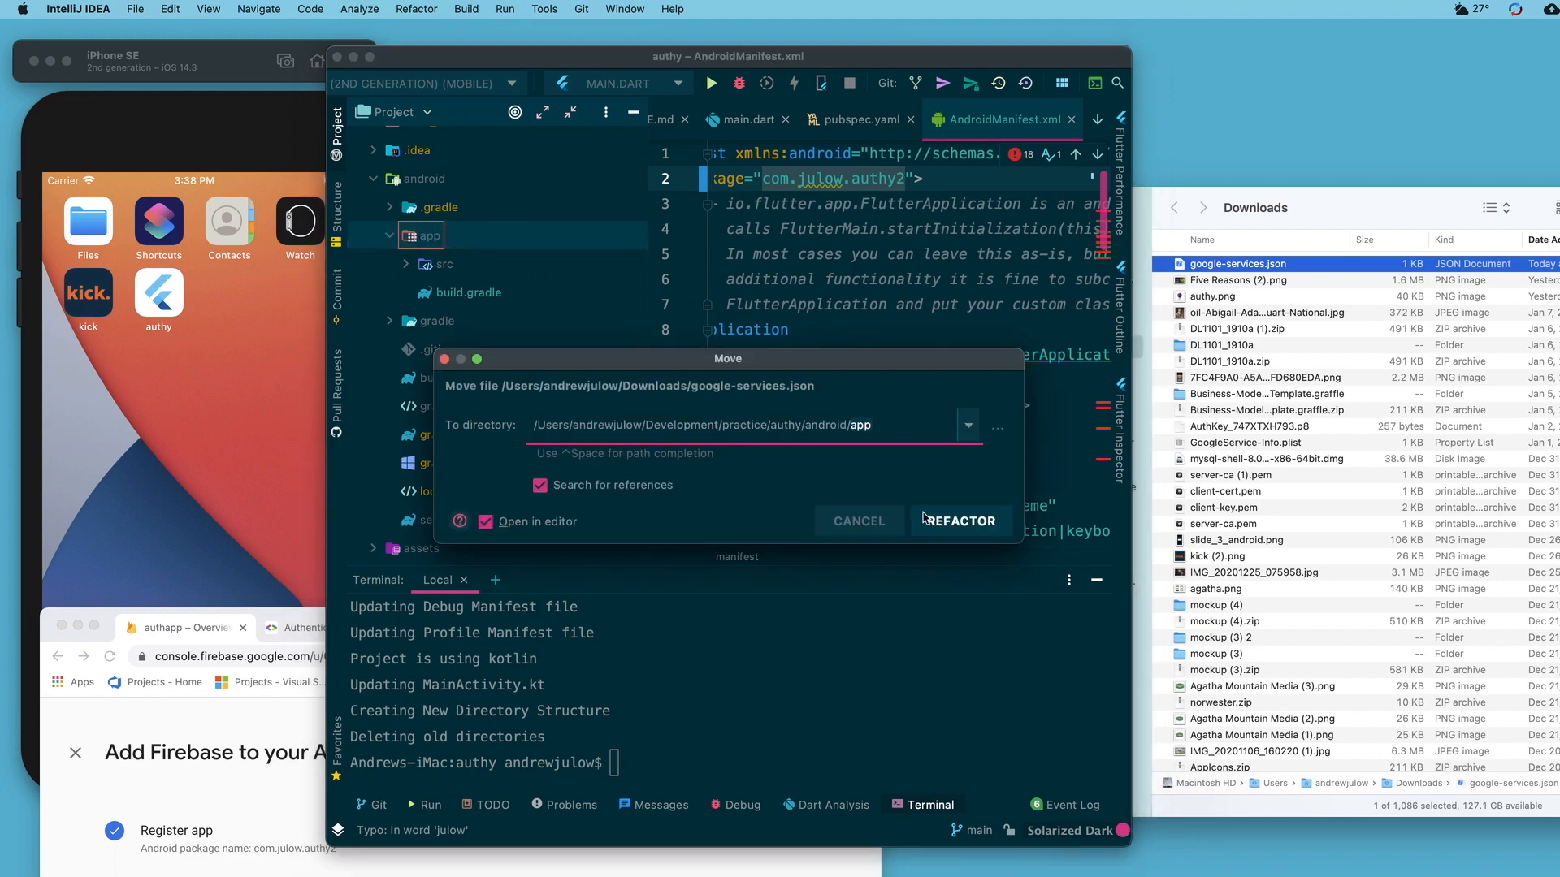
left_click(958, 520)
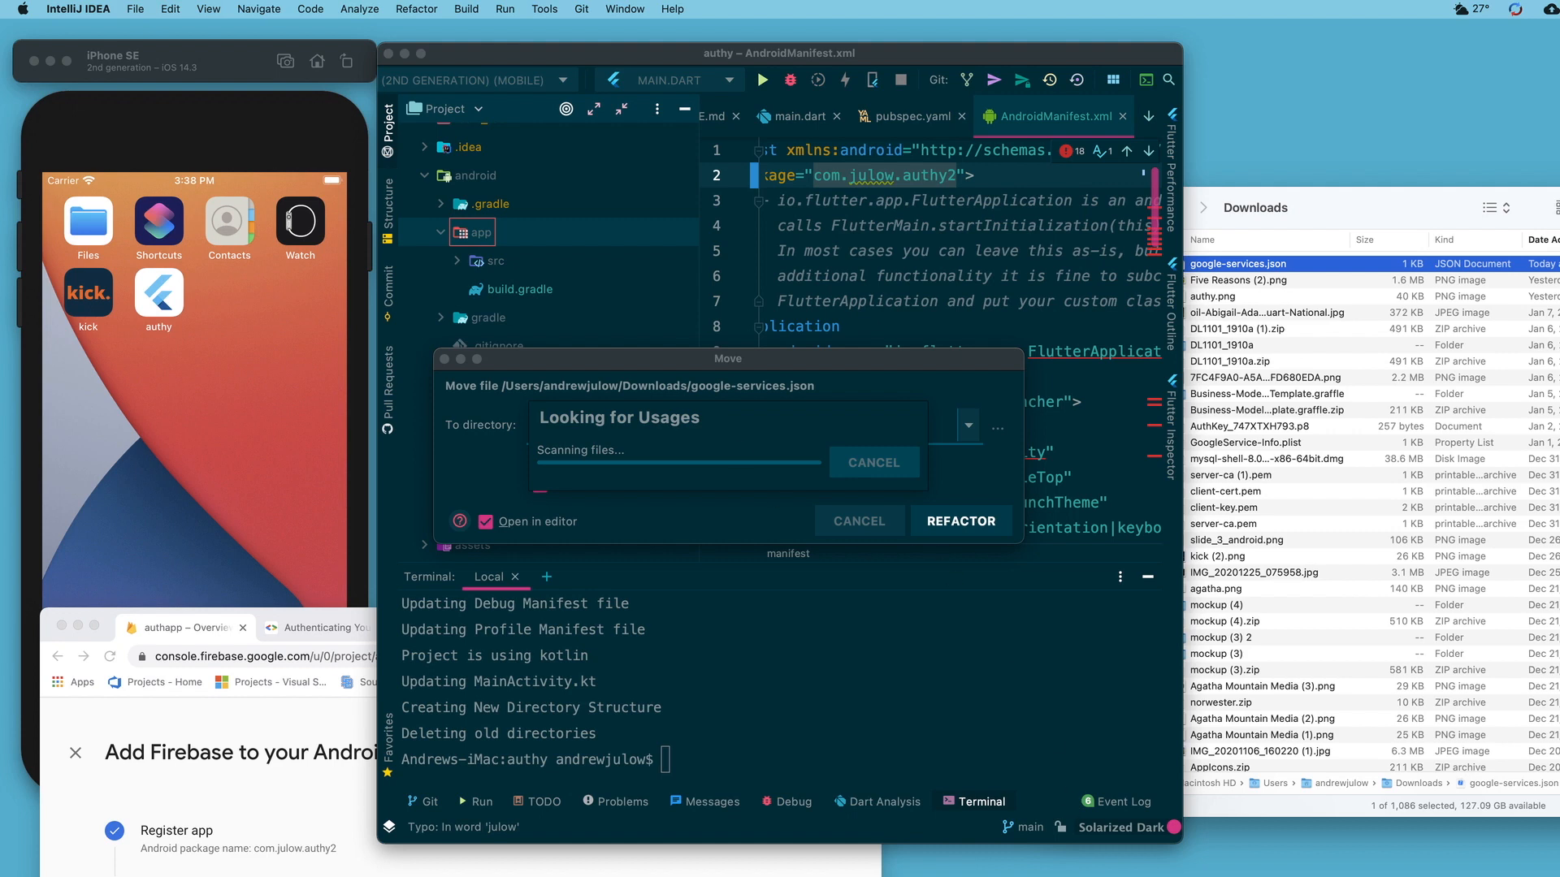
left_click(959, 520)
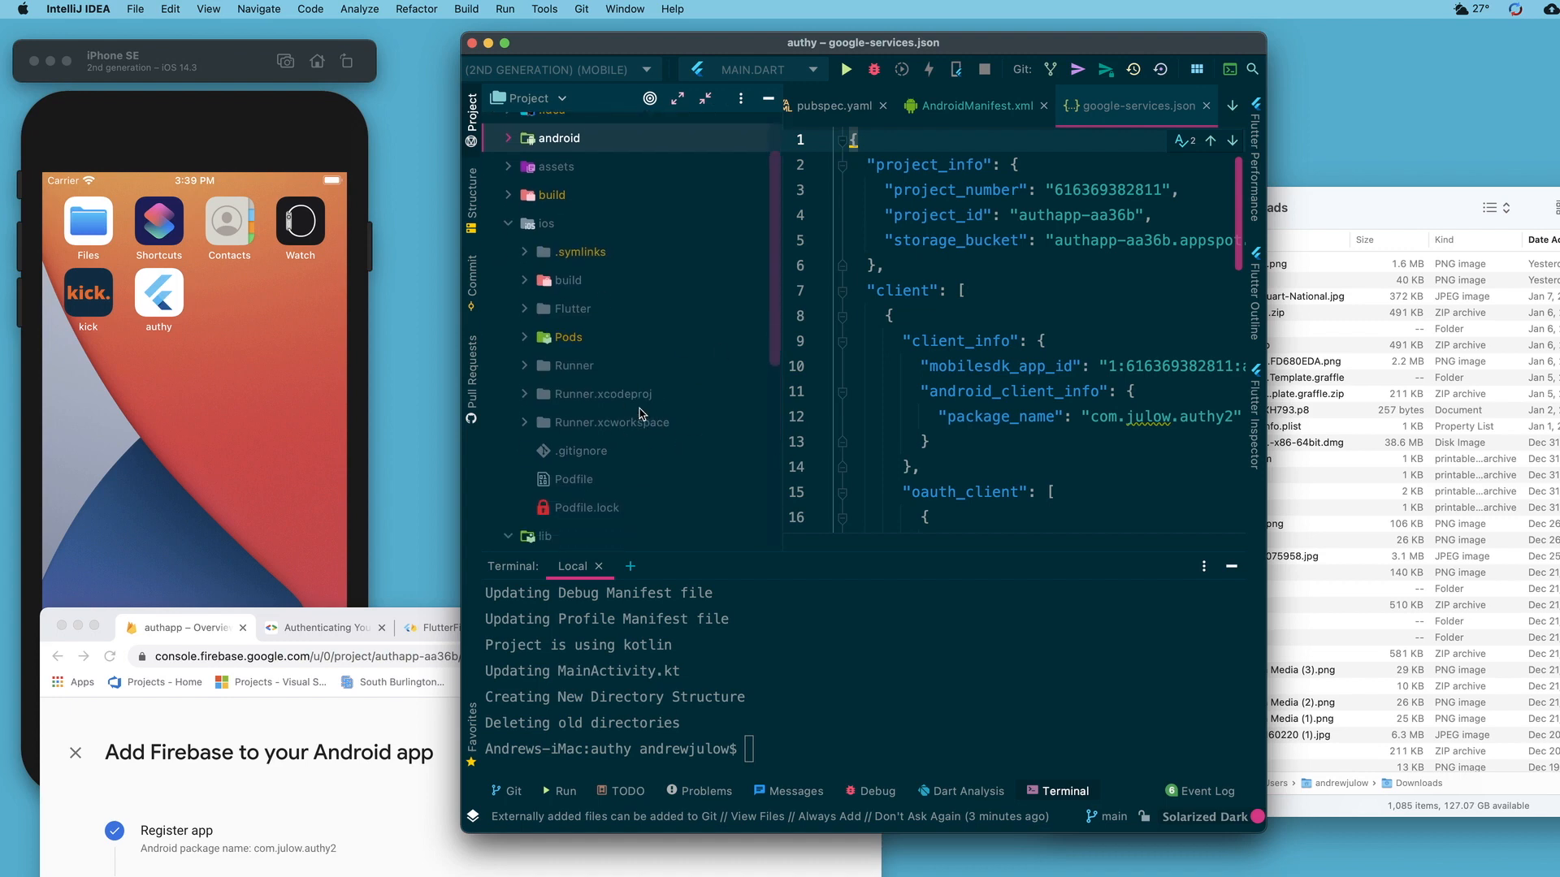
left_click(604, 394)
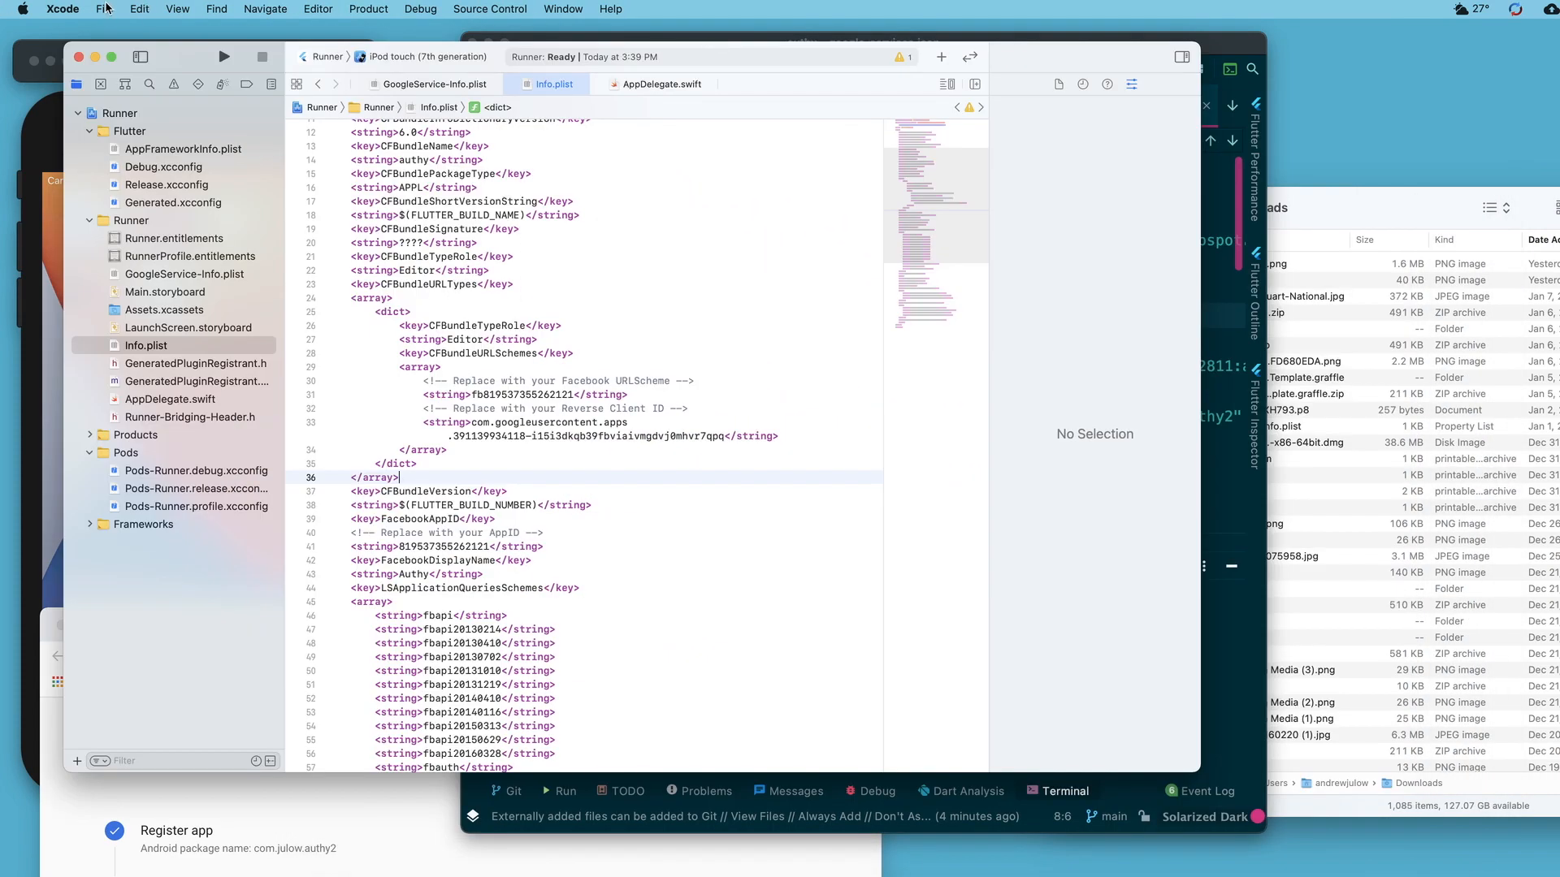
Close the old project and open Development/practice/authy/ios/Runner.xcodeproj in Xcode.
left_click(104, 9)
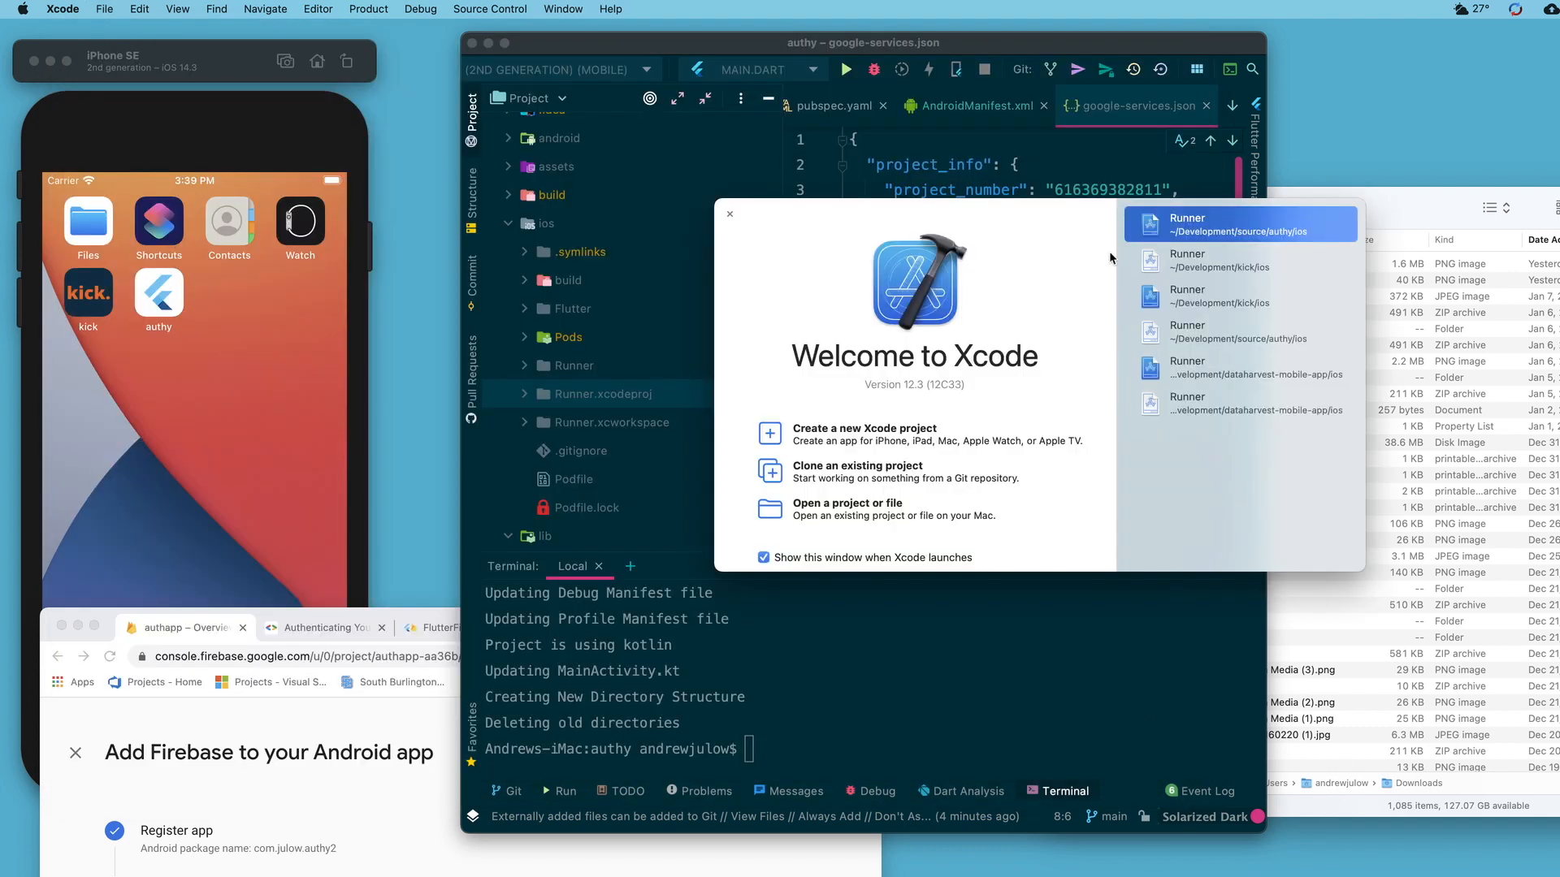
mouse_move(839, 509)
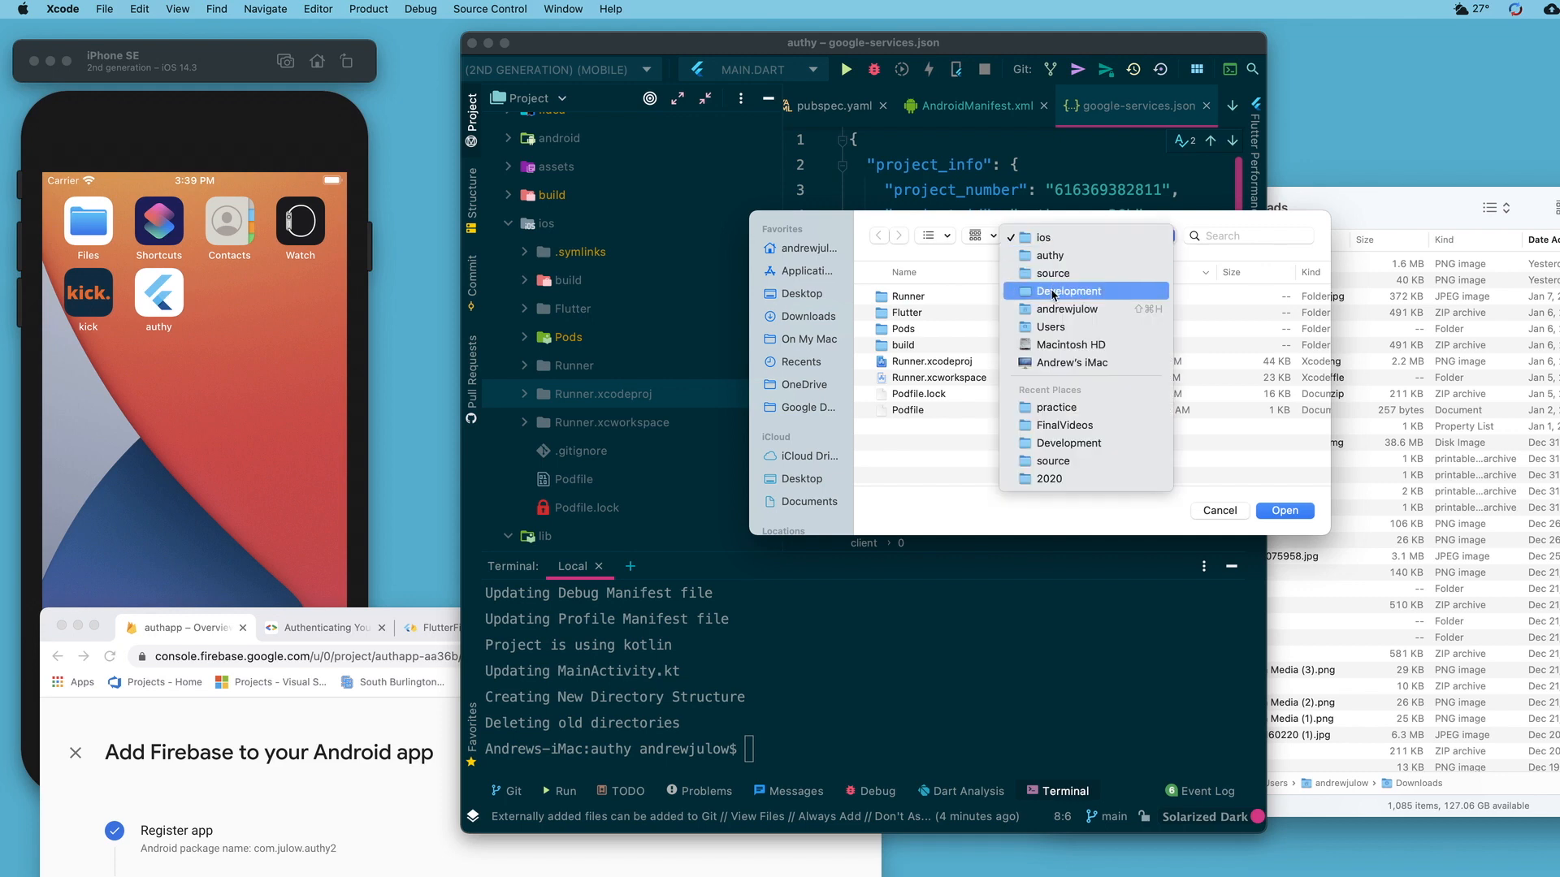
left_click(1069, 291)
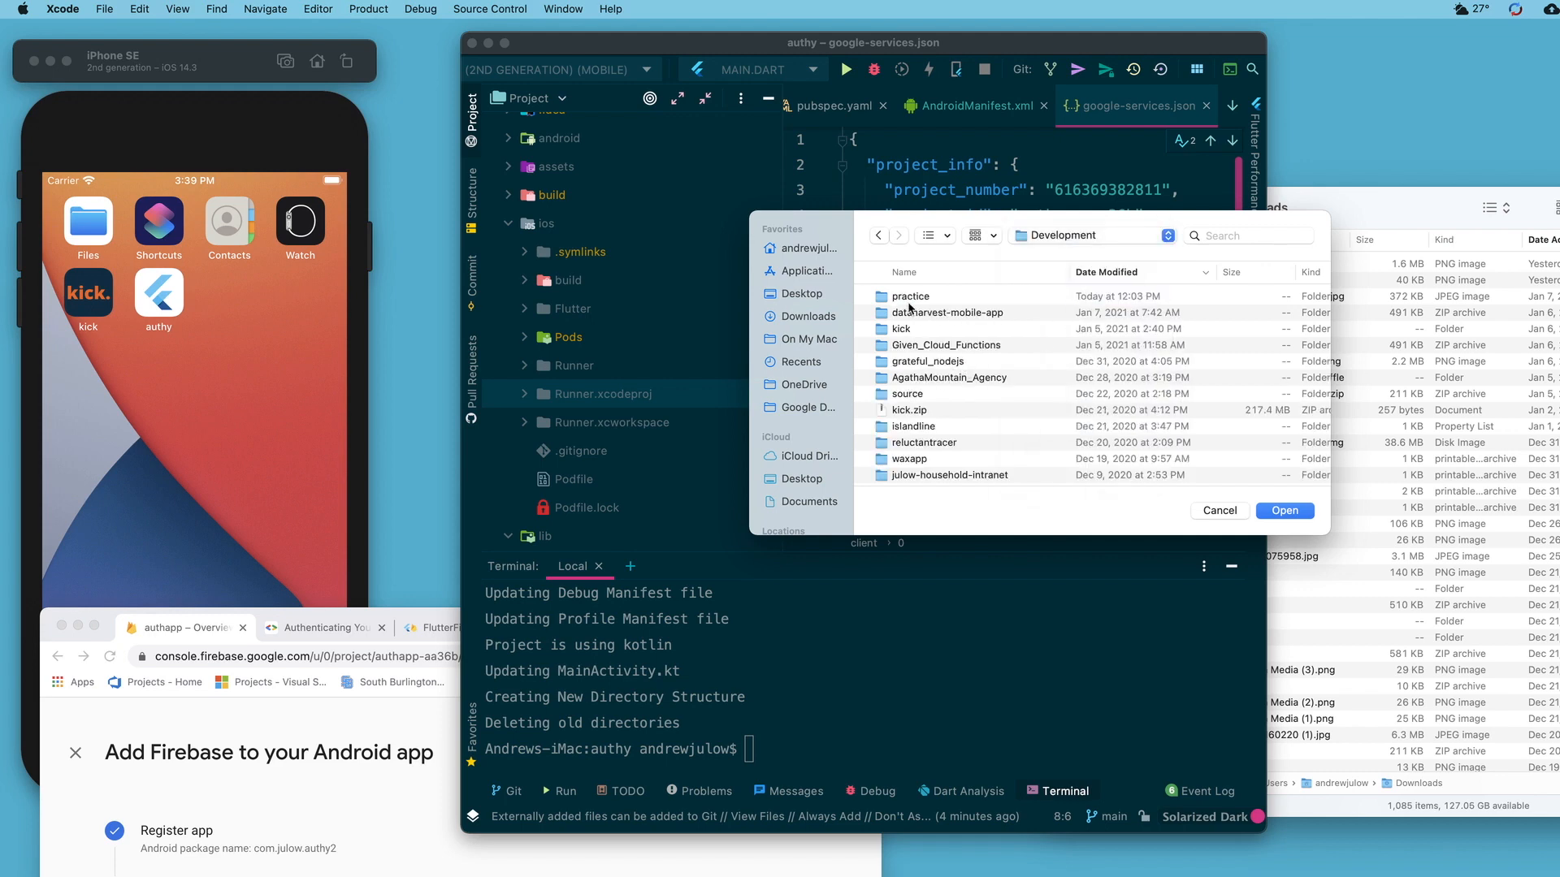
double_click(908, 296)
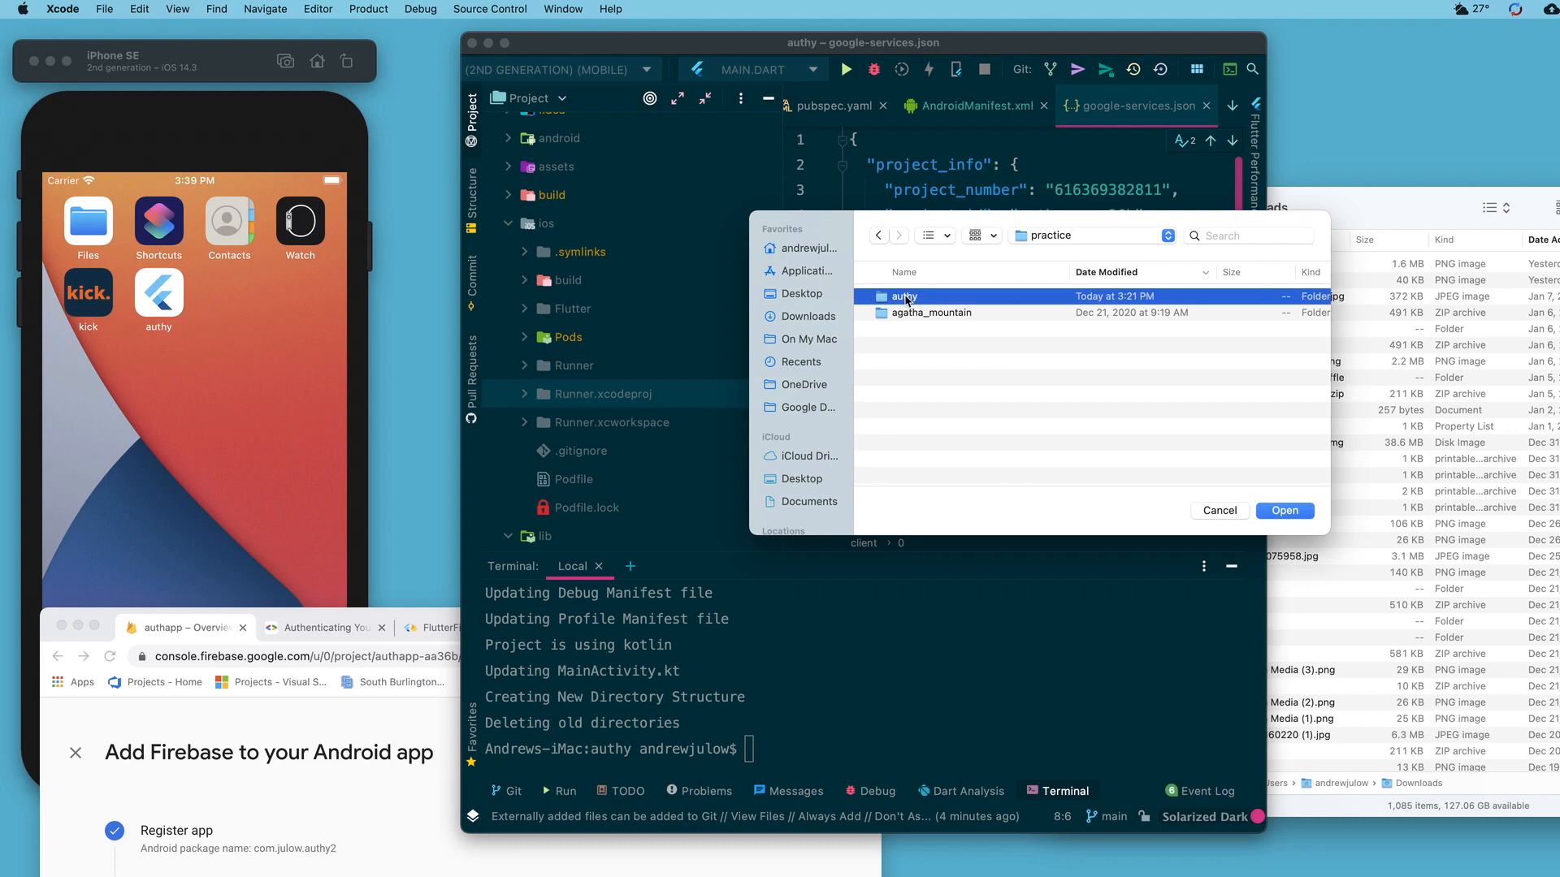
double_click(903, 296)
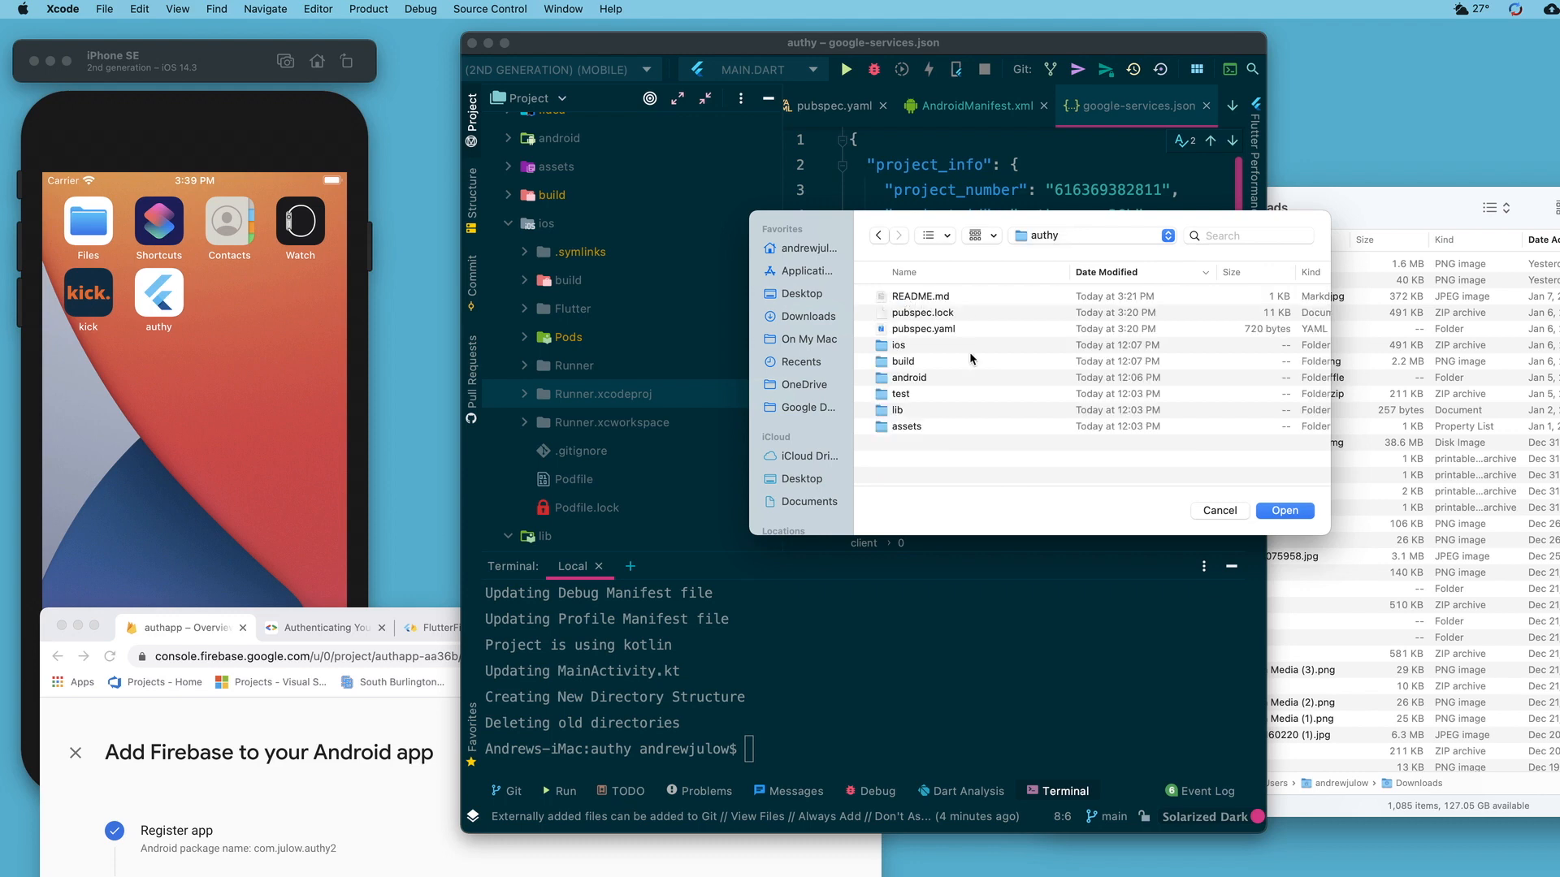
mouse_move(886, 345)
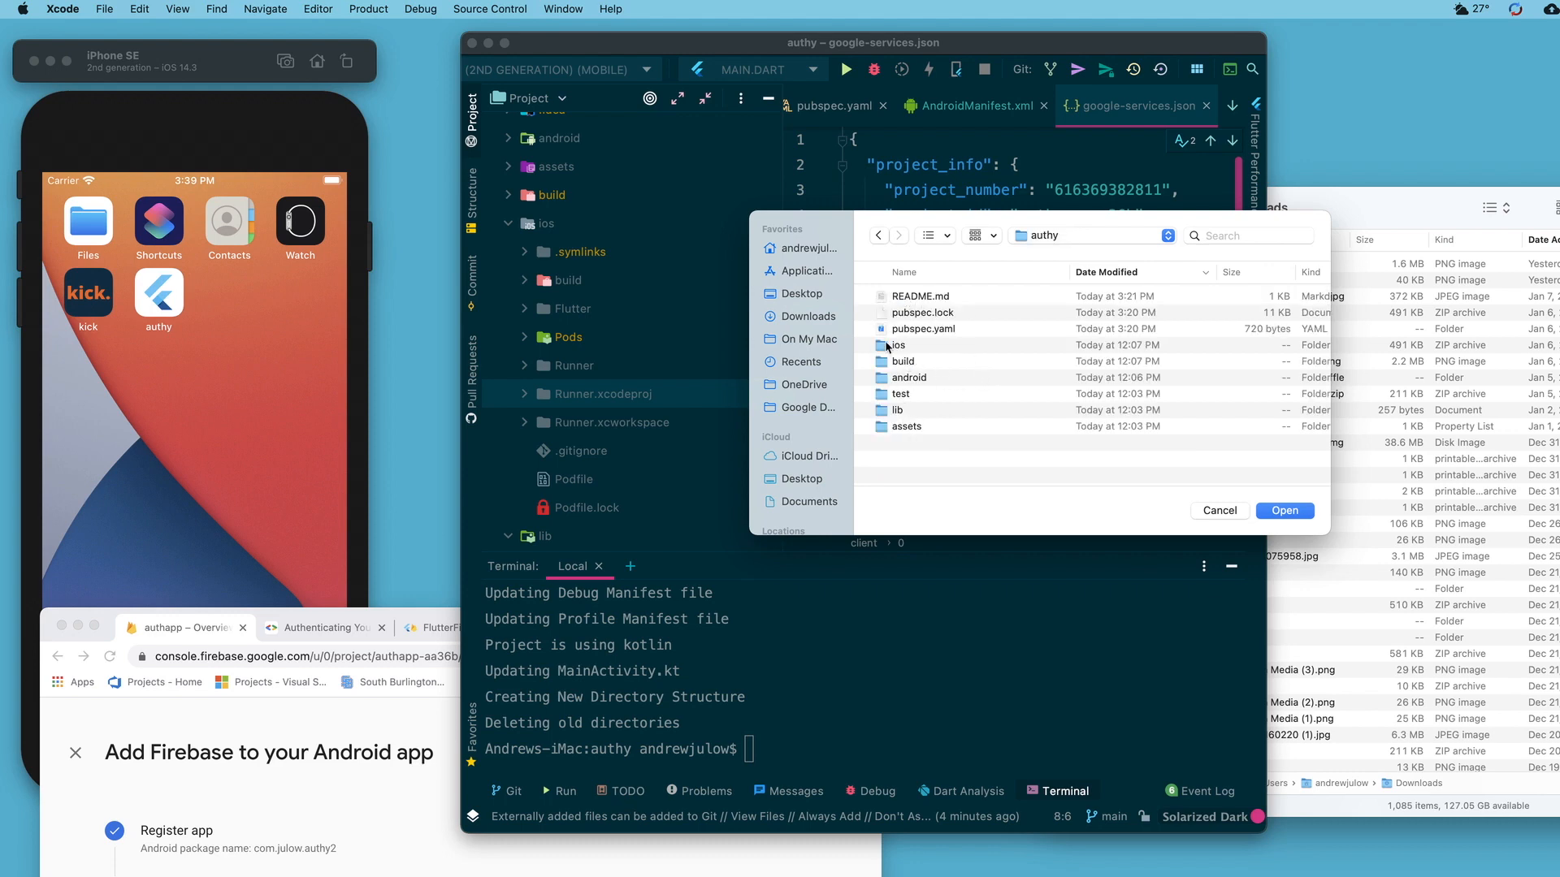
double_click(895, 345)
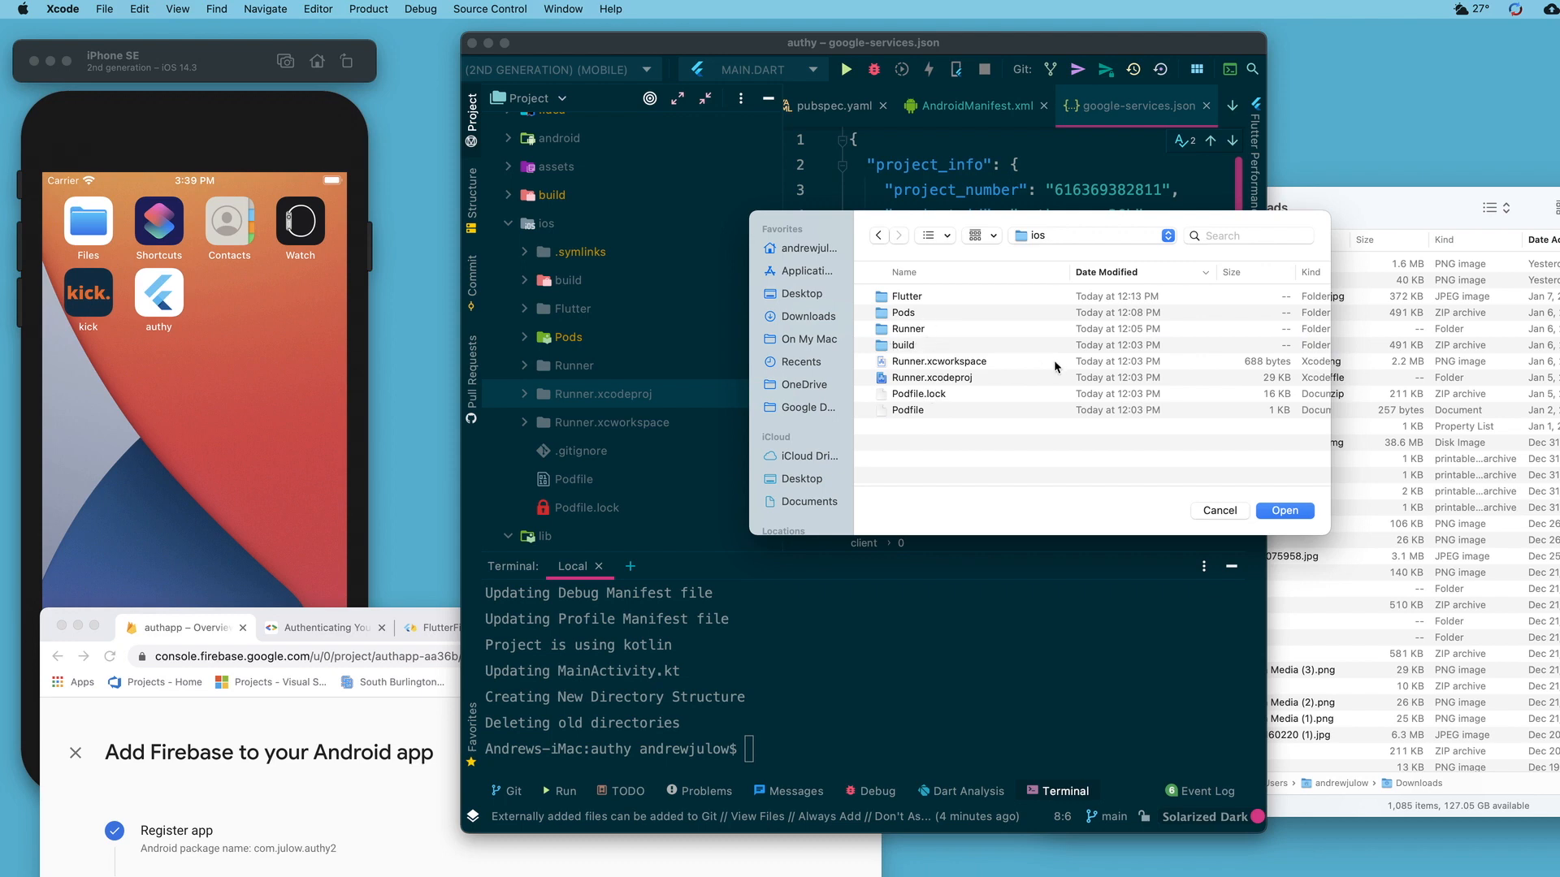
left_click(931, 377)
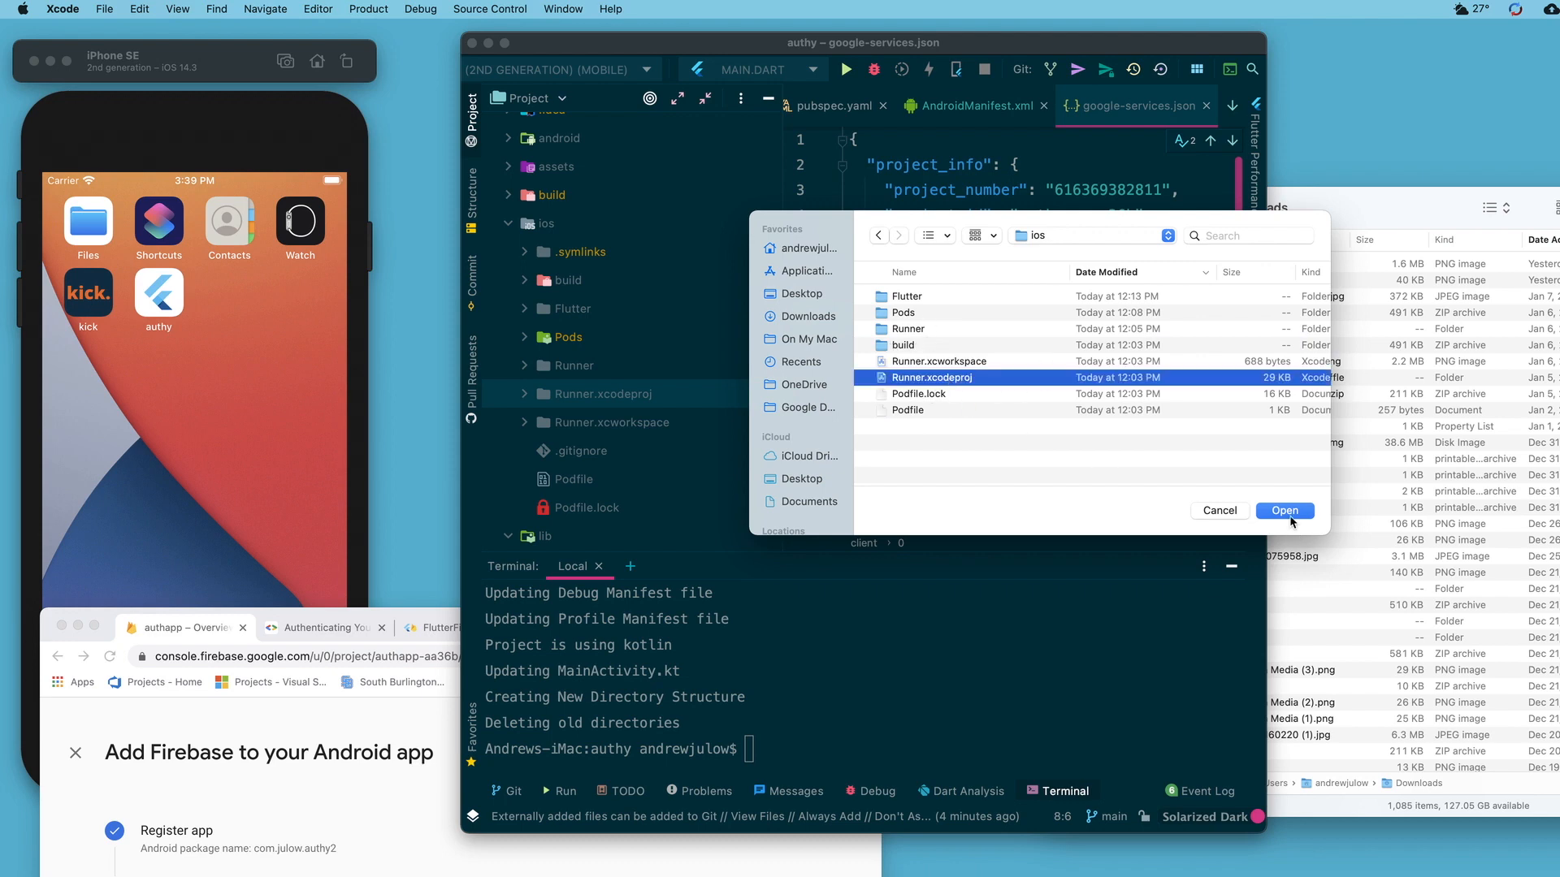
left_click(1283, 510)
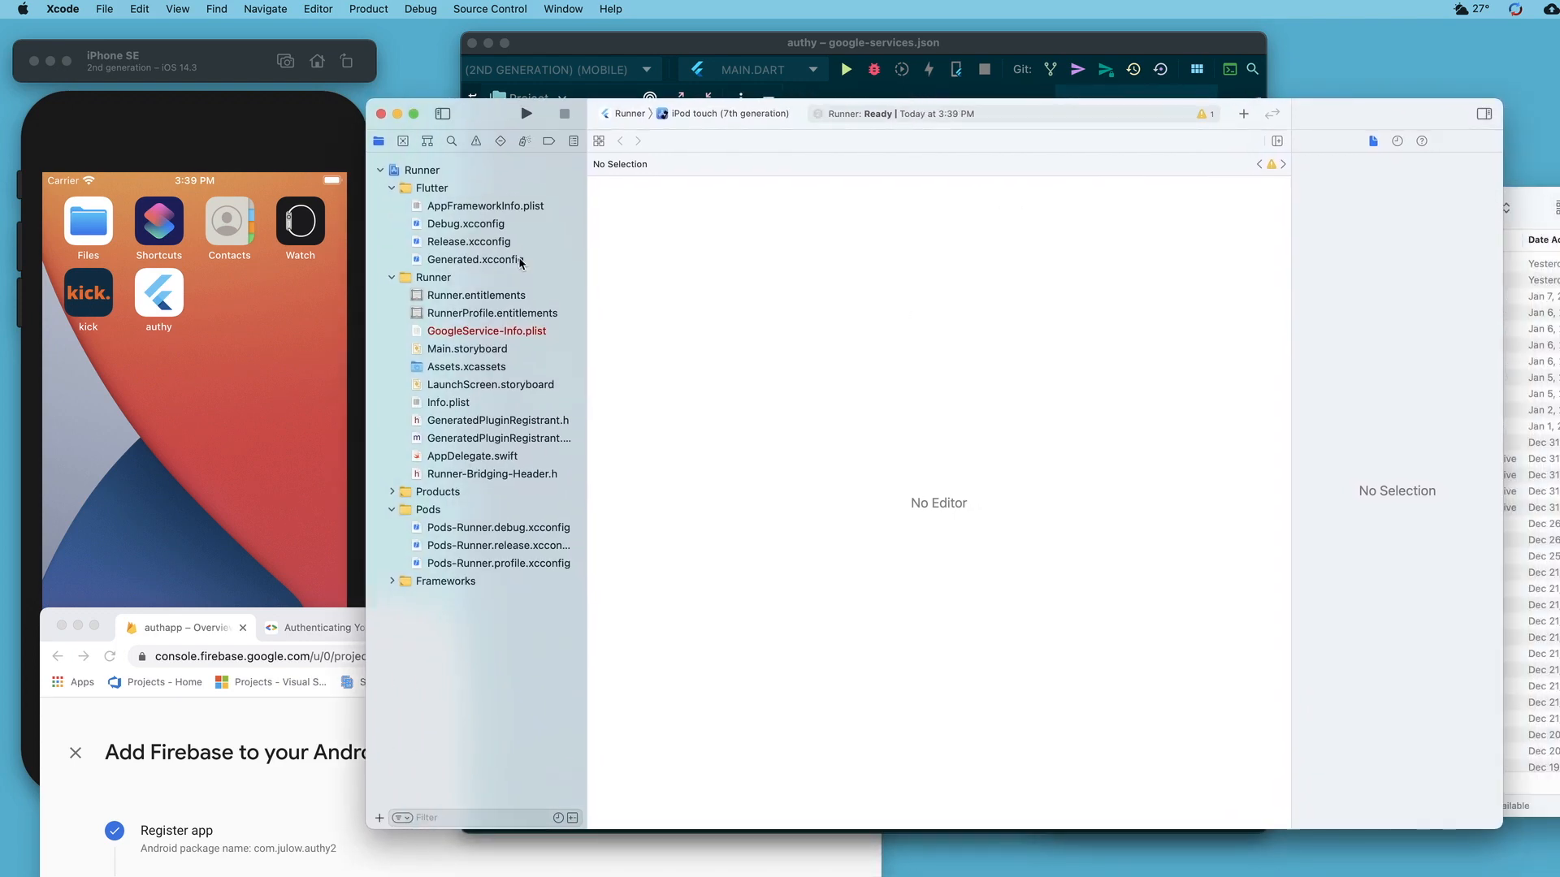
Change the Runner target's bundle identifier to com.julow.authy2 and copy it.
left_click(422, 168)
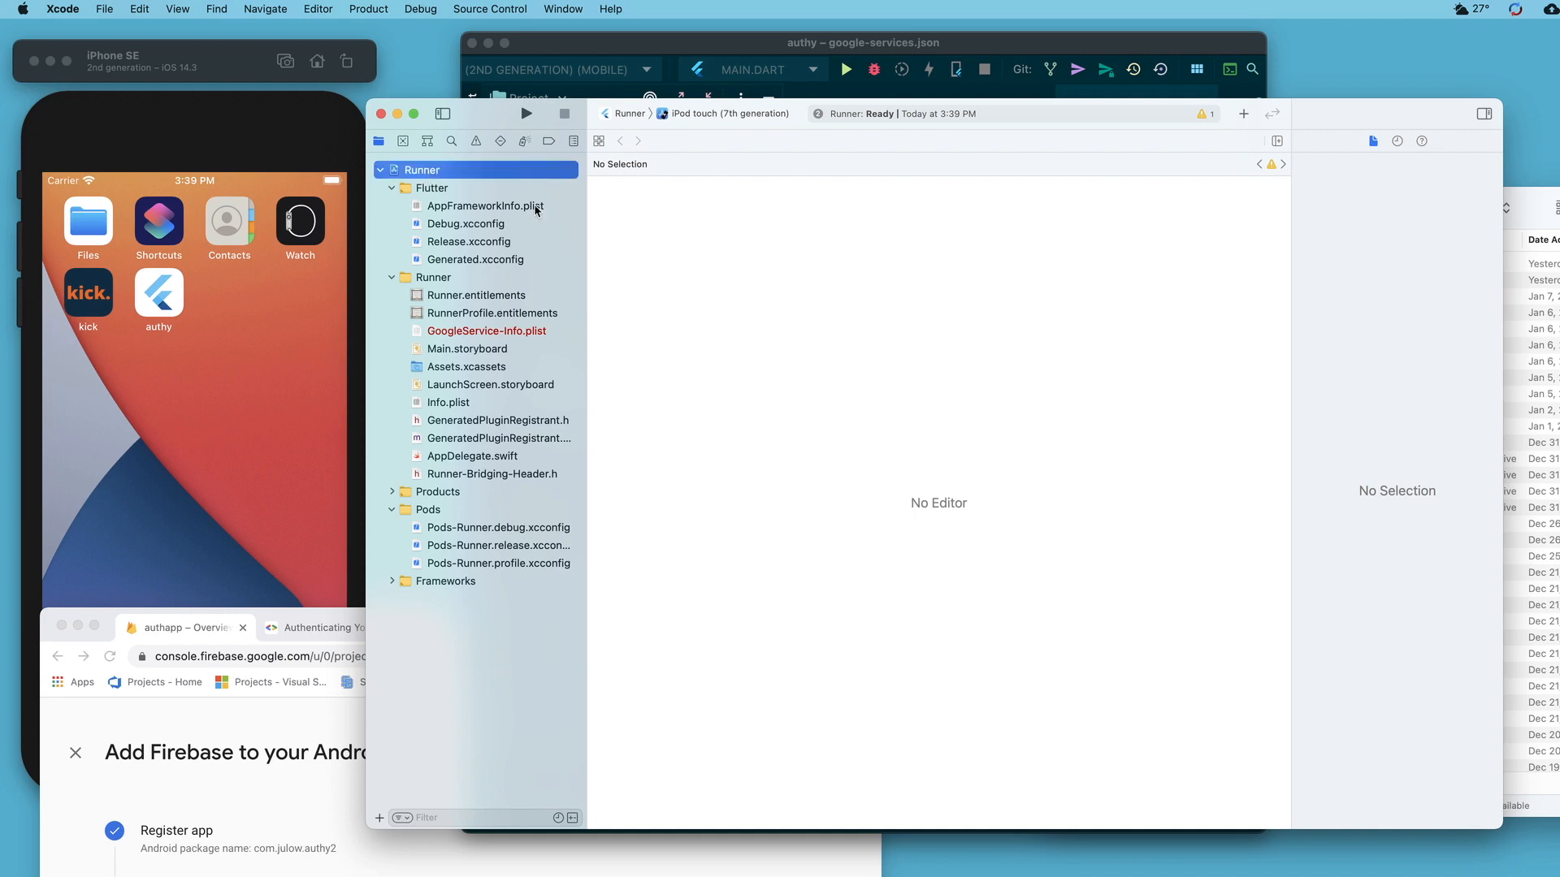
left_click(422, 169)
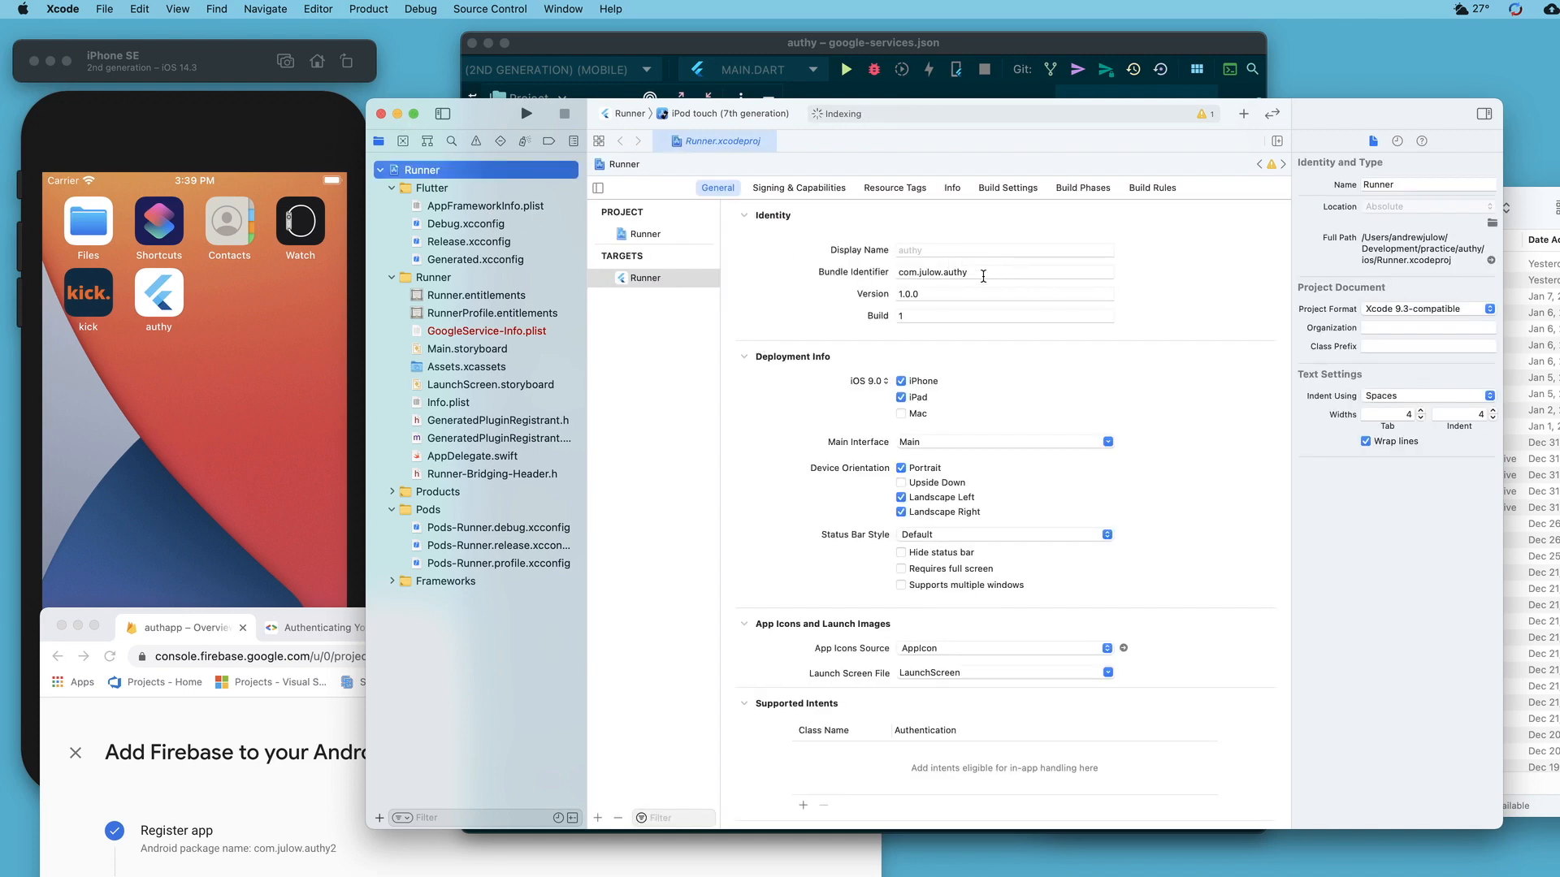
left_click(1004, 271)
type("2")
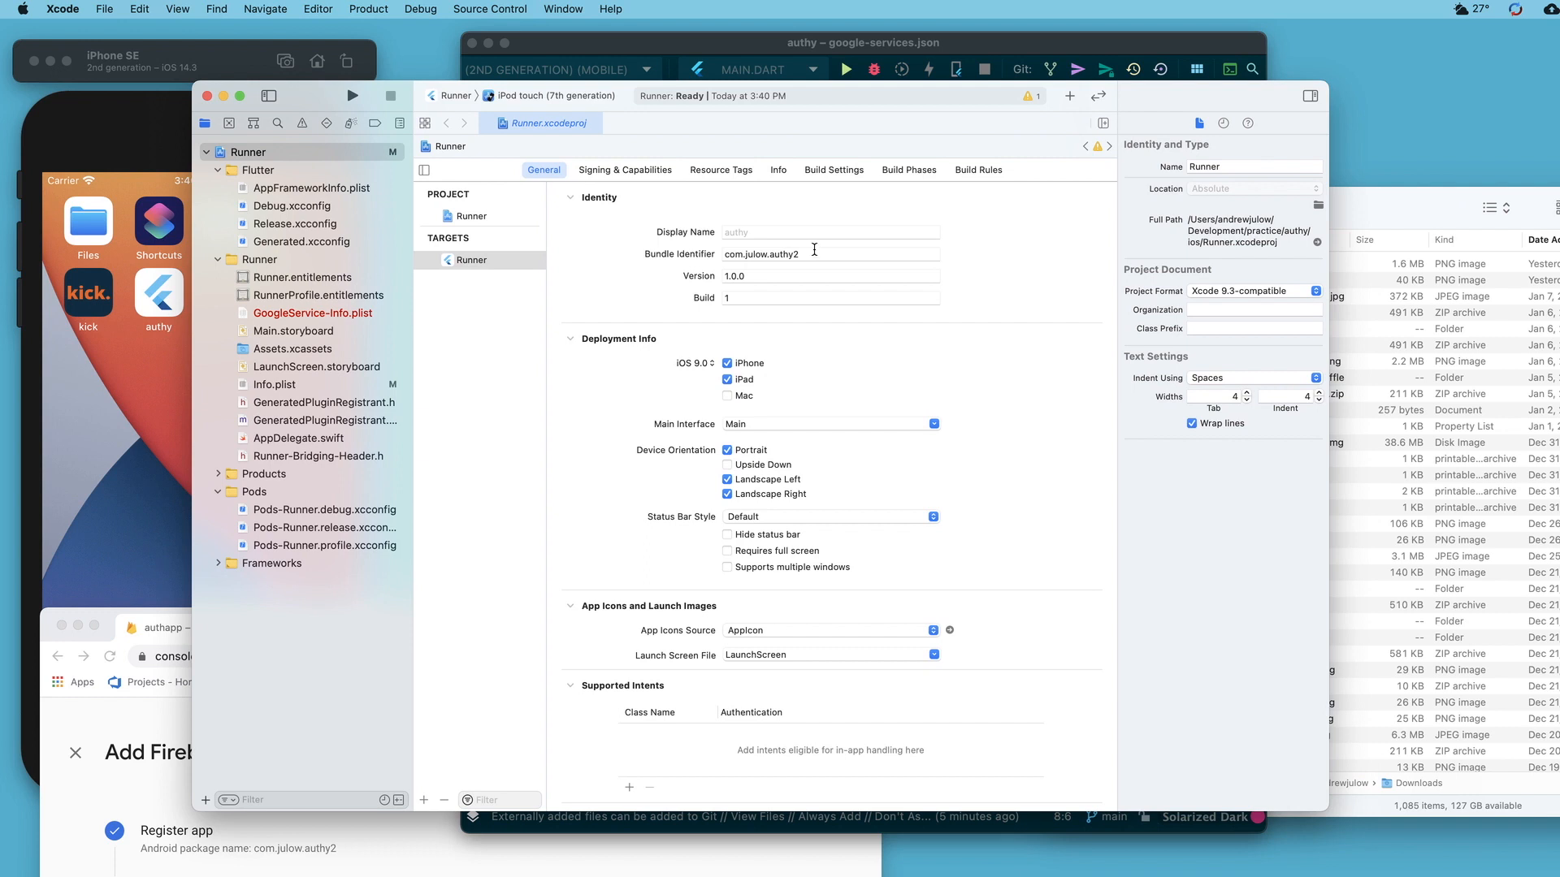
right_click(762, 254)
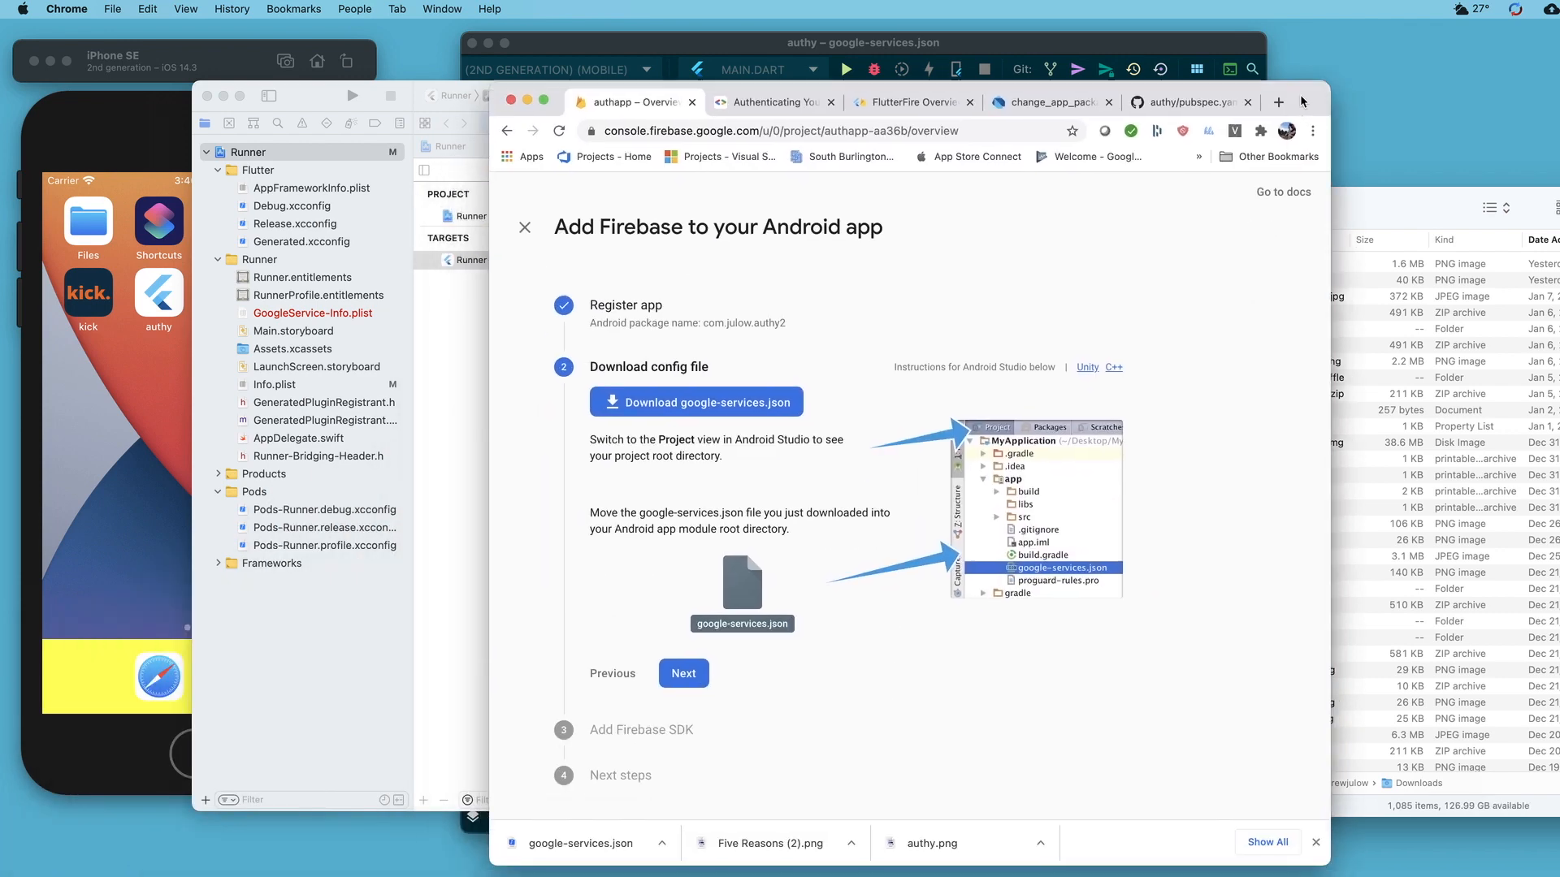
mouse_move(526, 231)
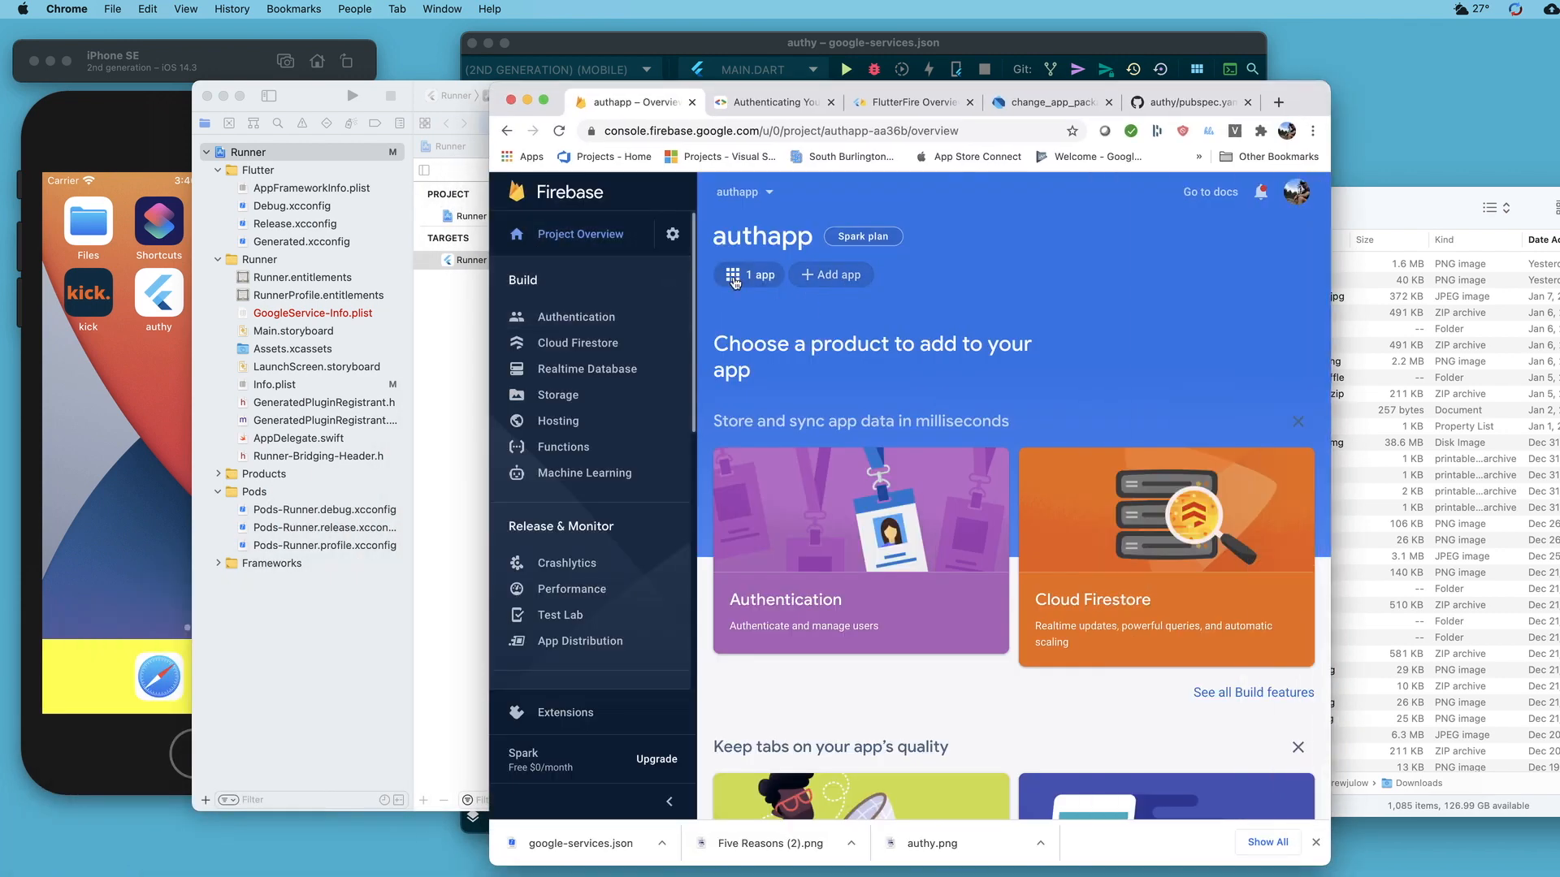
Register an iOS app with bundle ID com.julow.authy2 in the authapp project.
left_click(748, 274)
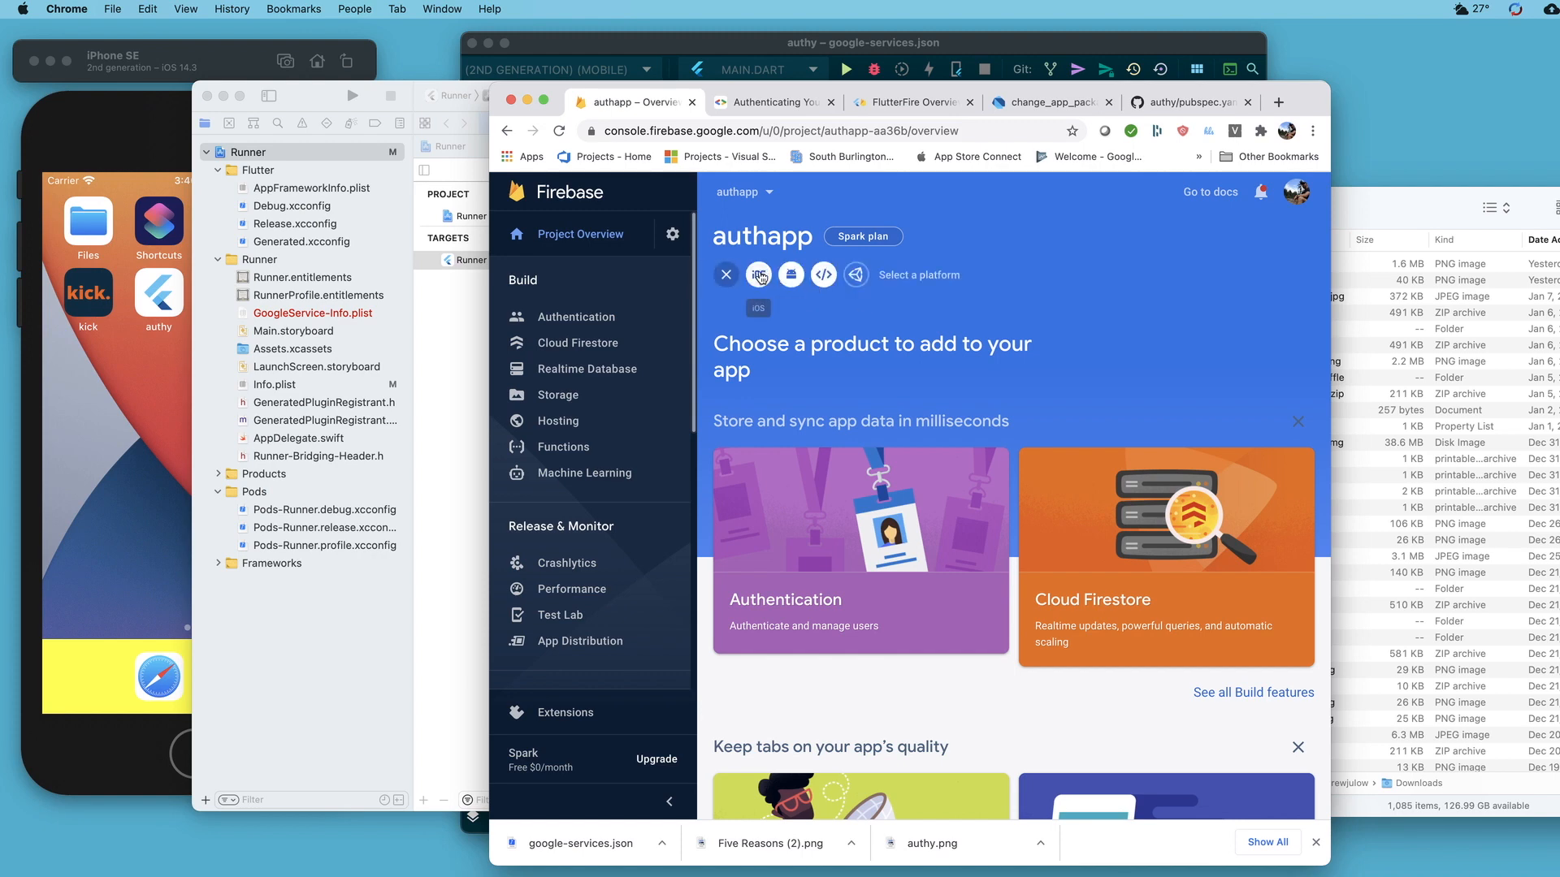
left_click(758, 275)
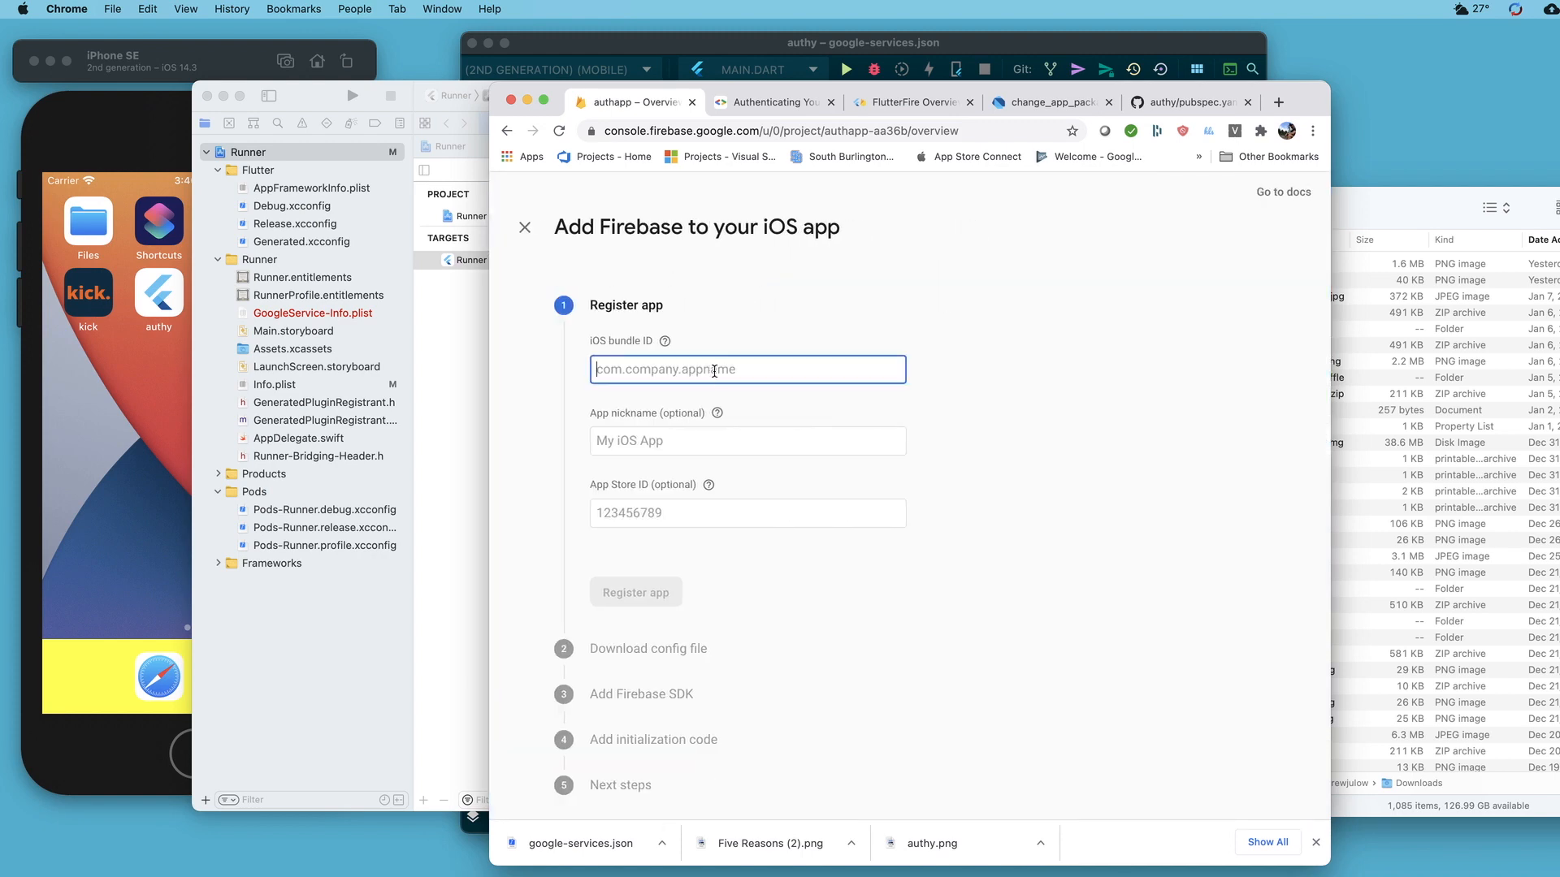
type("com.julow.authy2")
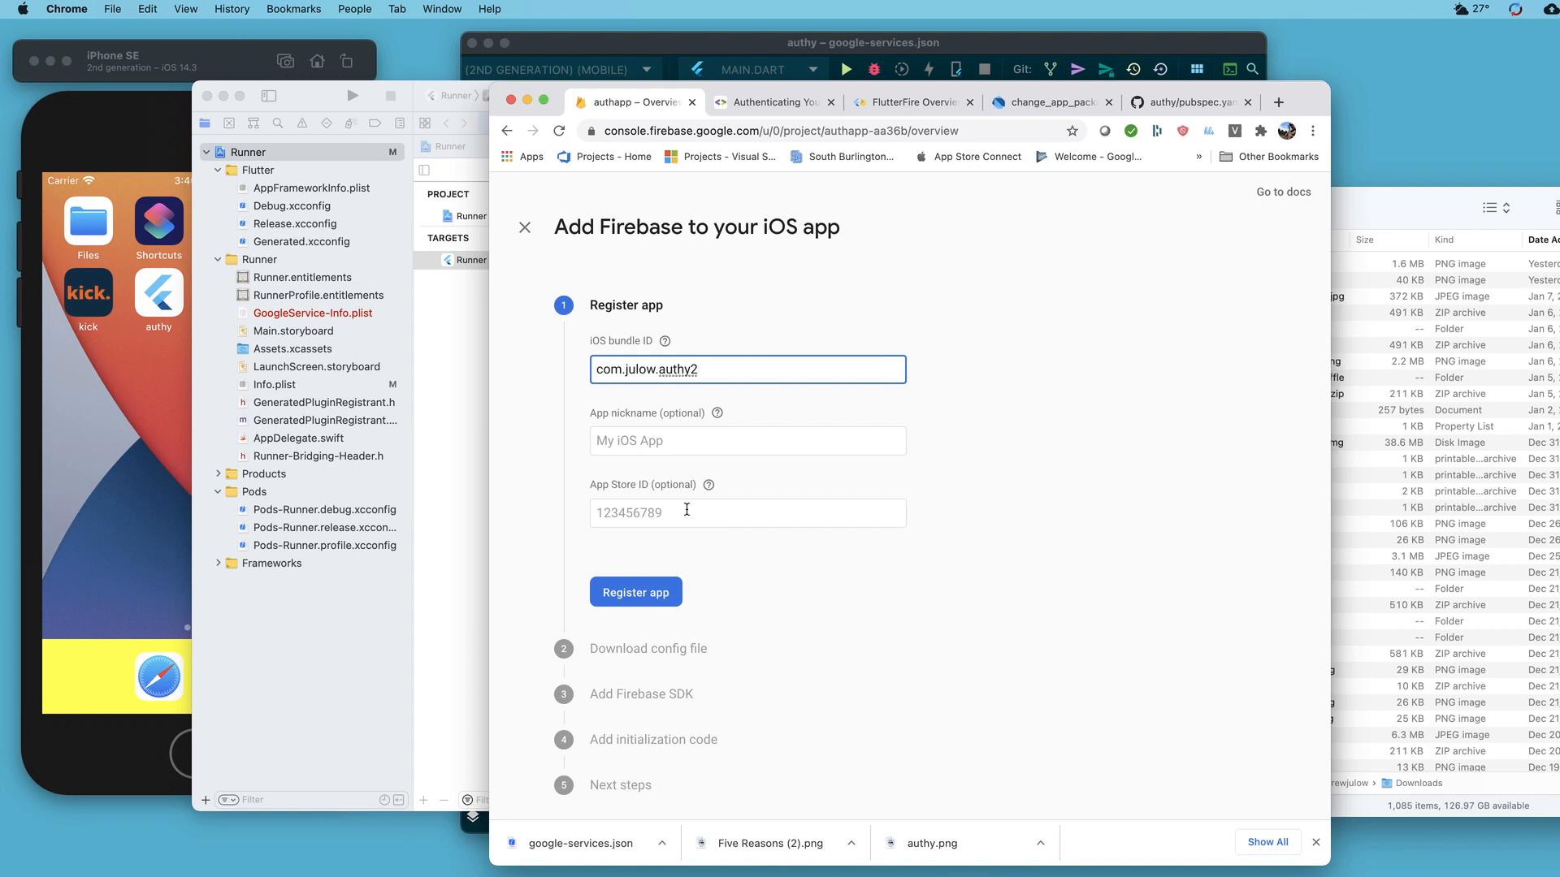
left_click(634, 592)
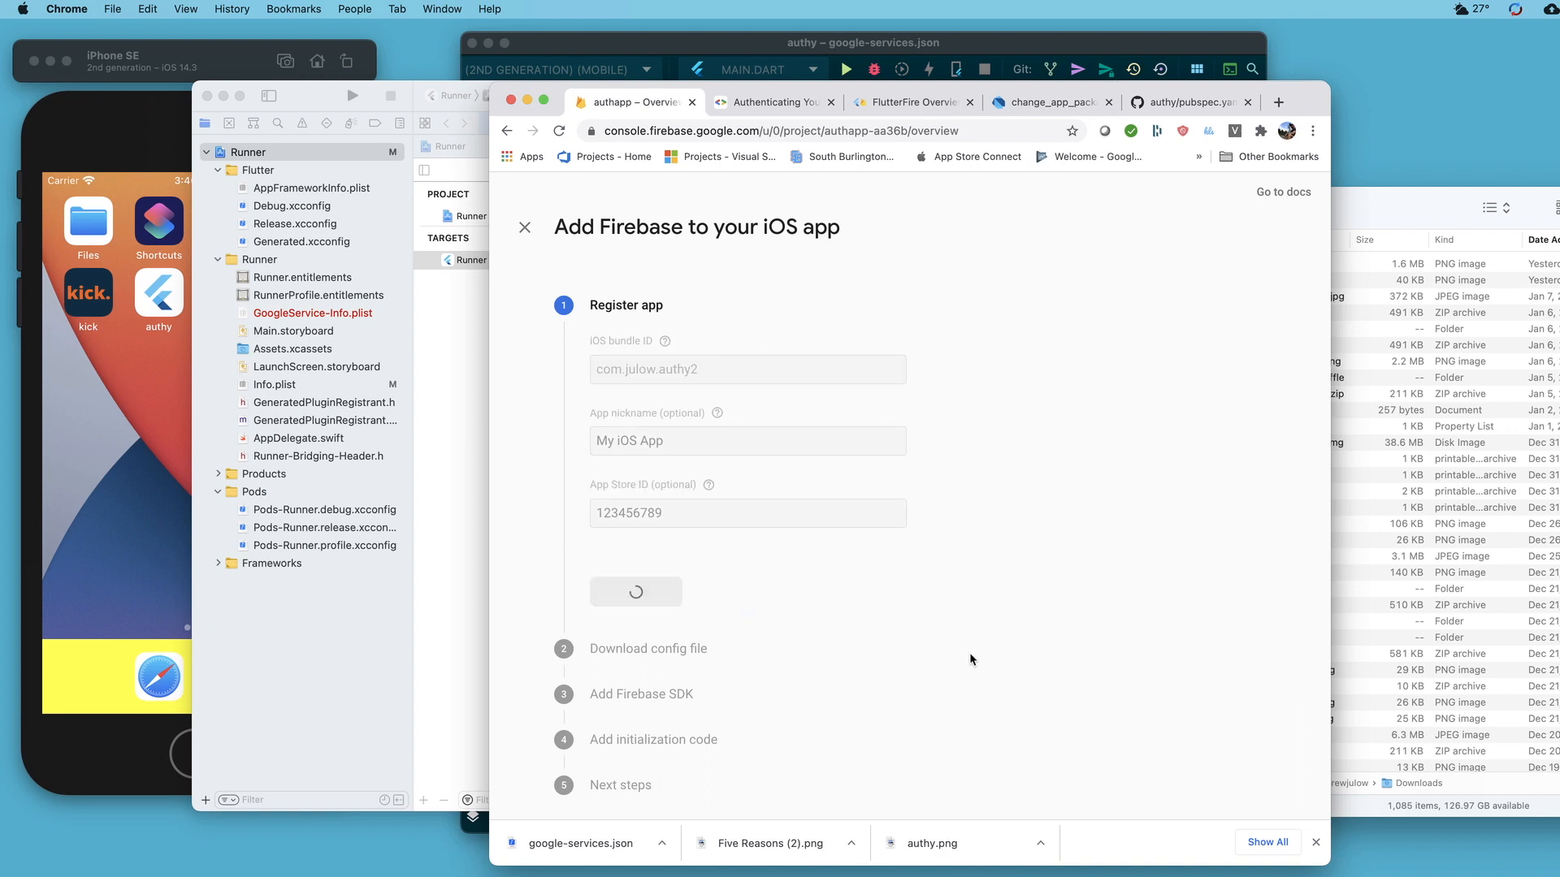
left_click(635, 591)
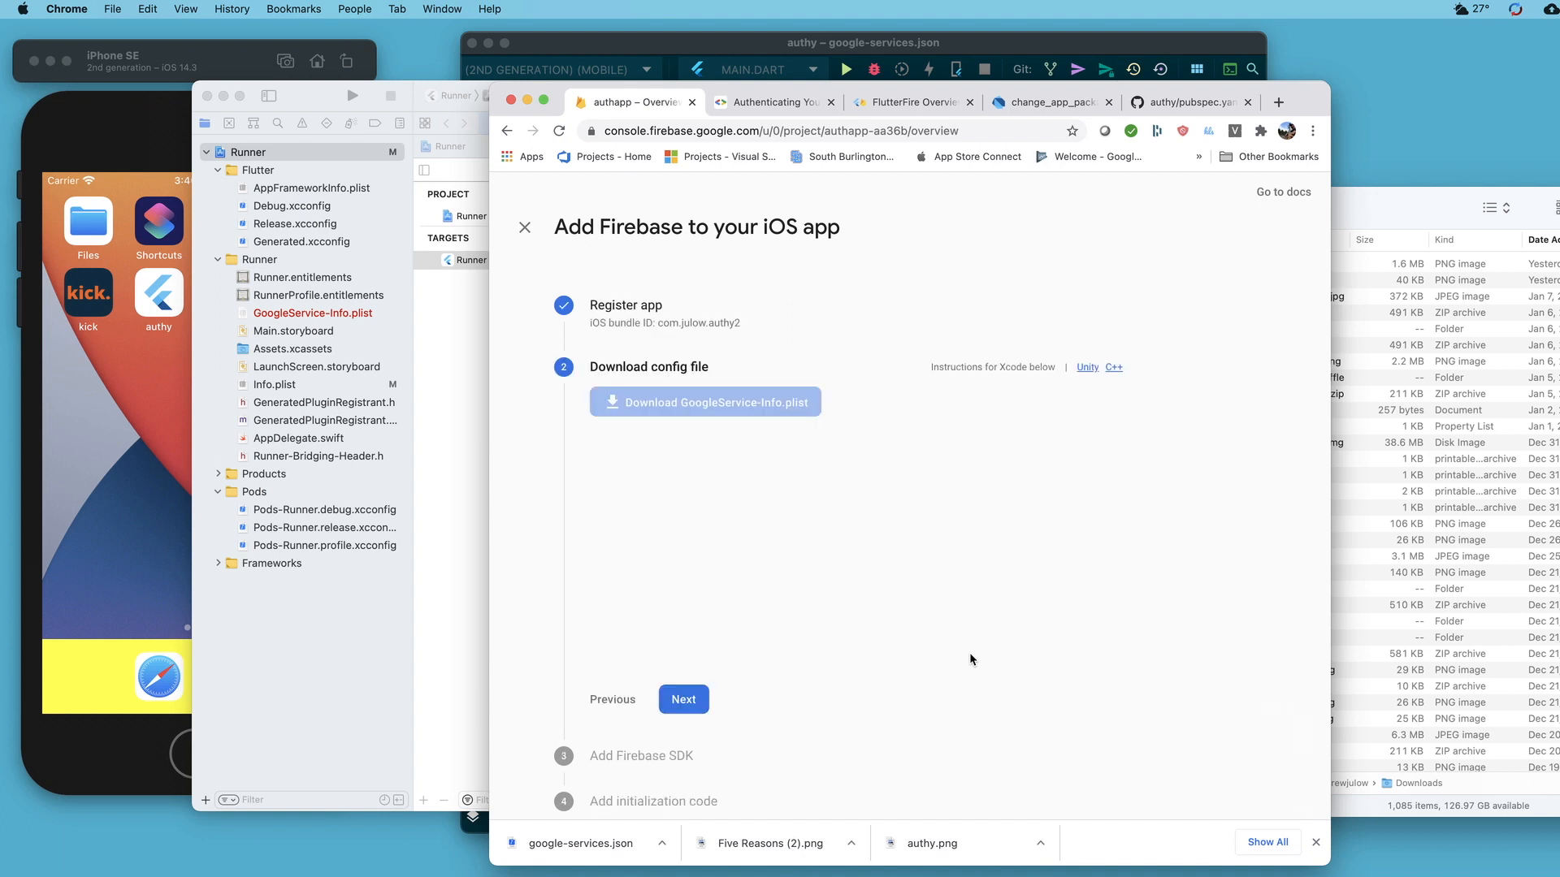
Download the GoogleService-Info.plist config file for the iOS app.
left_click(704, 402)
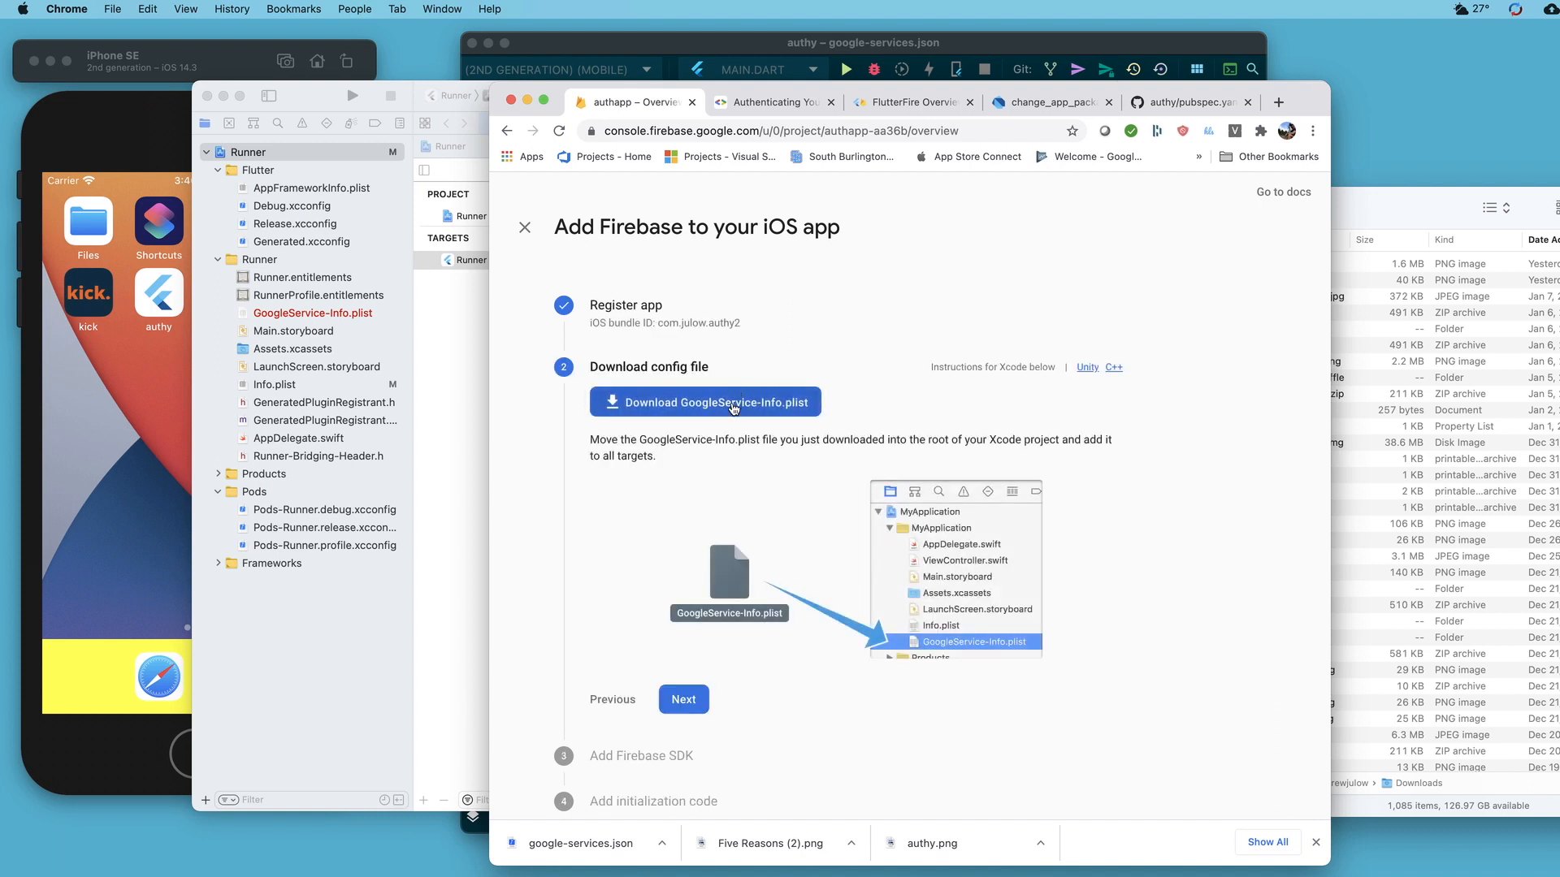
left_click(704, 402)
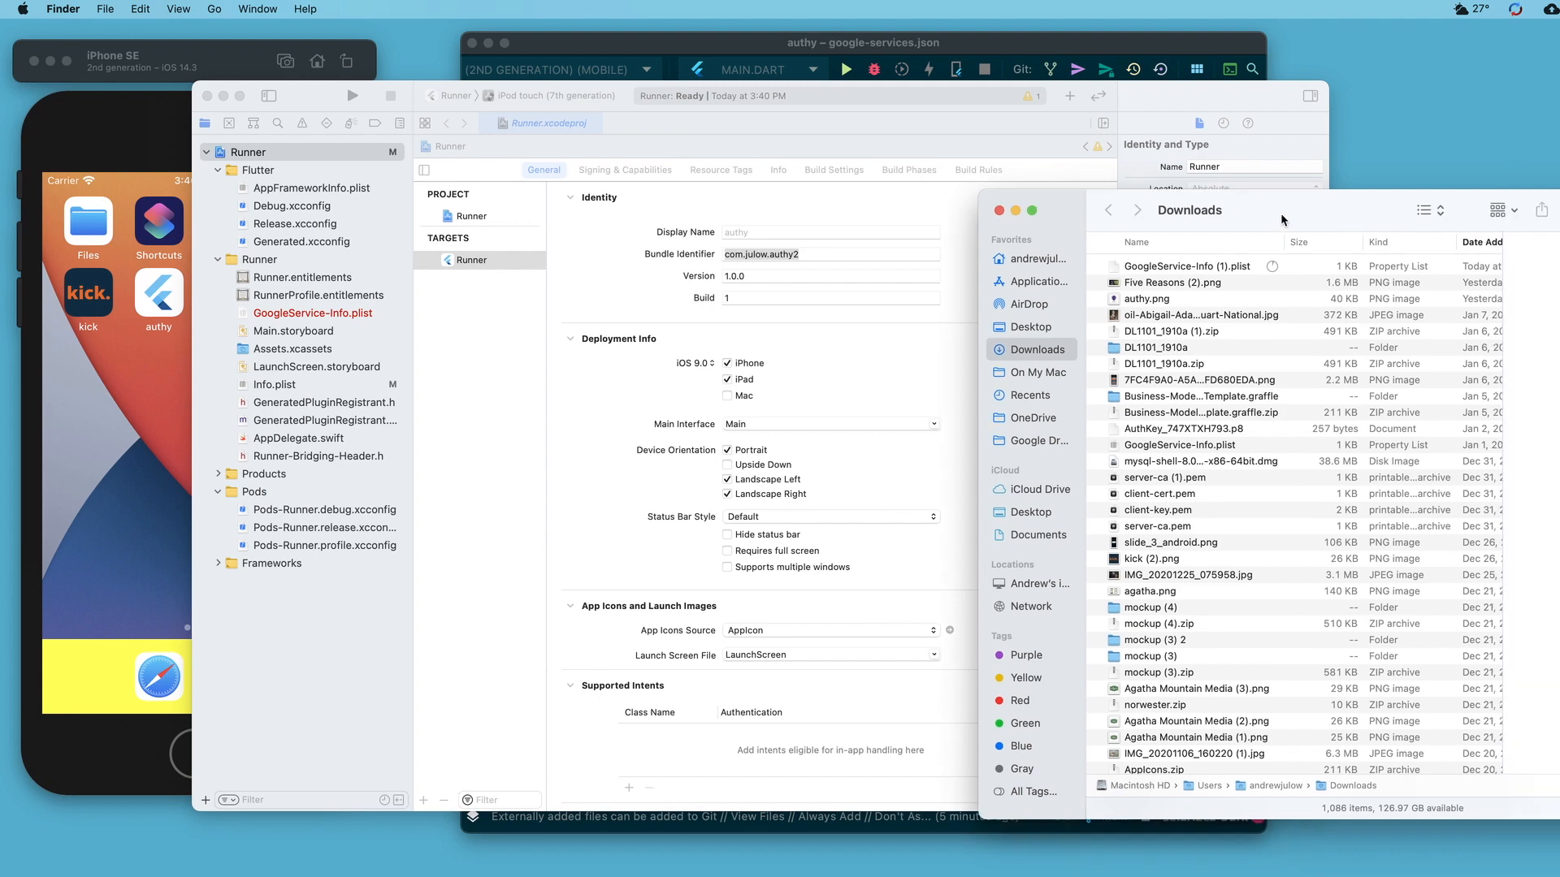
Add the newly downloaded GoogleService-Info.plist to the Xcode Runner target.
left_click(802, 266)
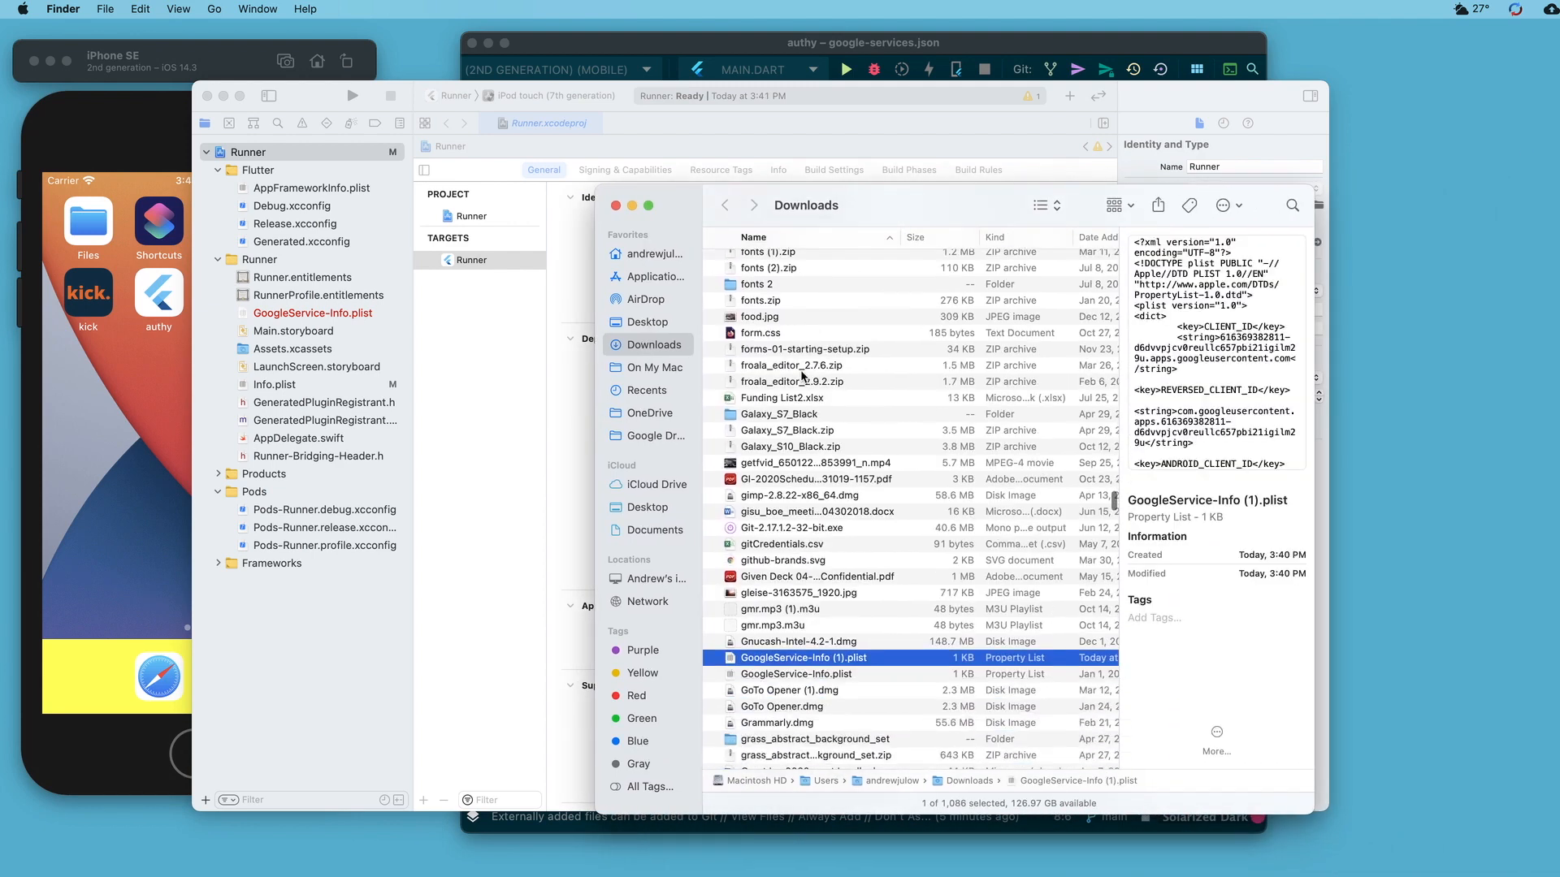
right_click(799, 673)
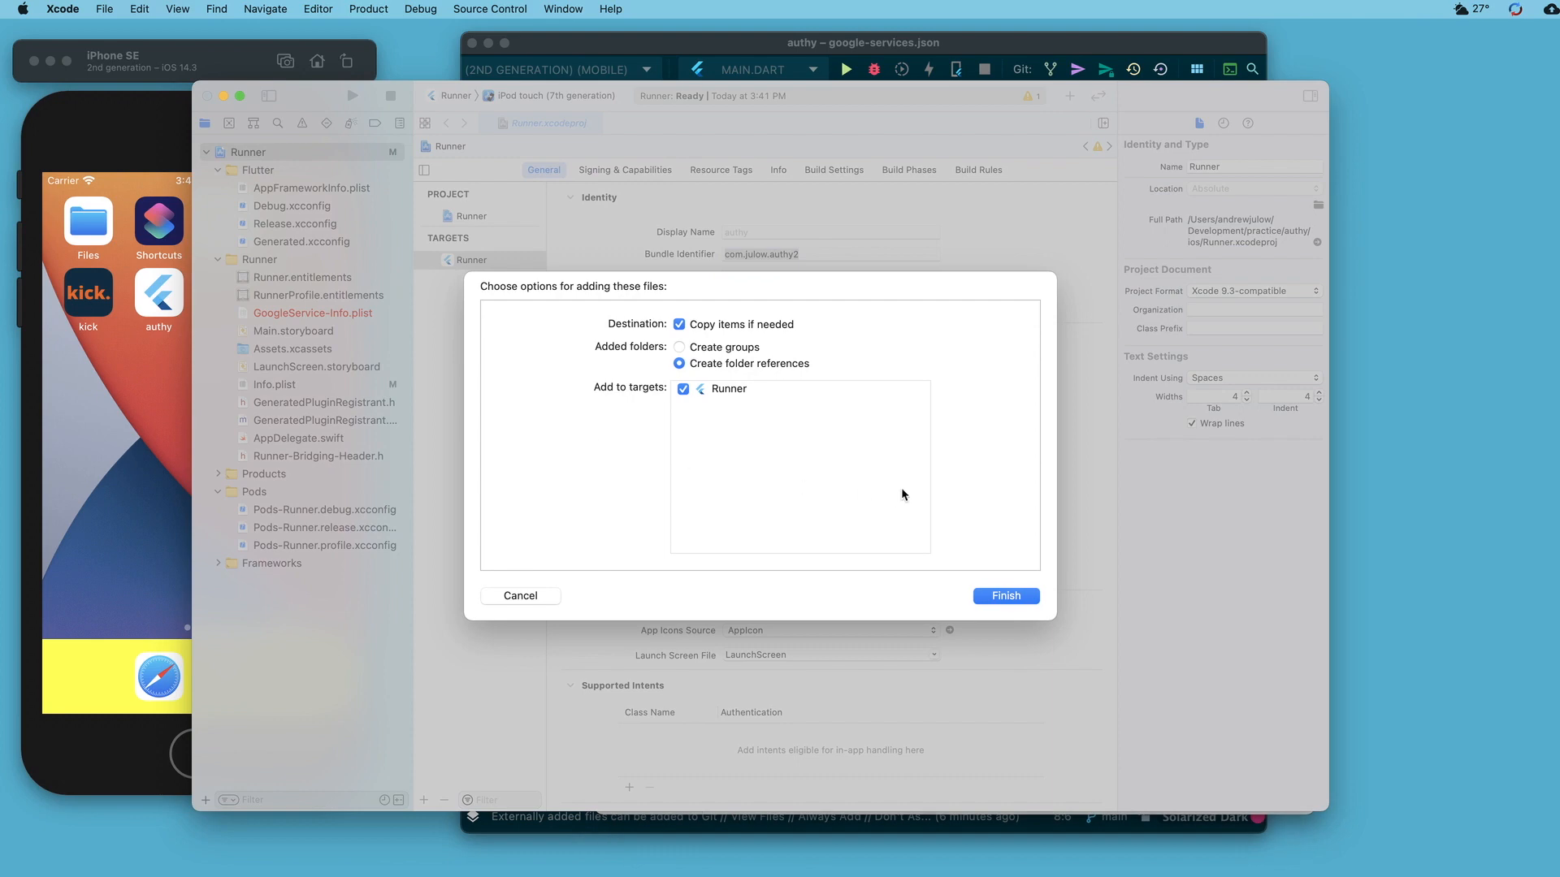
left_click(1005, 595)
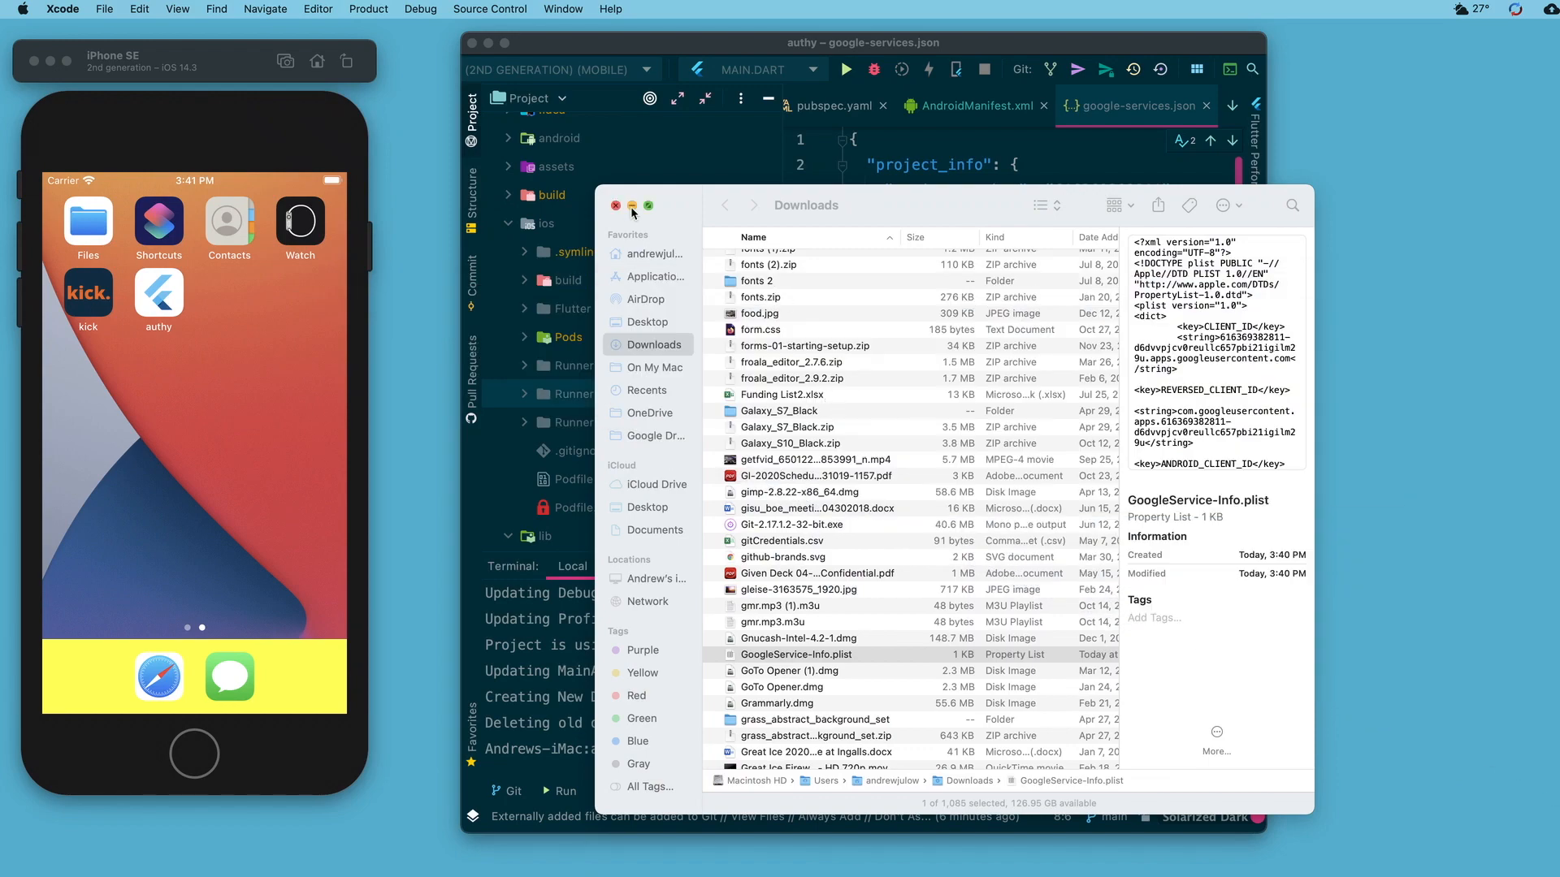
Close the Downloads window before running flutter run on the iPhone SE simulator.
left_click(616, 206)
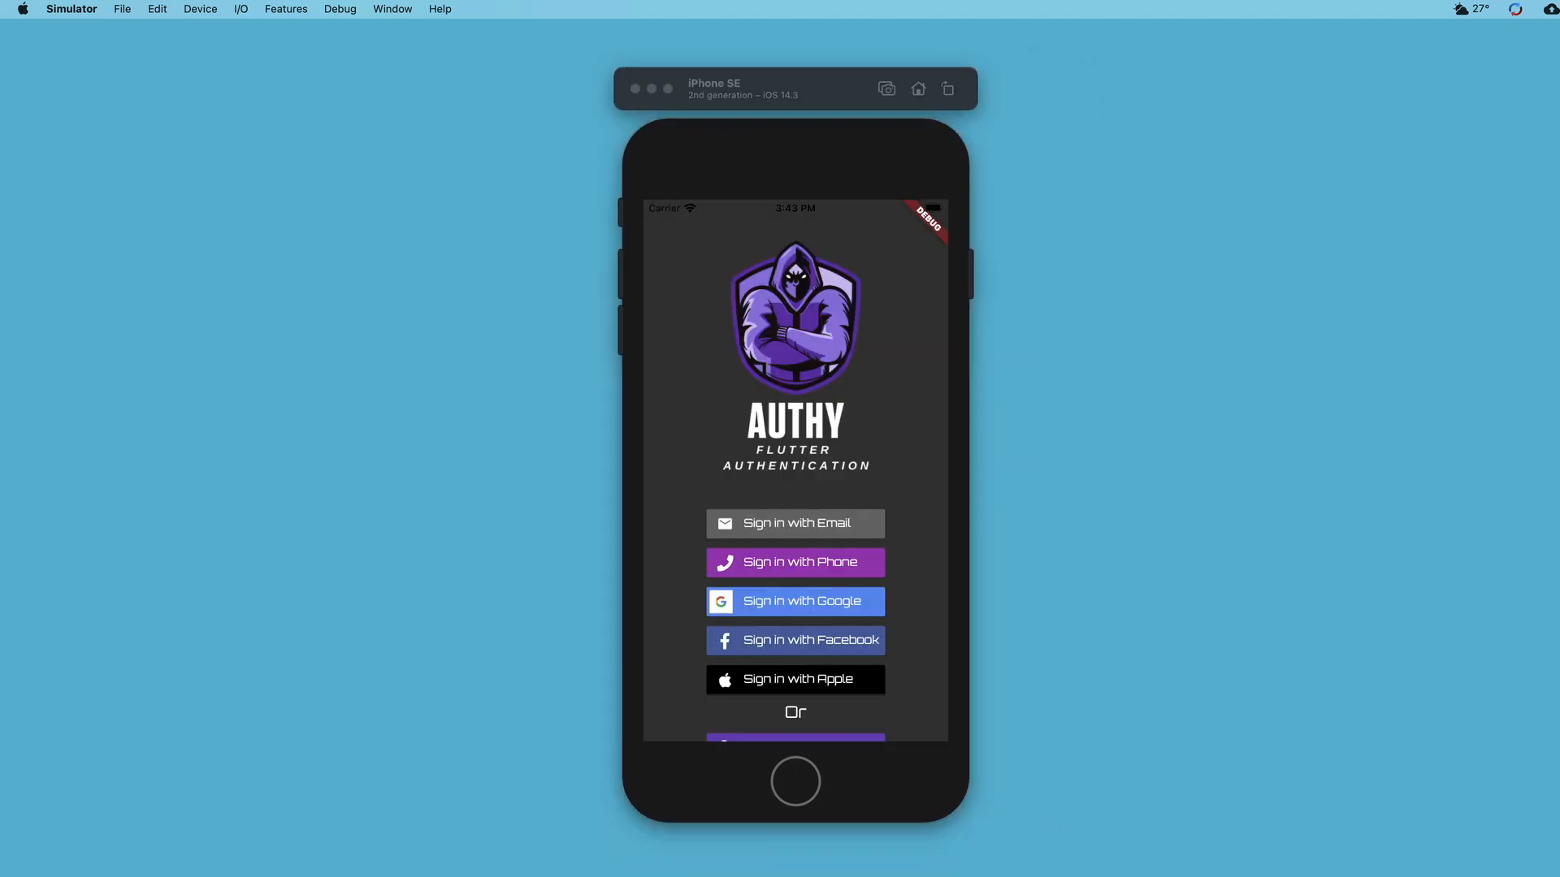
mouse_move(908, 545)
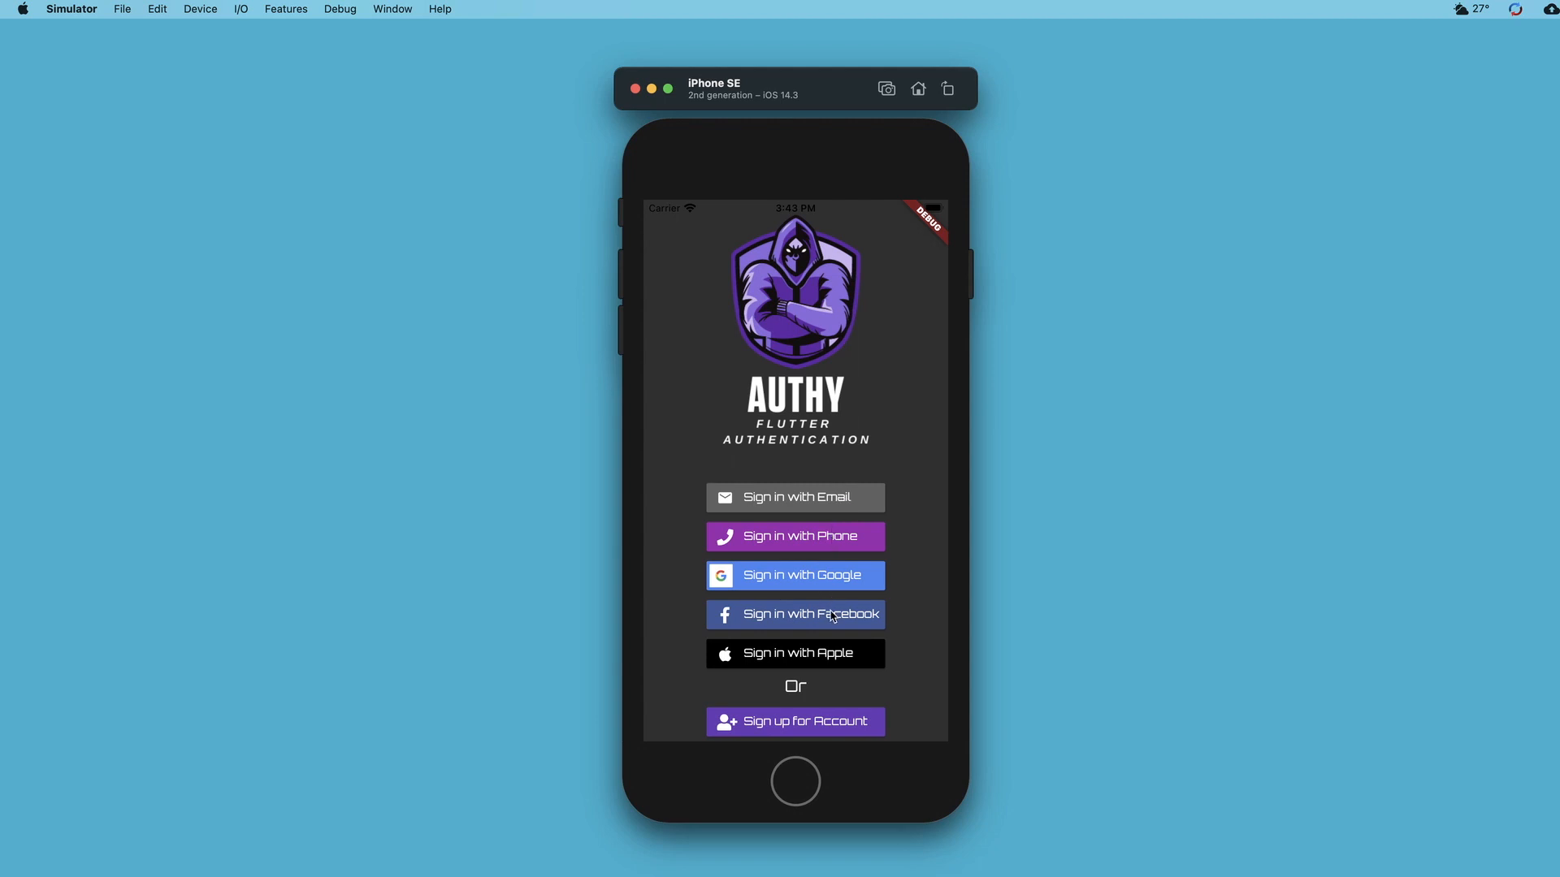
mouse_move(821, 675)
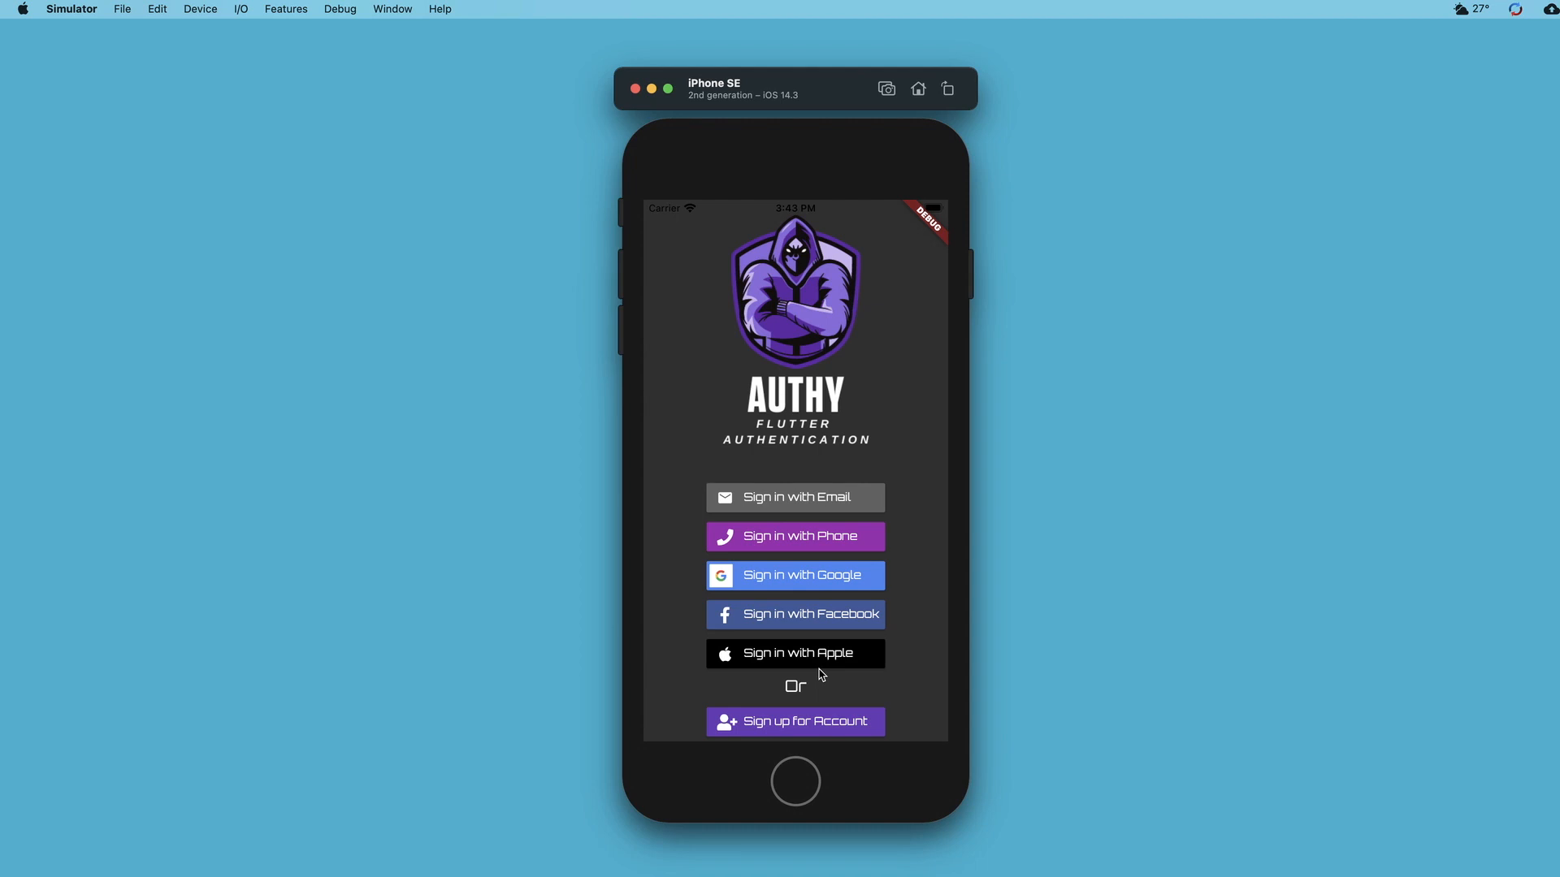
mouse_move(783, 677)
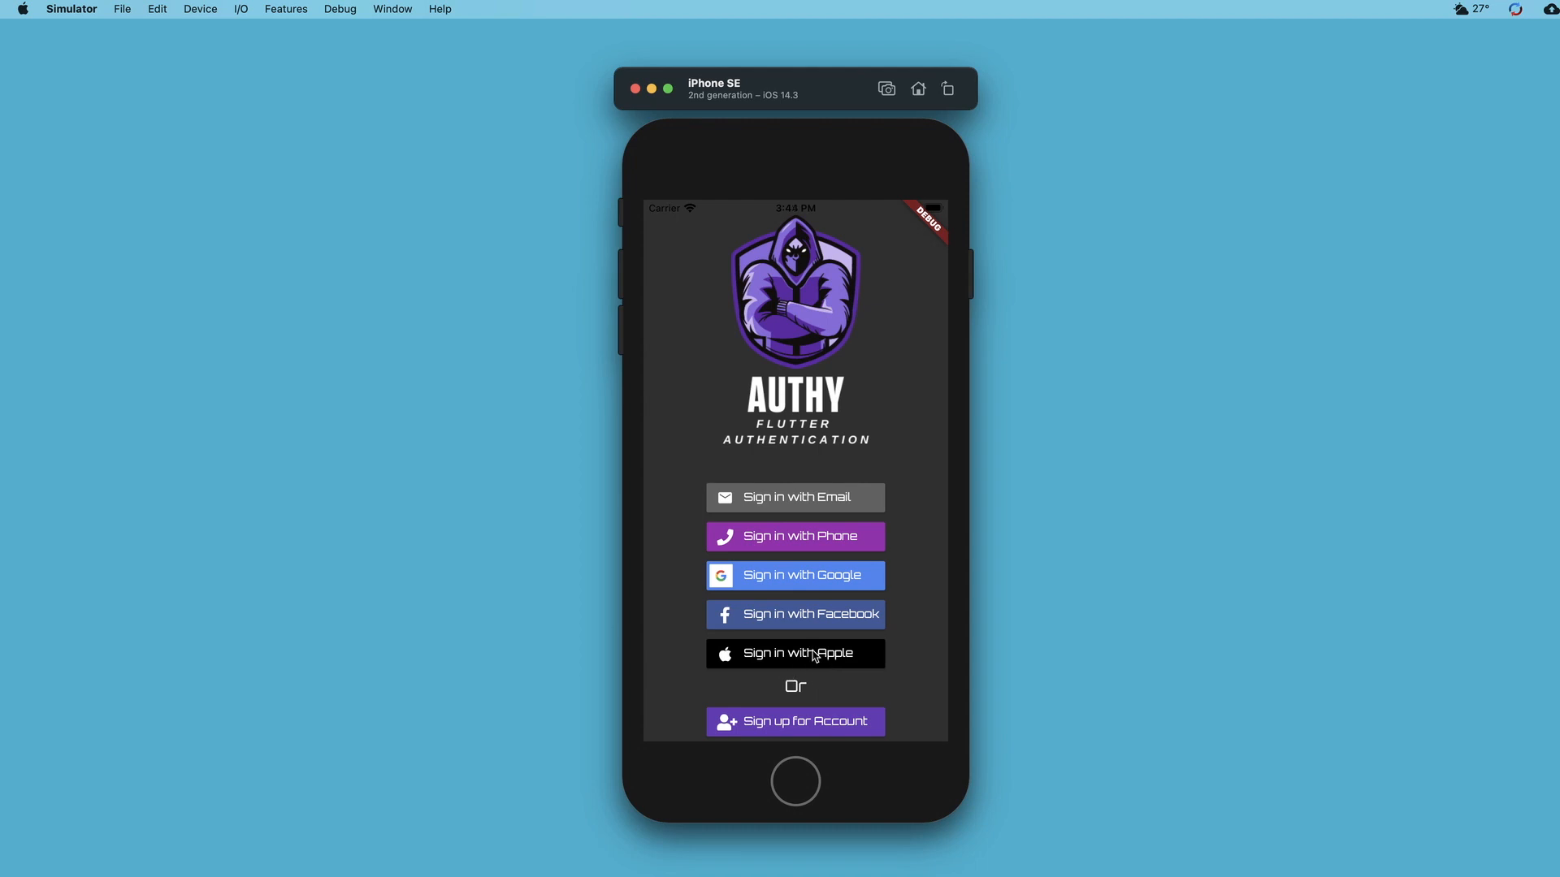
mouse_move(887, 692)
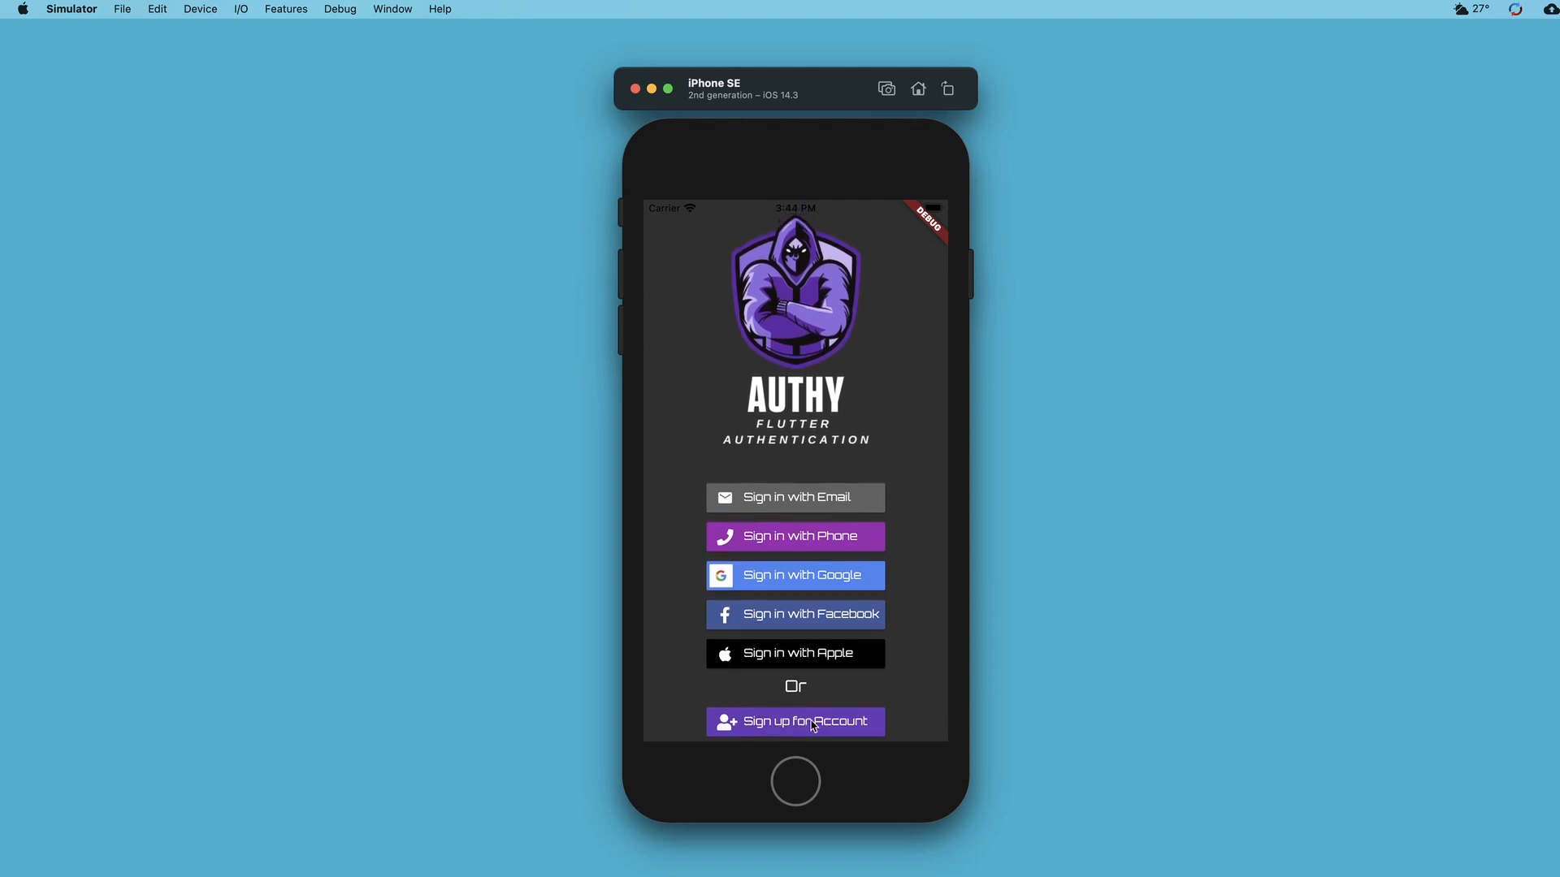
Tap Sign up for Account, then Sign up with Email to reach the email sign-up form.
left_click(794, 722)
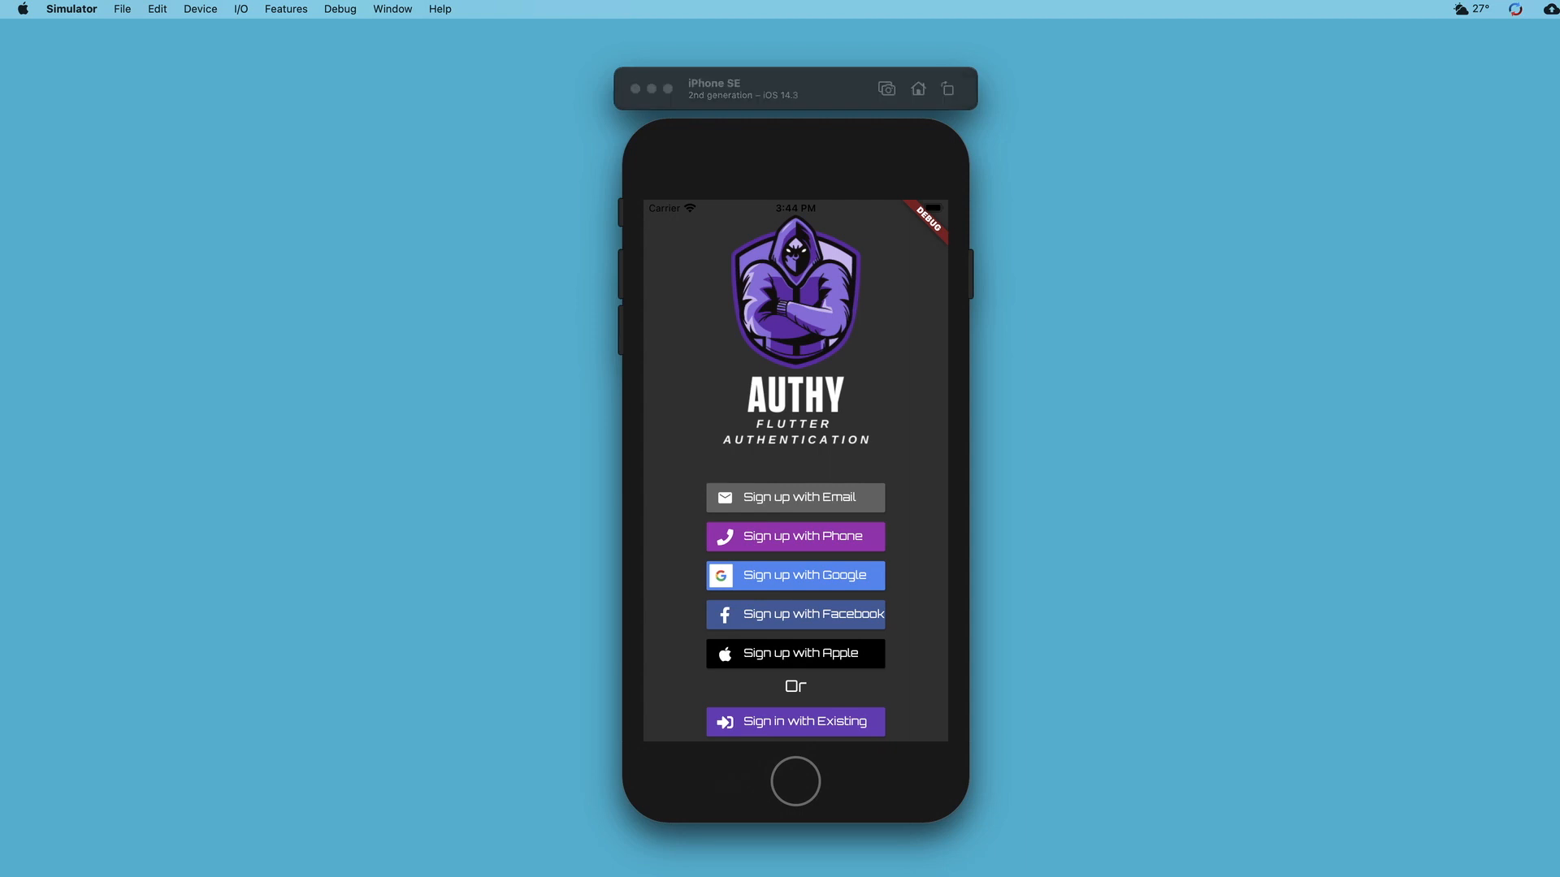
left_click(793, 497)
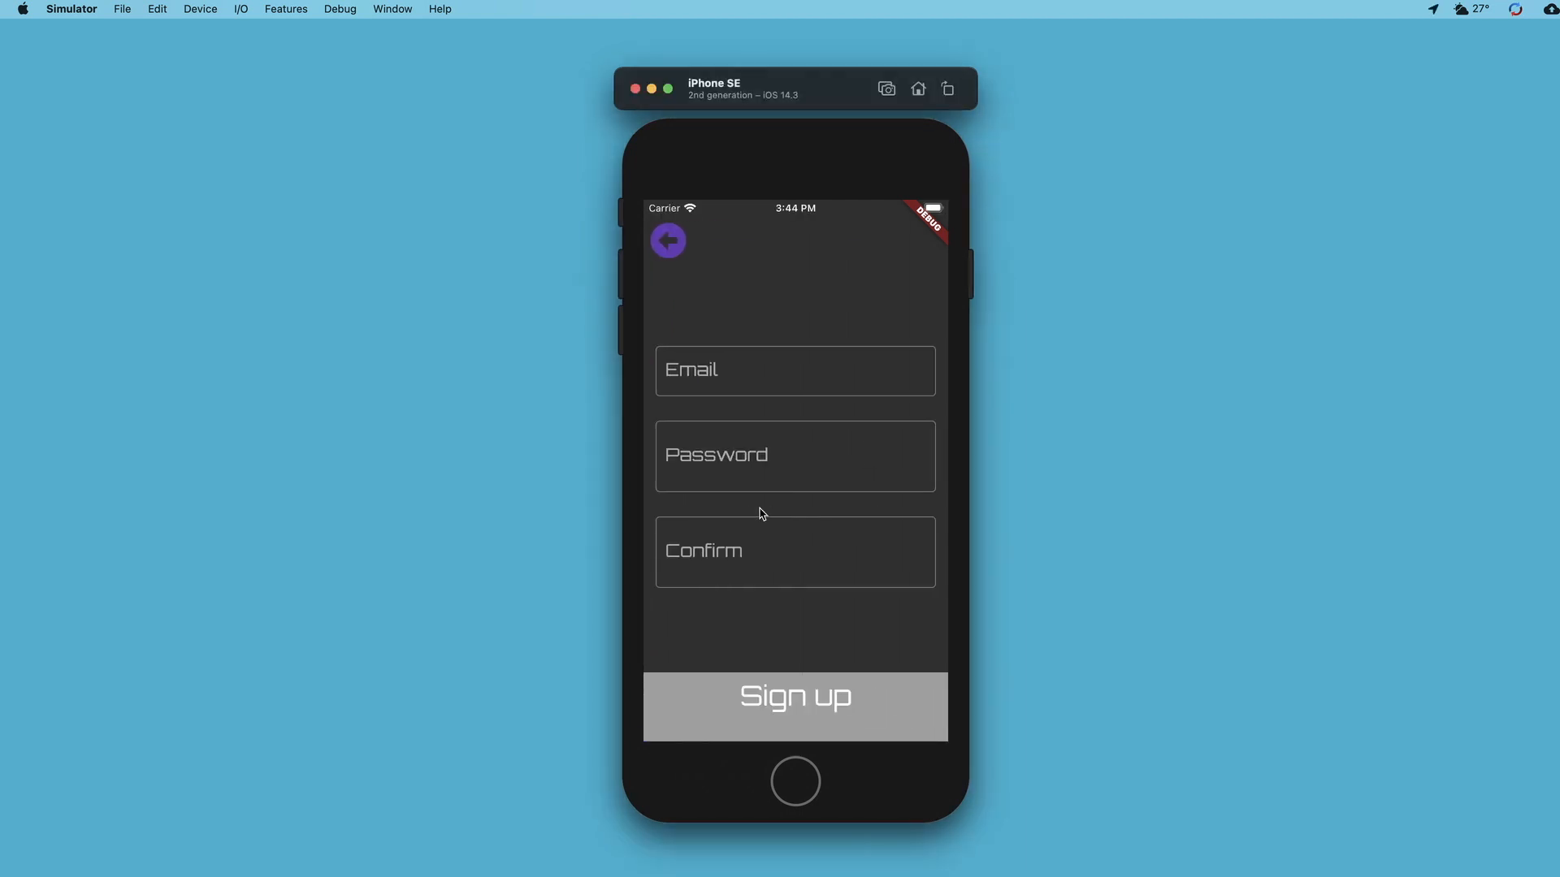
mouse_move(683, 219)
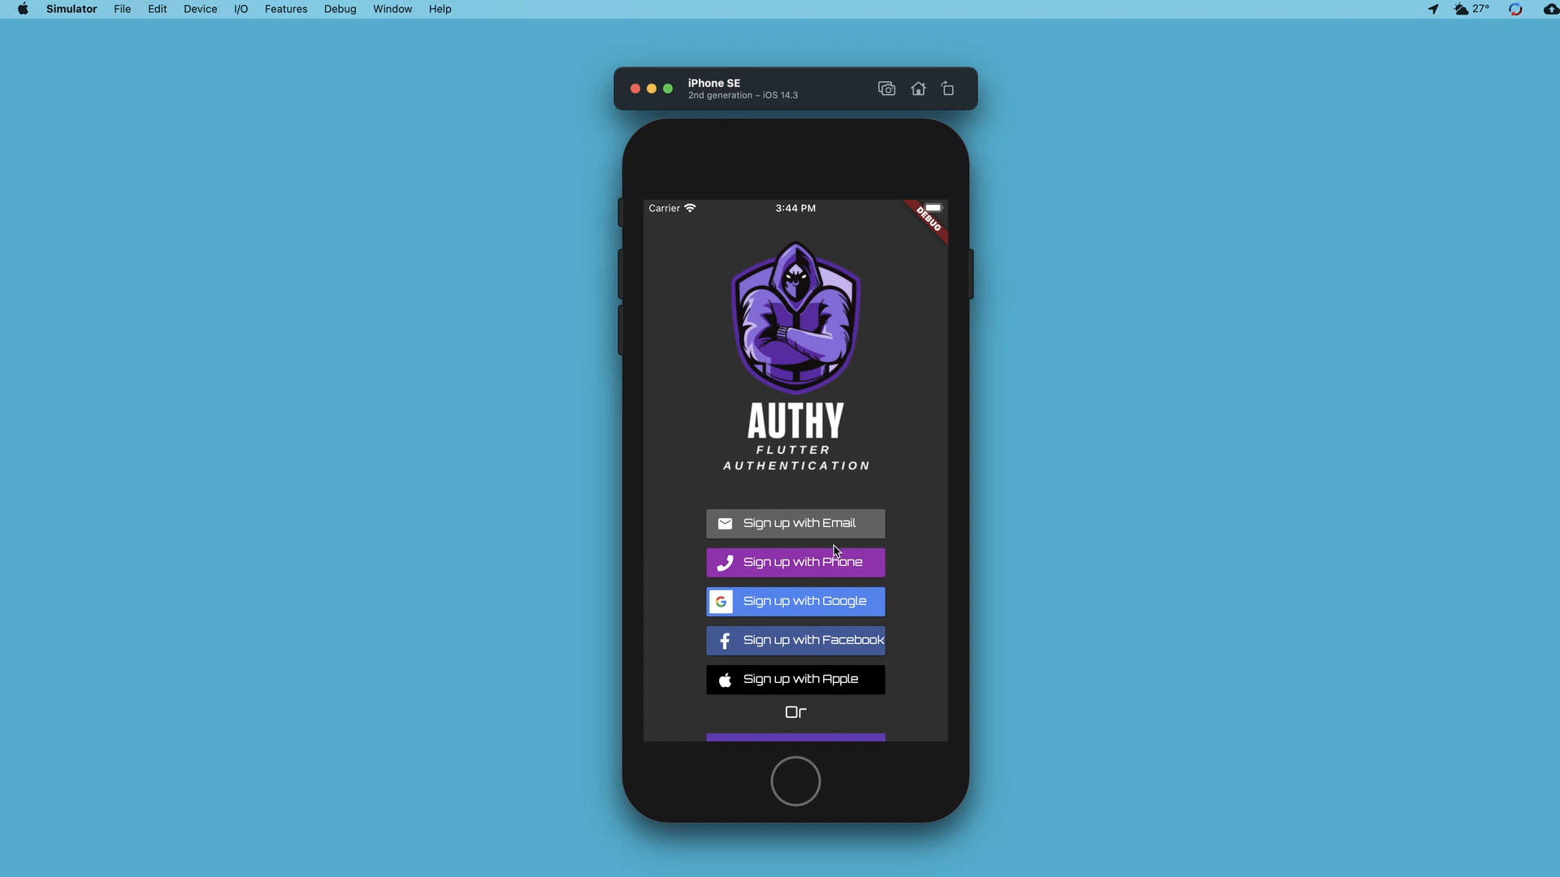
mouse_move(804, 529)
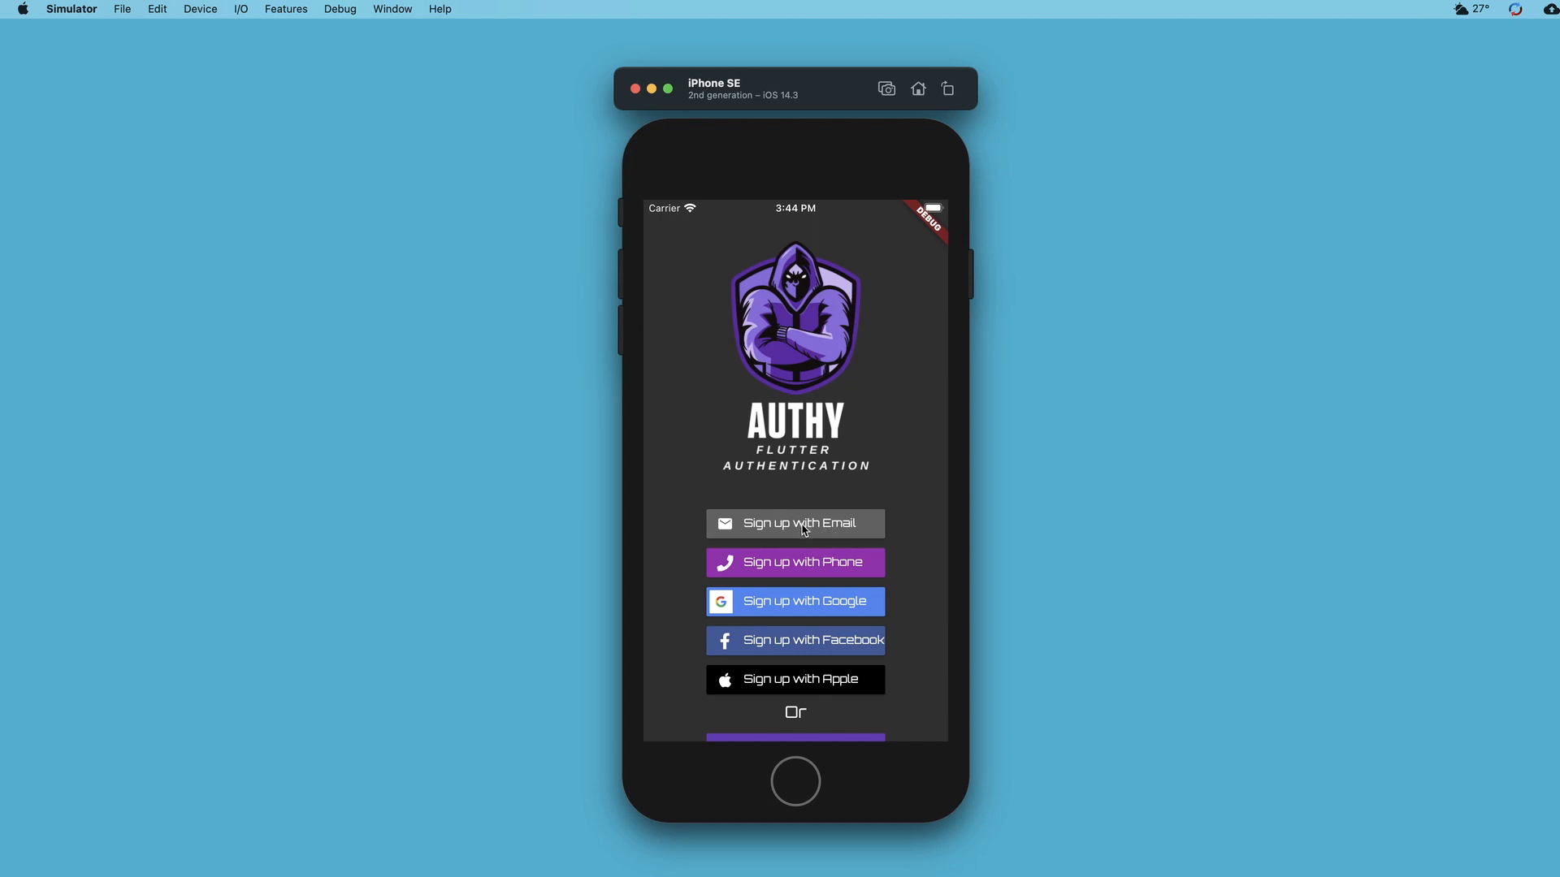